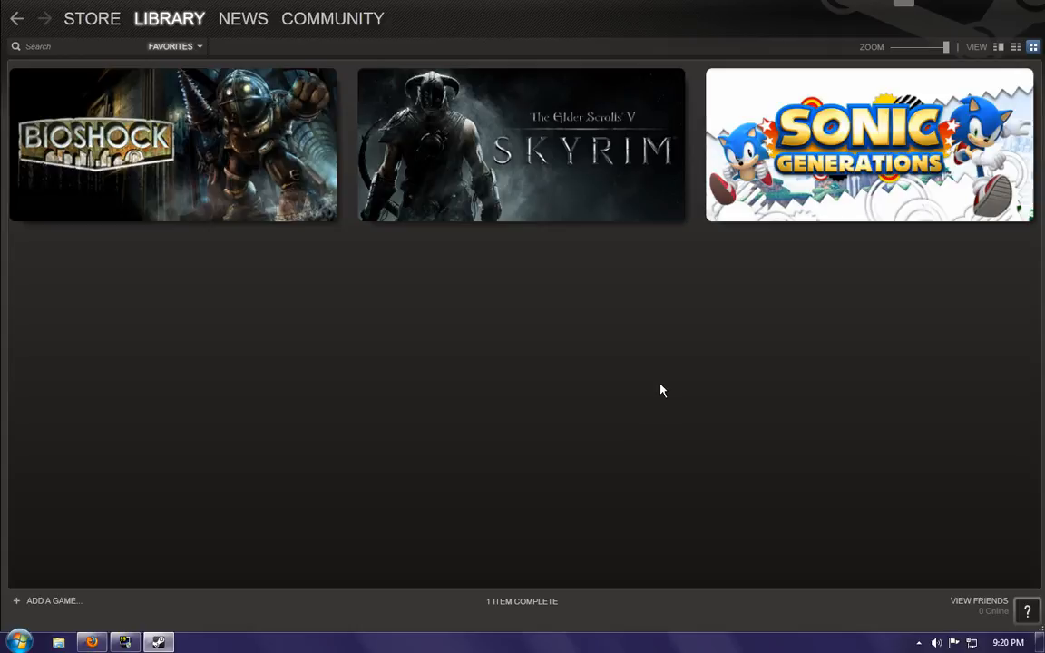
mouse_move(693, 381)
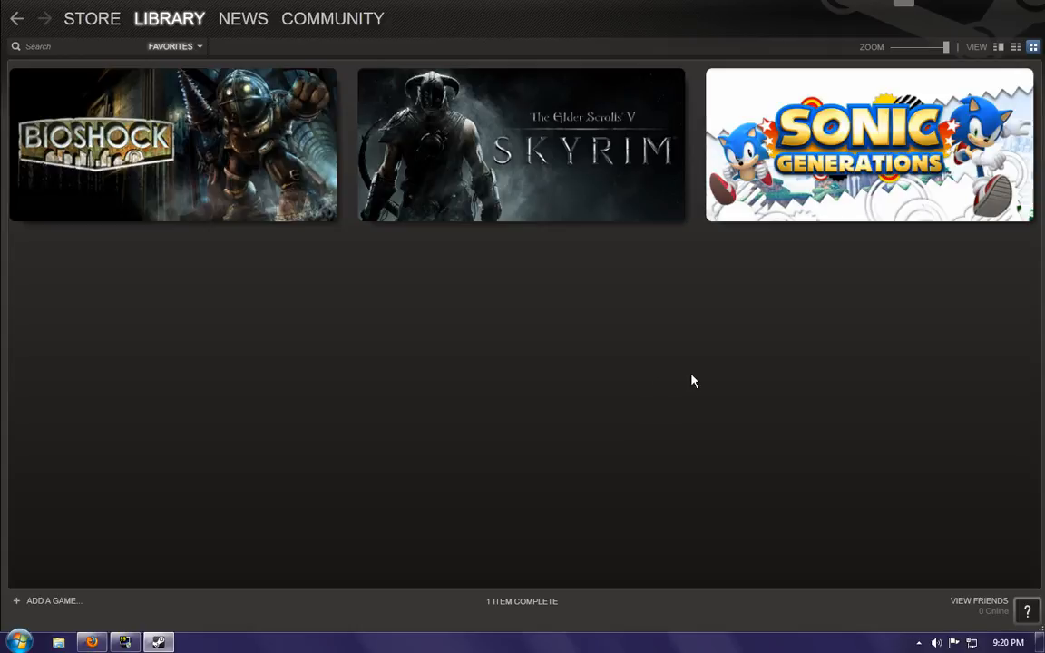
mouse_move(590, 334)
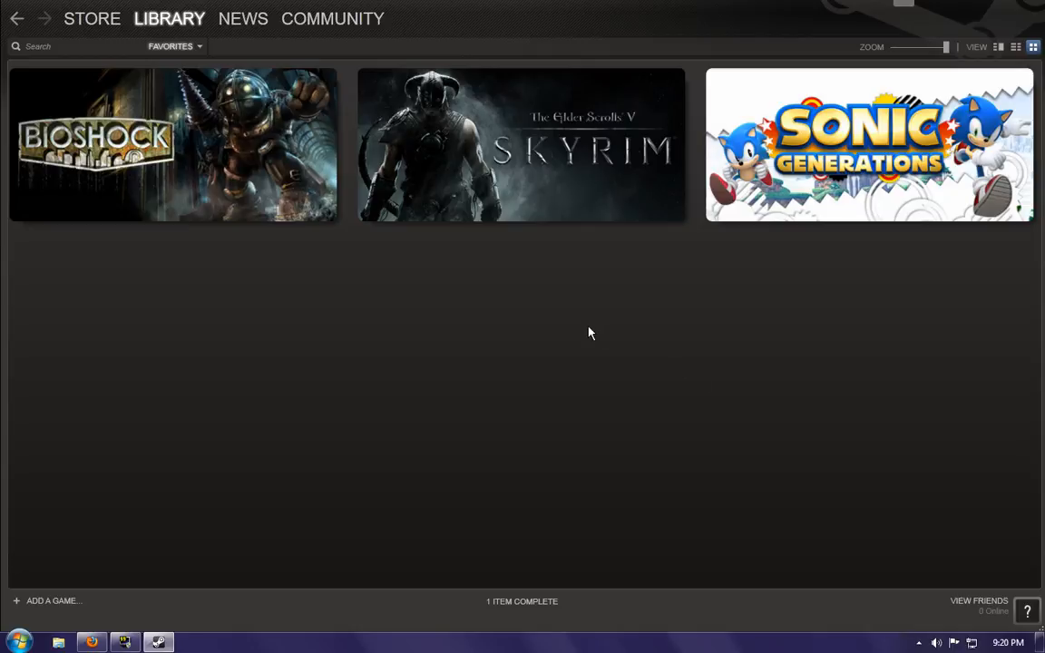
mouse_move(559, 315)
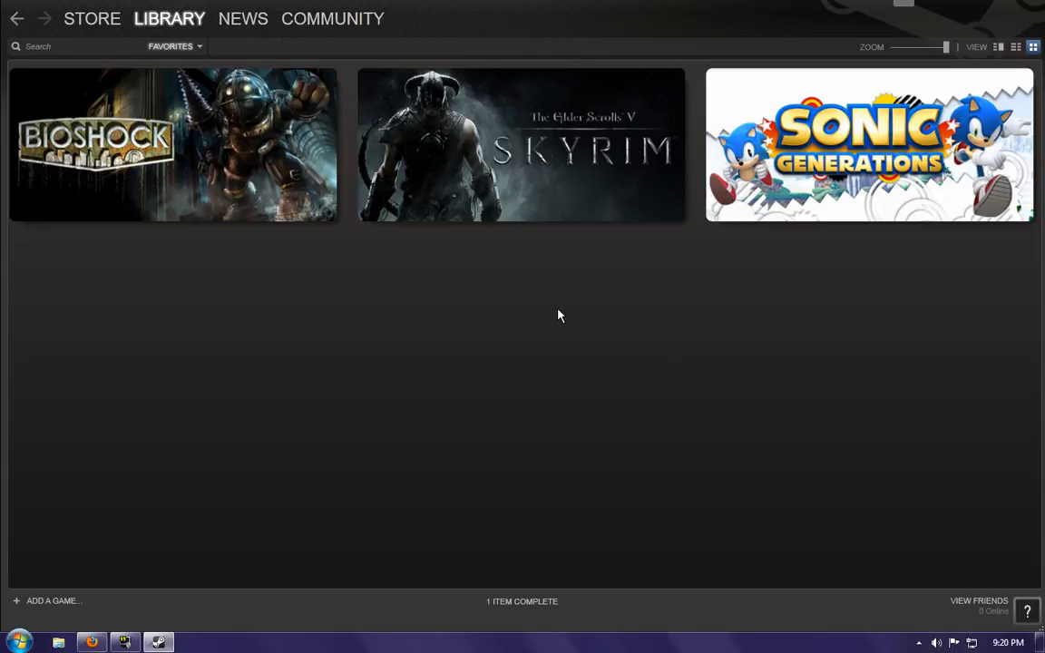
mouse_move(623, 326)
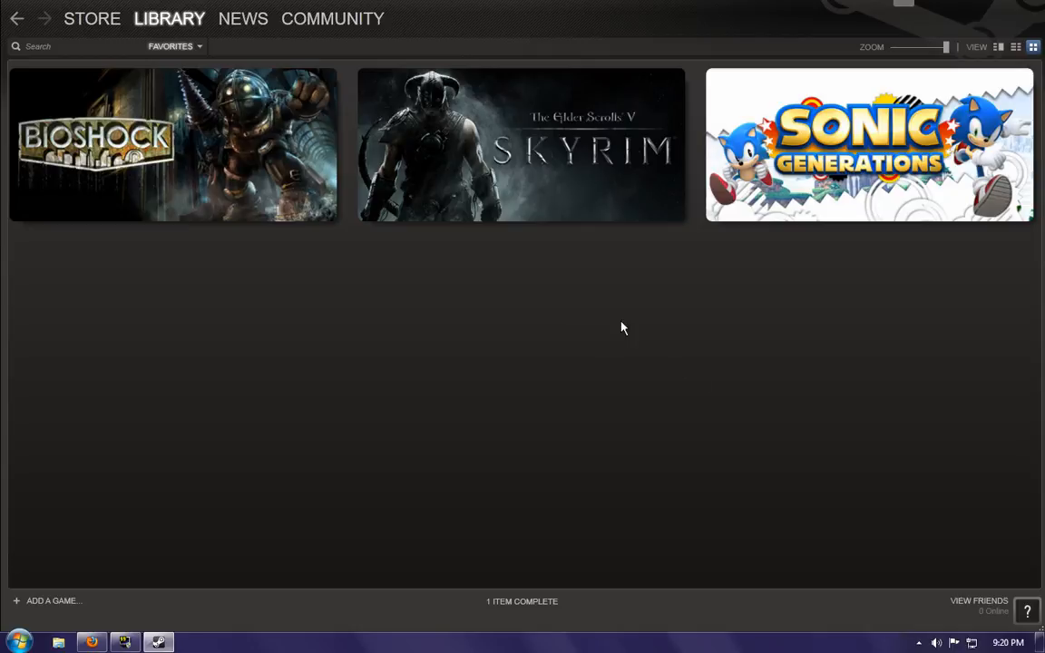
mouse_move(934, 160)
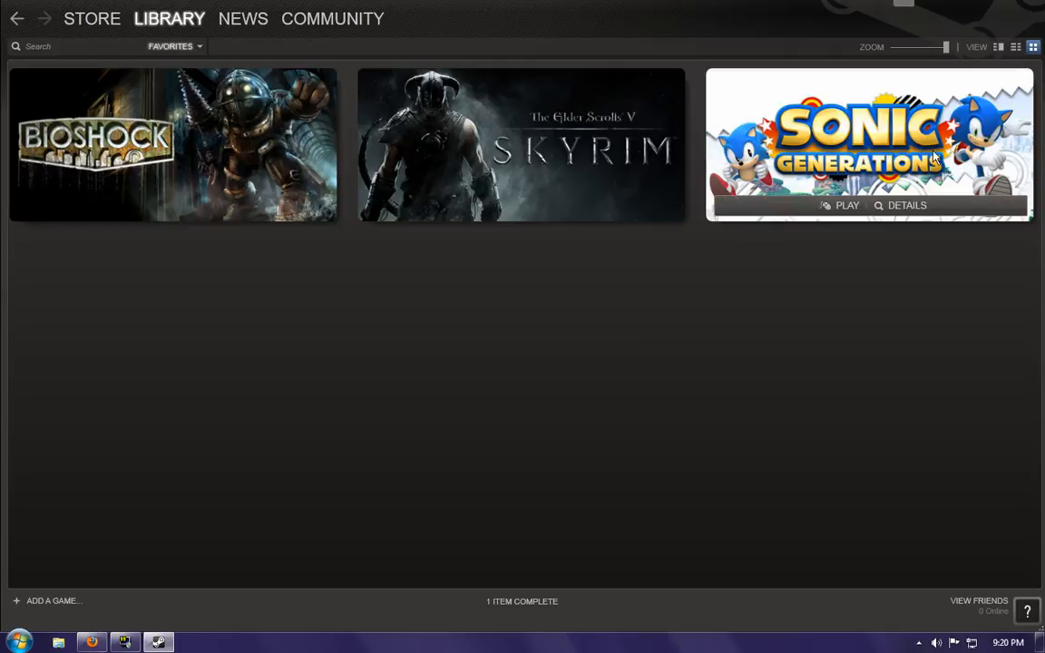
mouse_move(947, 185)
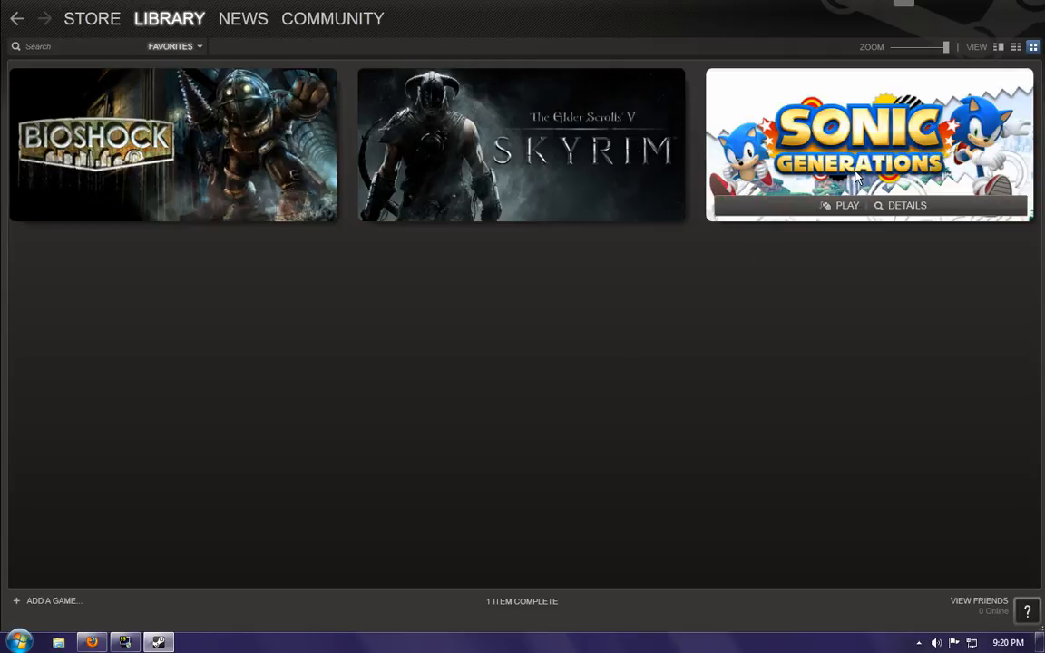
mouse_move(853, 183)
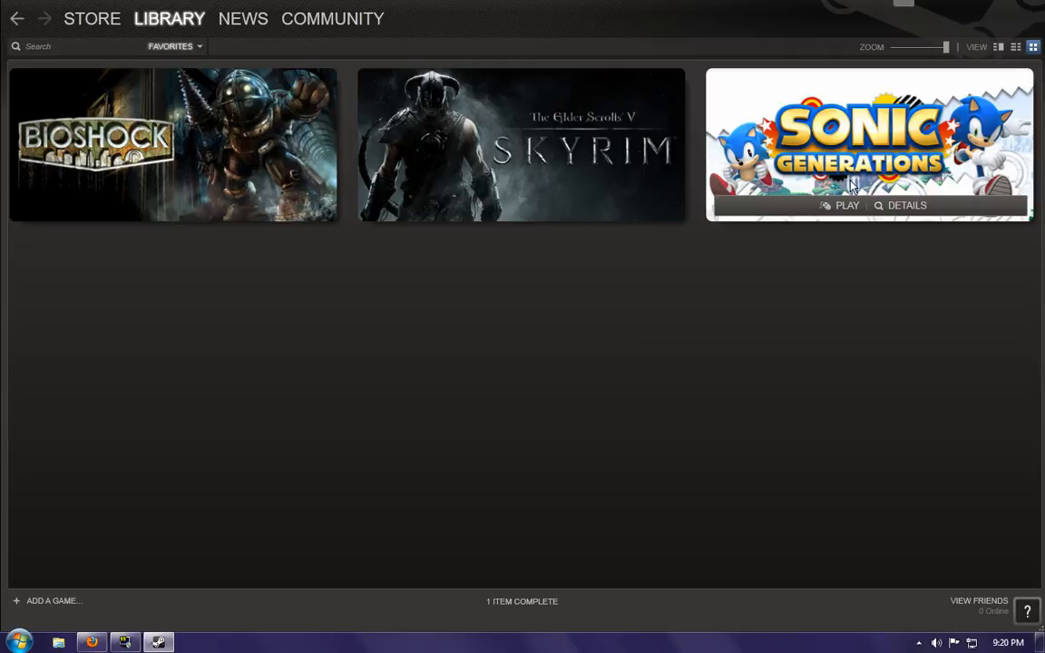
mouse_move(907, 182)
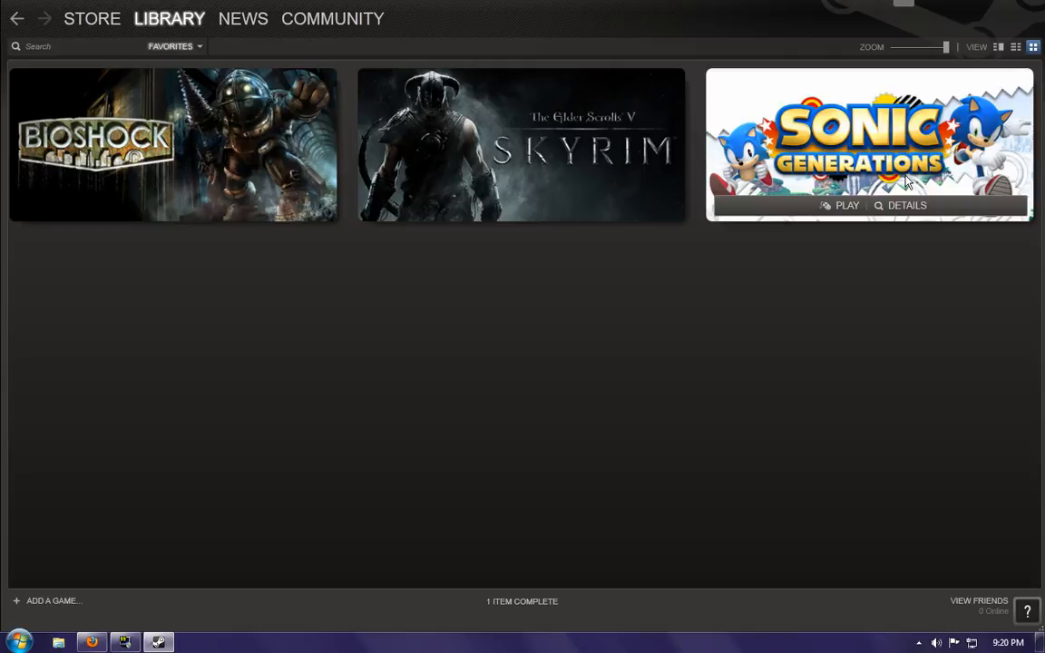
mouse_move(787, 378)
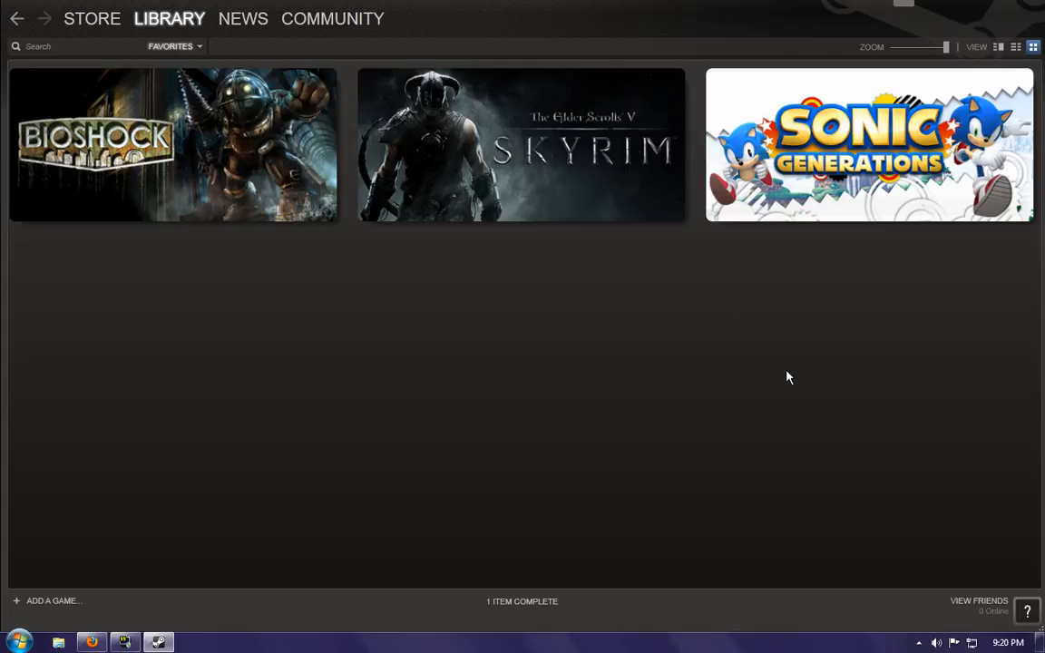
mouse_move(786, 379)
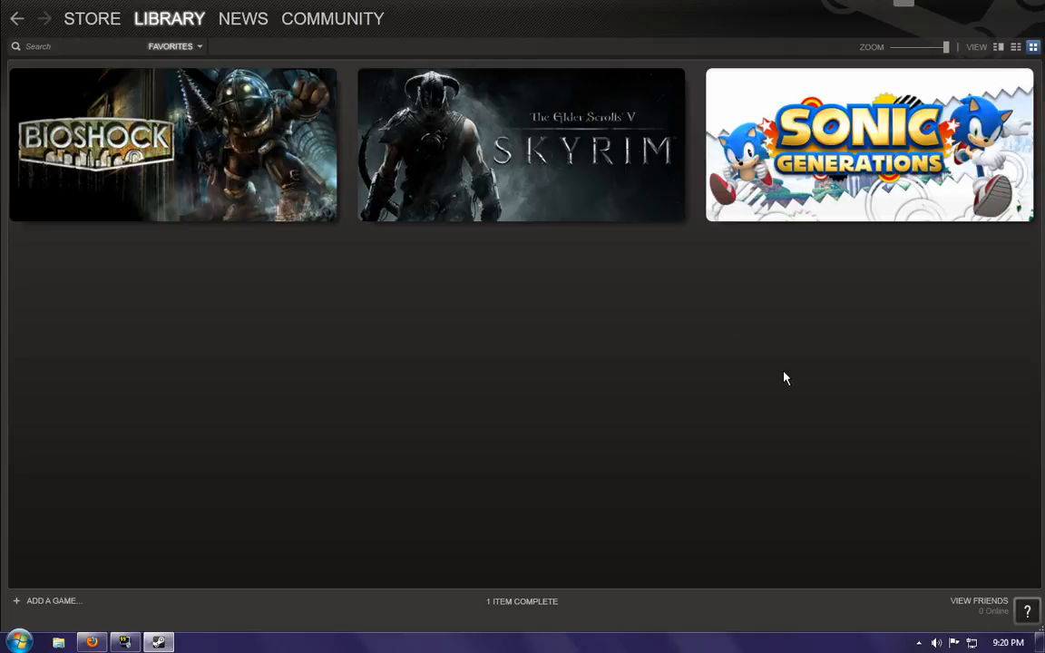
mouse_move(856, 180)
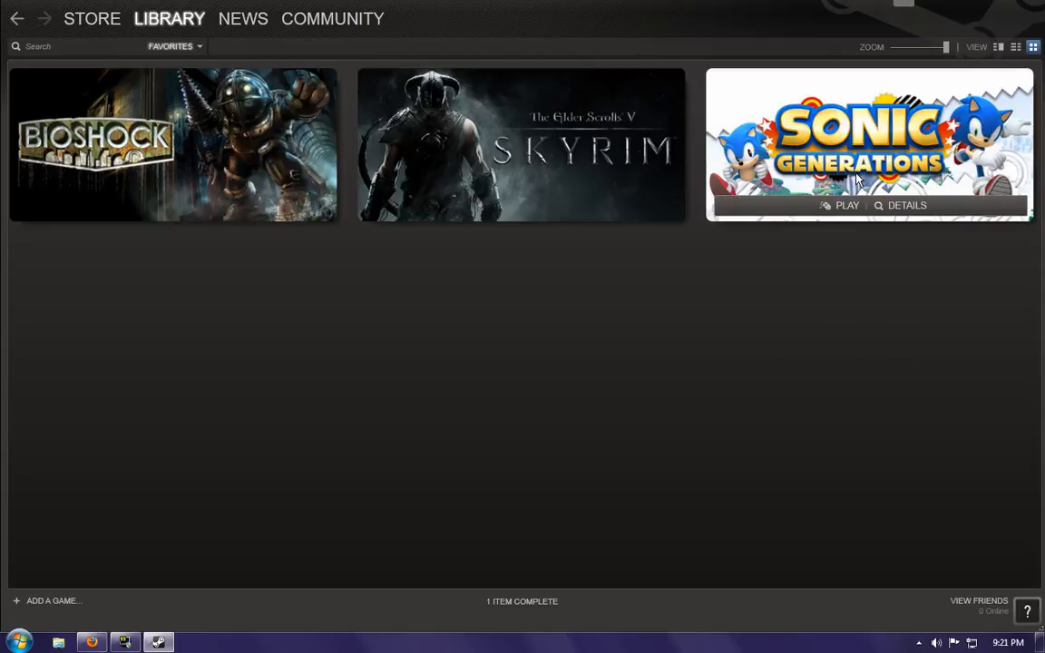
mouse_move(952, 193)
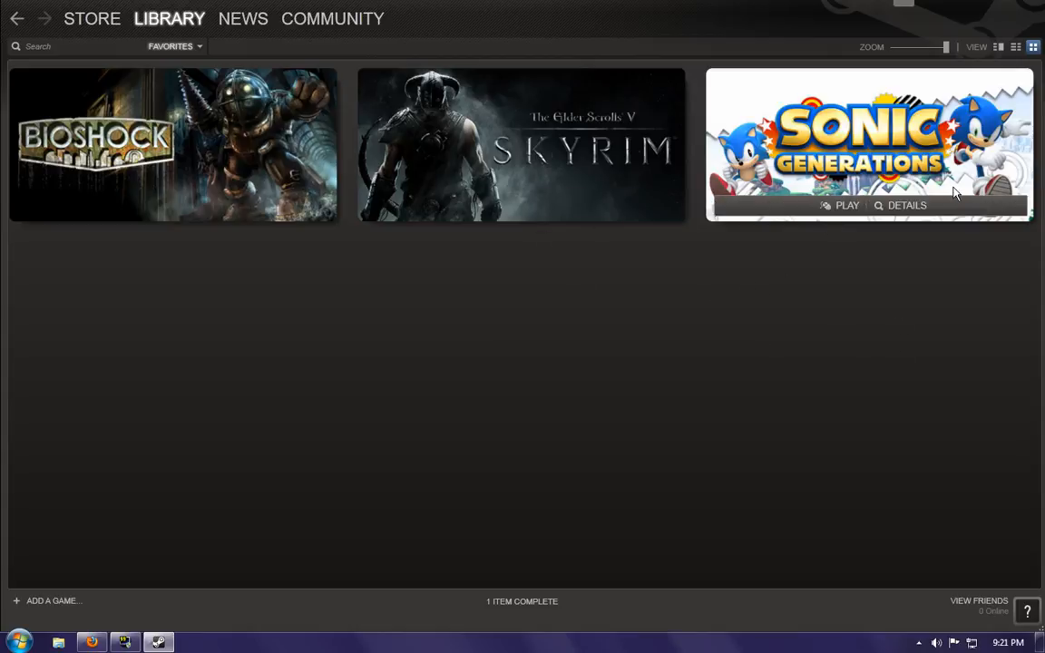
mouse_move(896, 190)
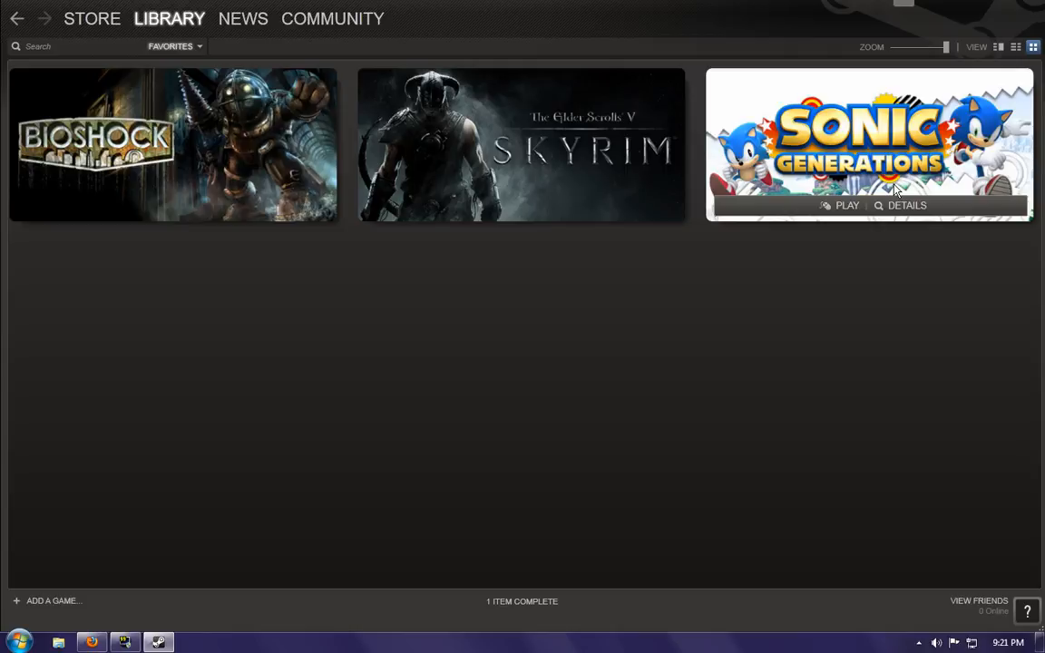
mouse_move(852, 185)
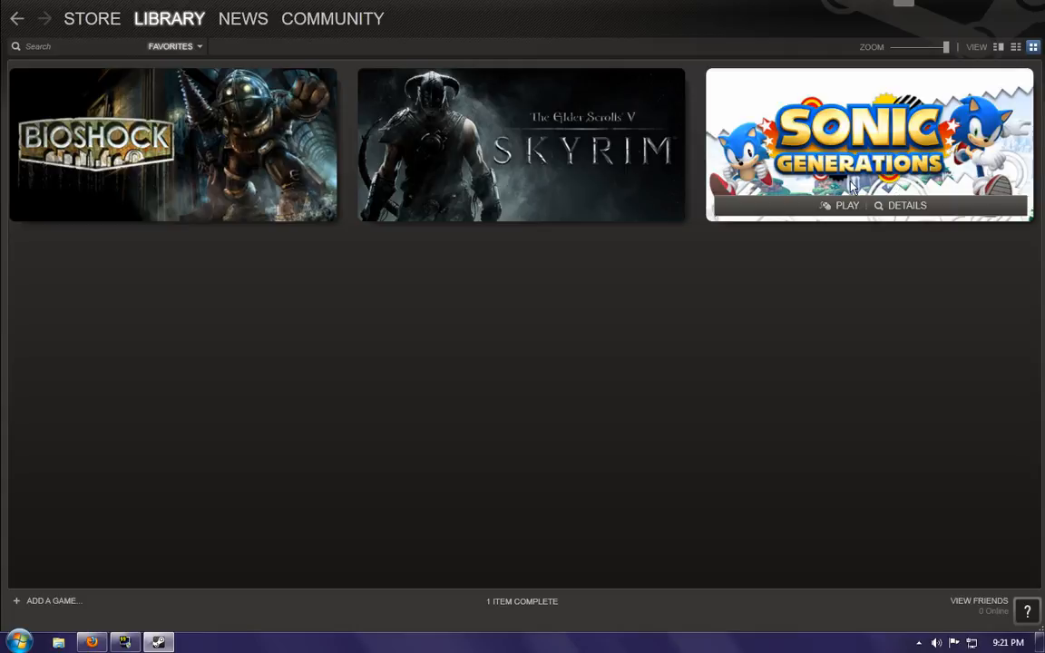
mouse_move(800, 333)
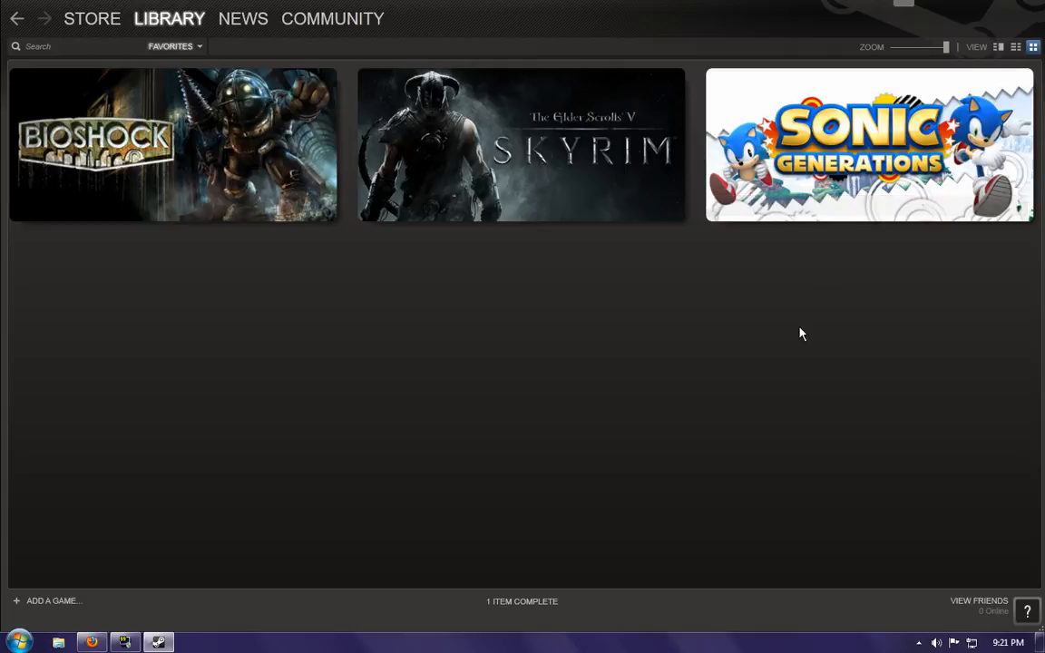
mouse_move(847, 328)
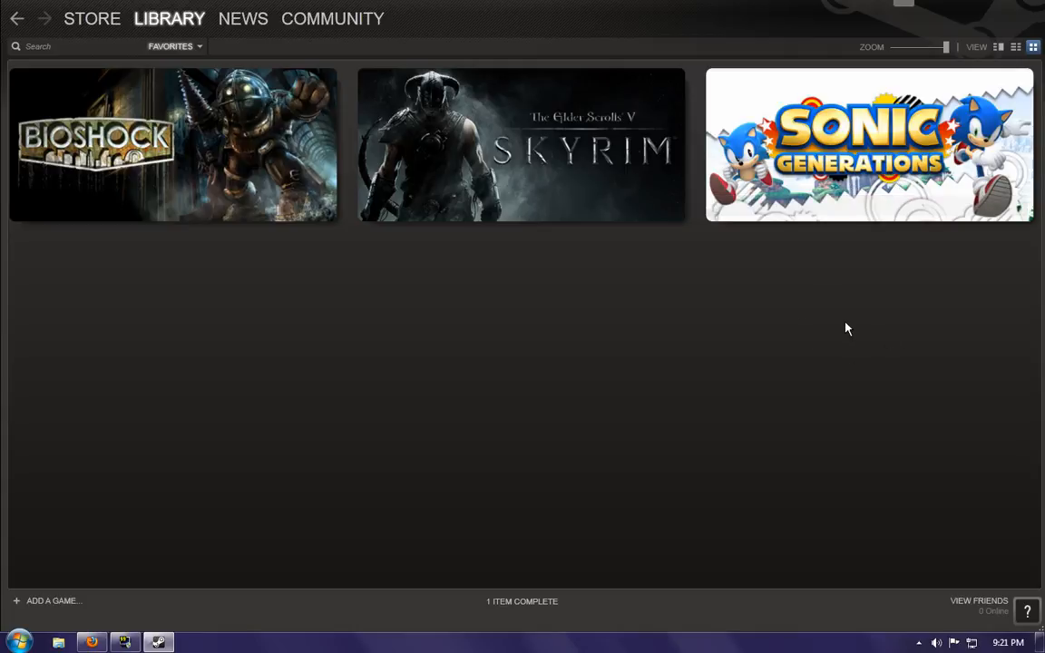
mouse_move(767, 243)
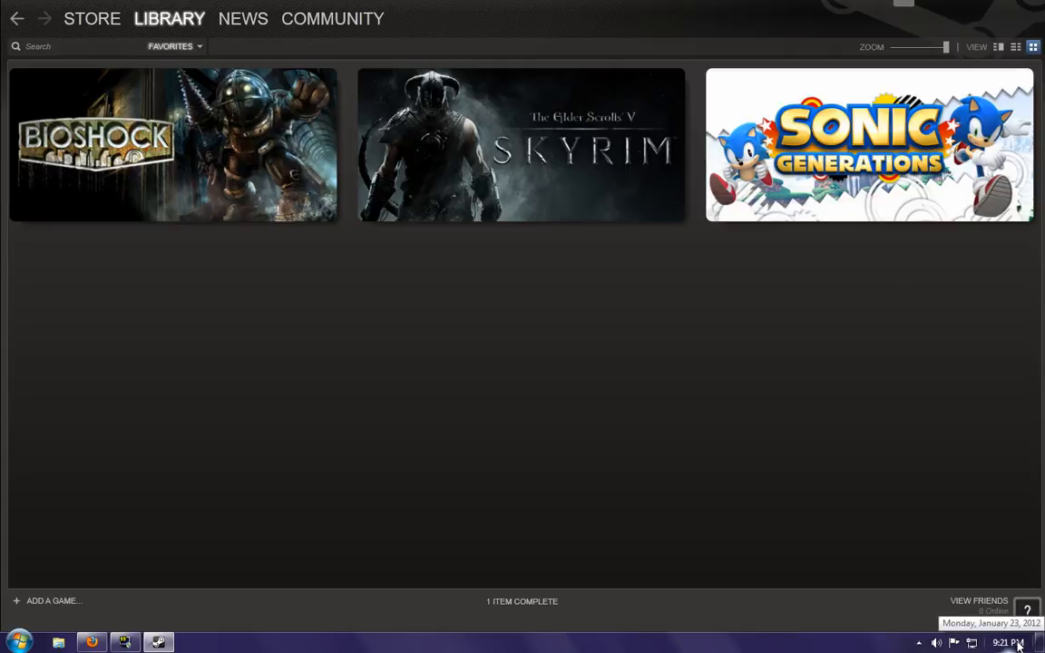
mouse_move(910, 308)
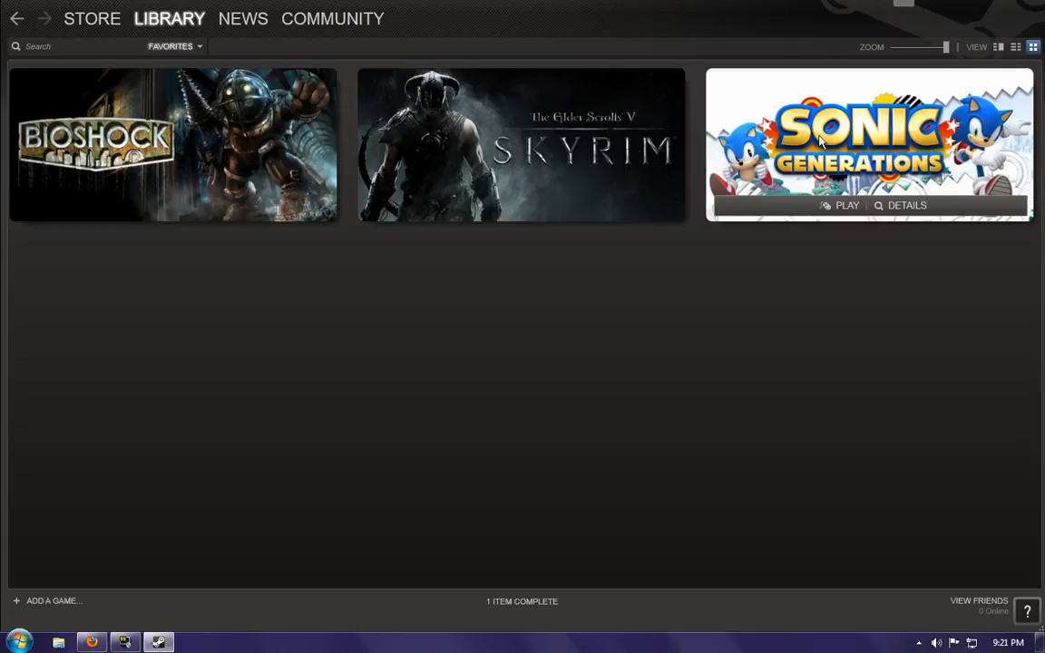
mouse_move(190, 116)
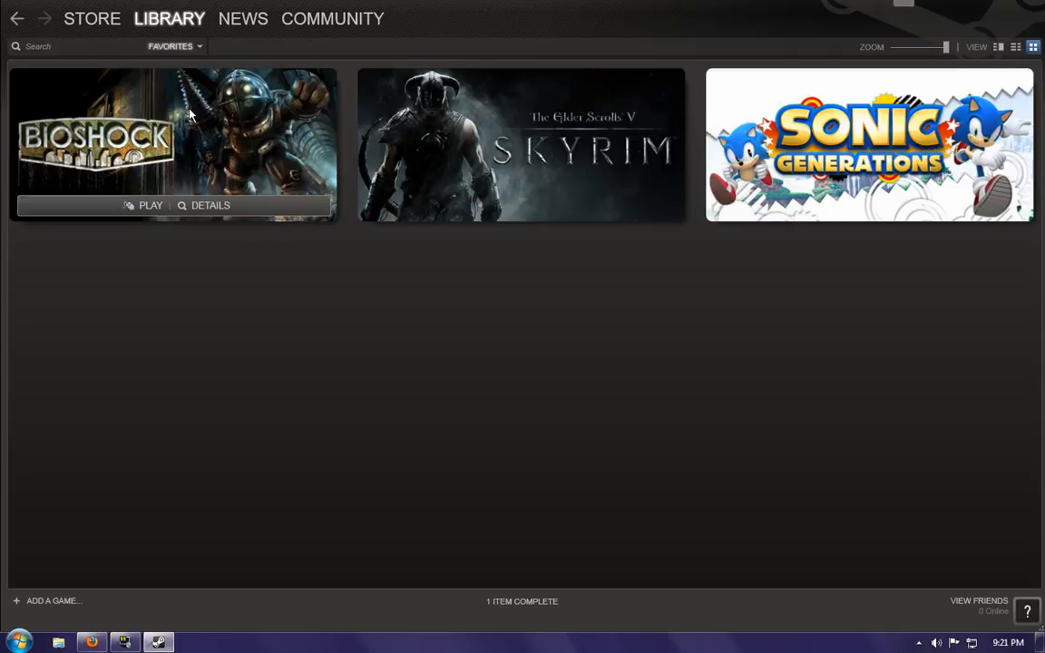
mouse_move(181, 130)
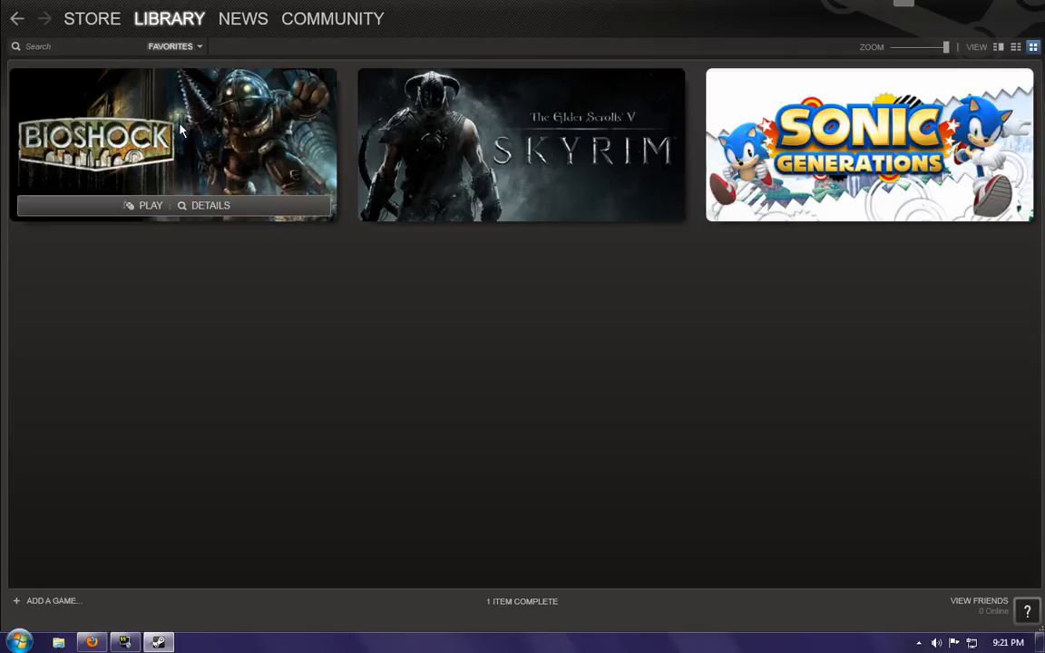
mouse_move(204, 148)
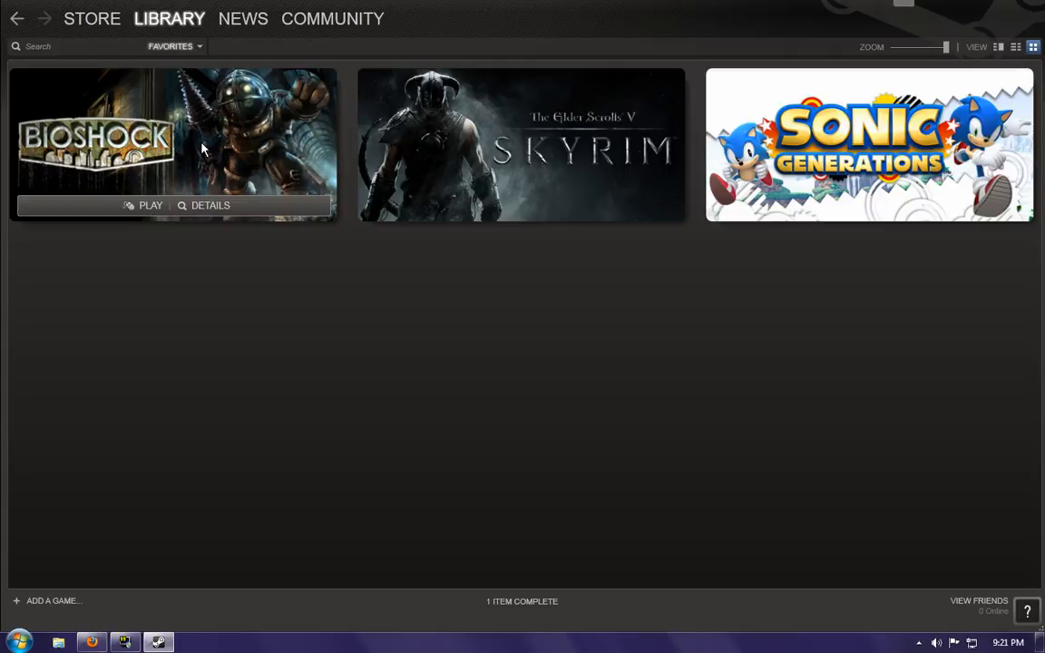
mouse_move(243, 145)
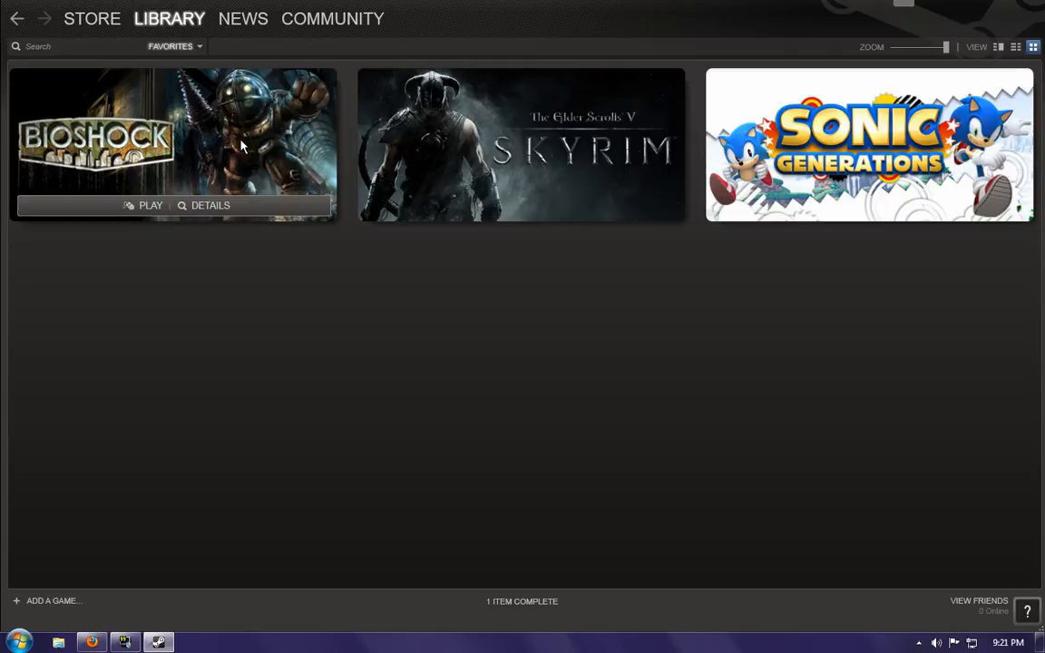
mouse_move(175, 154)
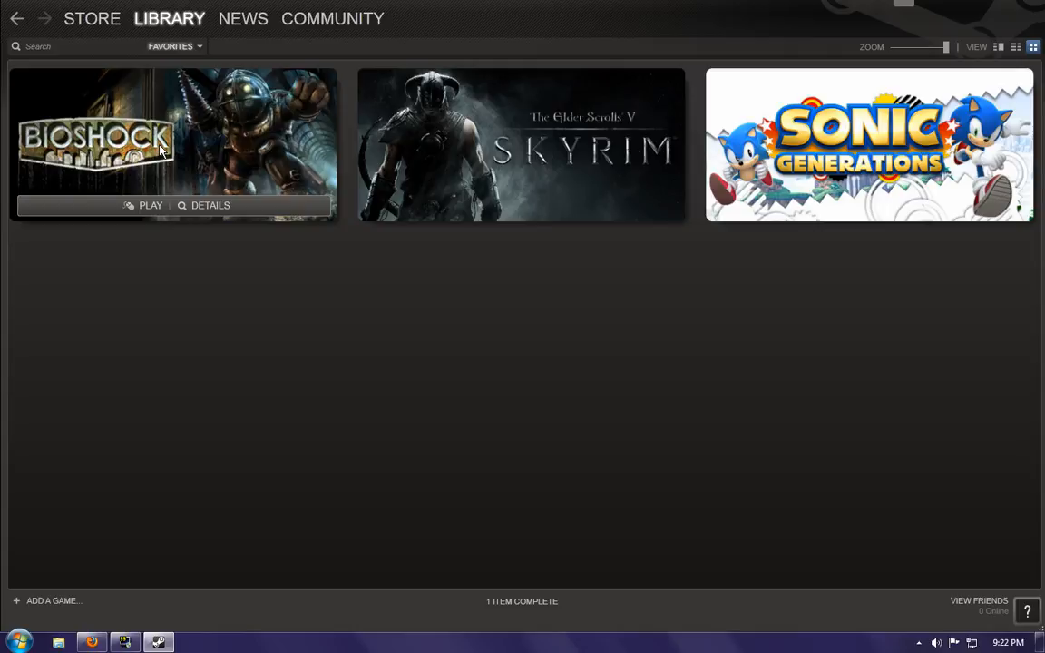
mouse_move(181, 141)
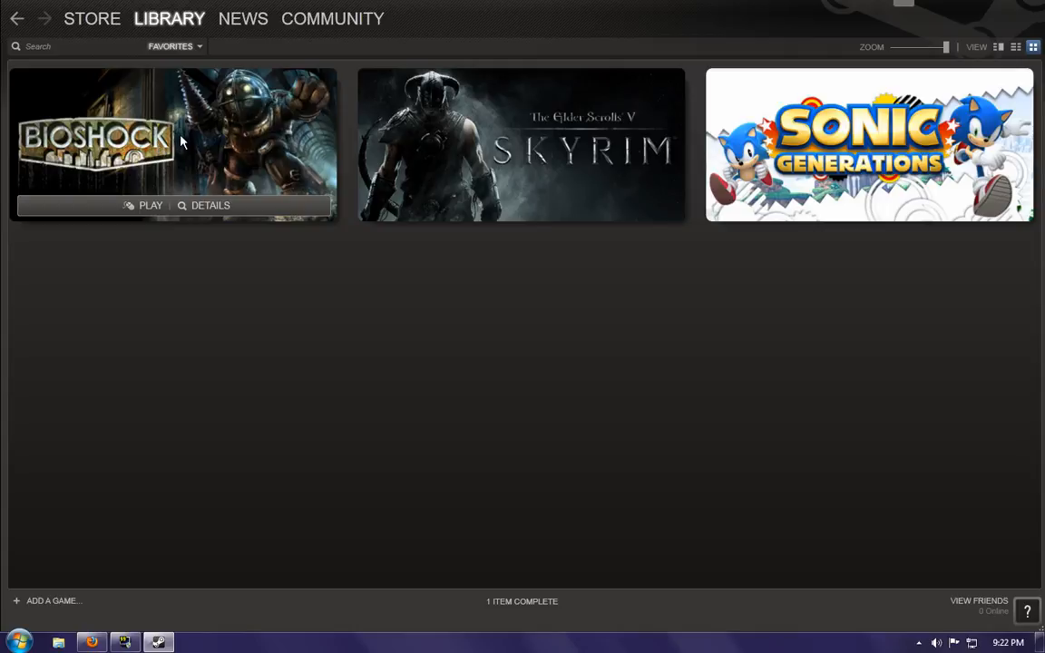
mouse_move(167, 152)
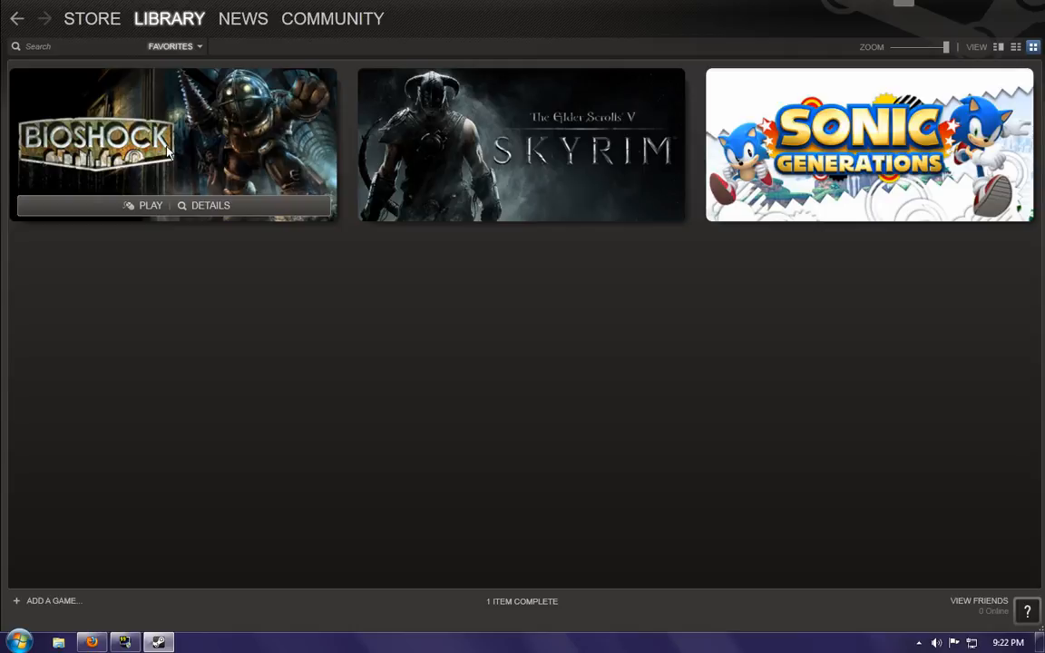
mouse_move(210, 101)
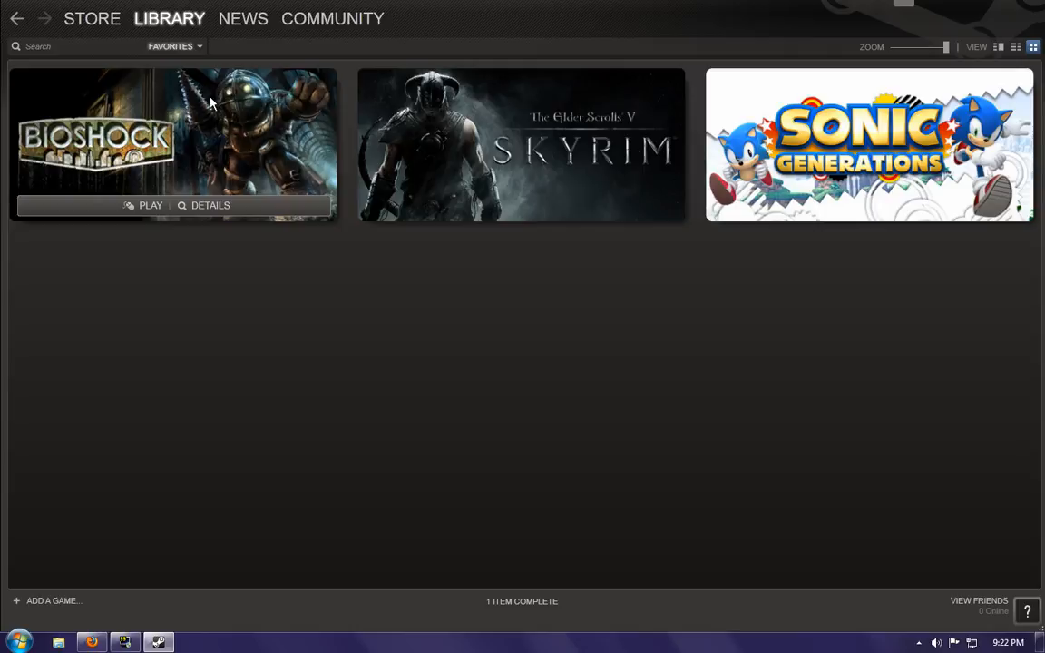
mouse_move(216, 116)
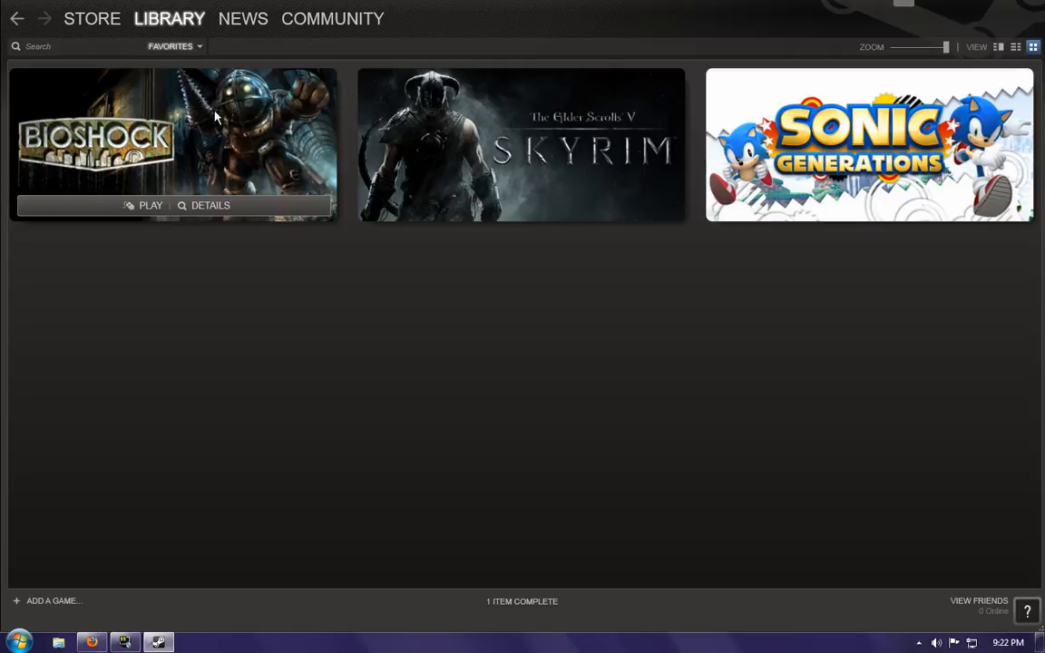
mouse_move(243, 109)
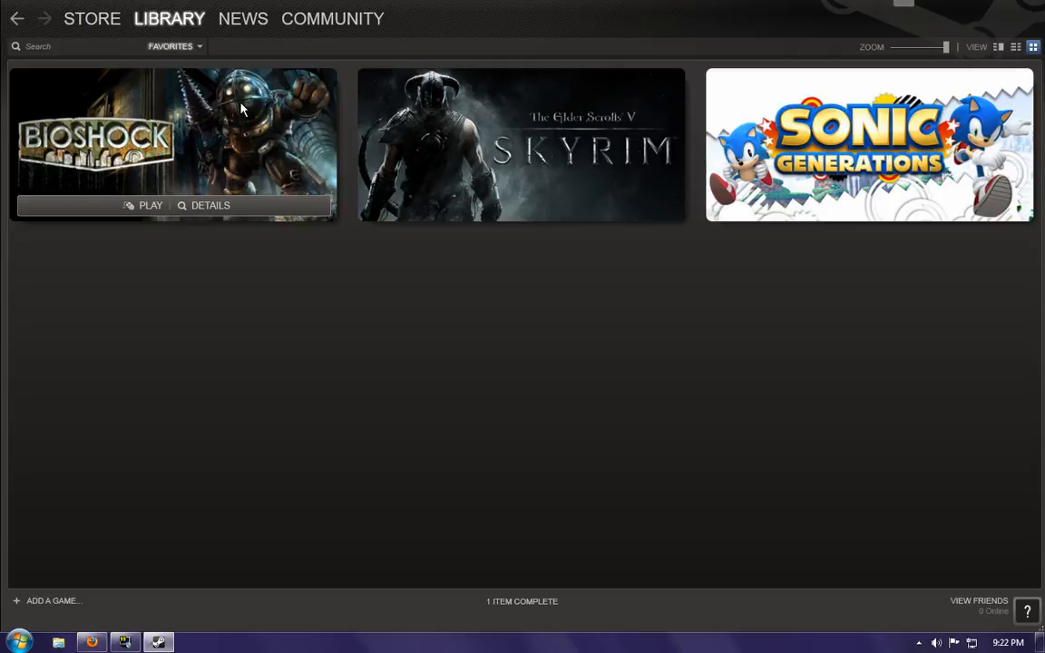
mouse_move(217, 149)
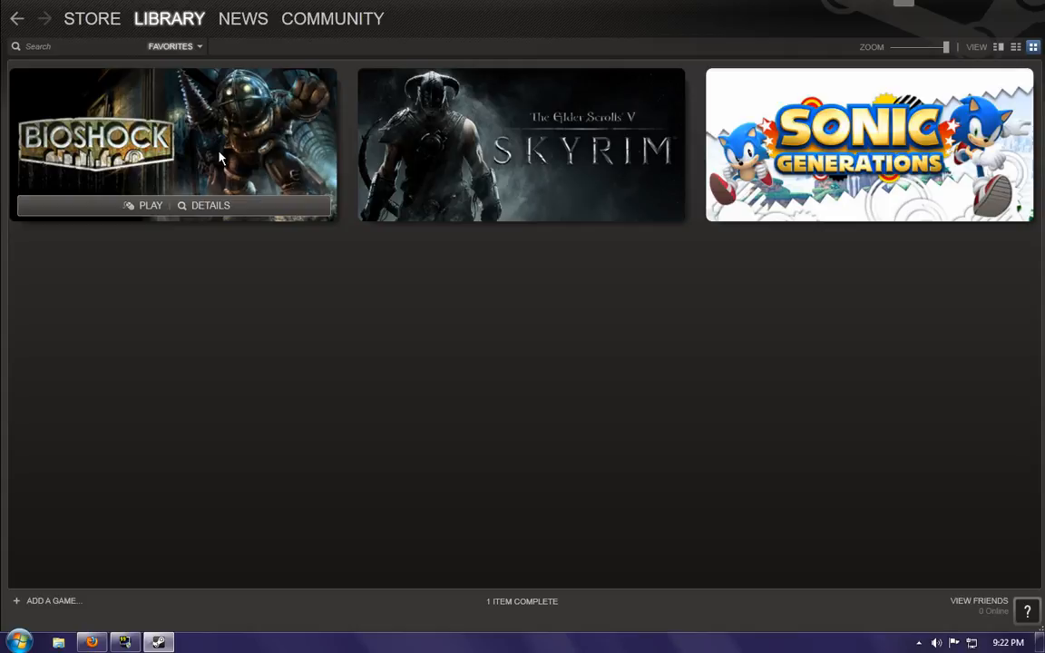
mouse_move(243, 147)
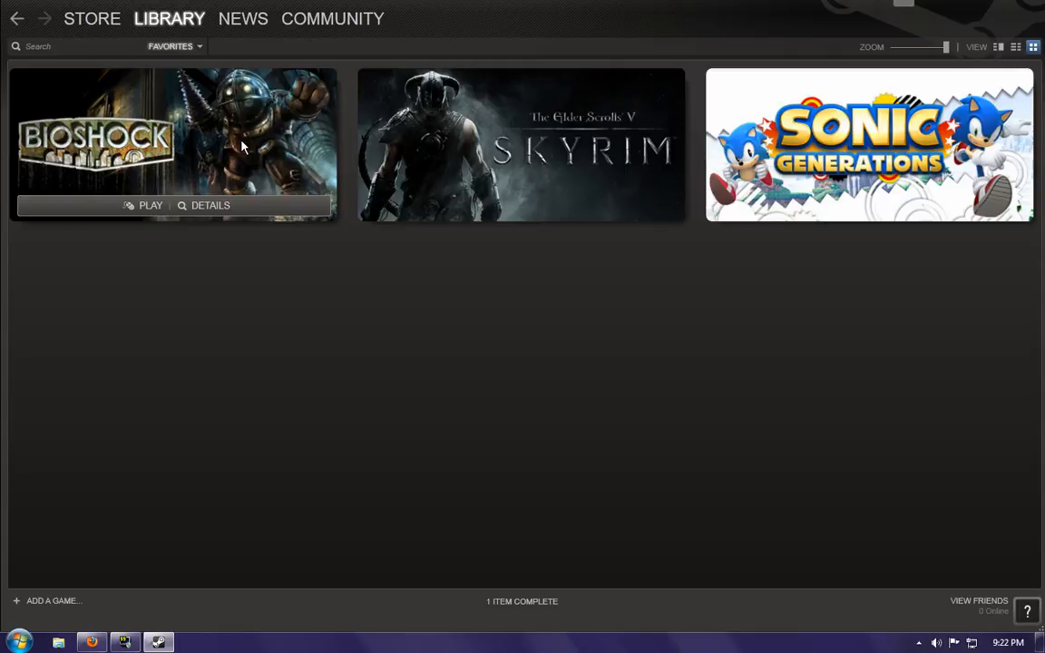
mouse_move(214, 149)
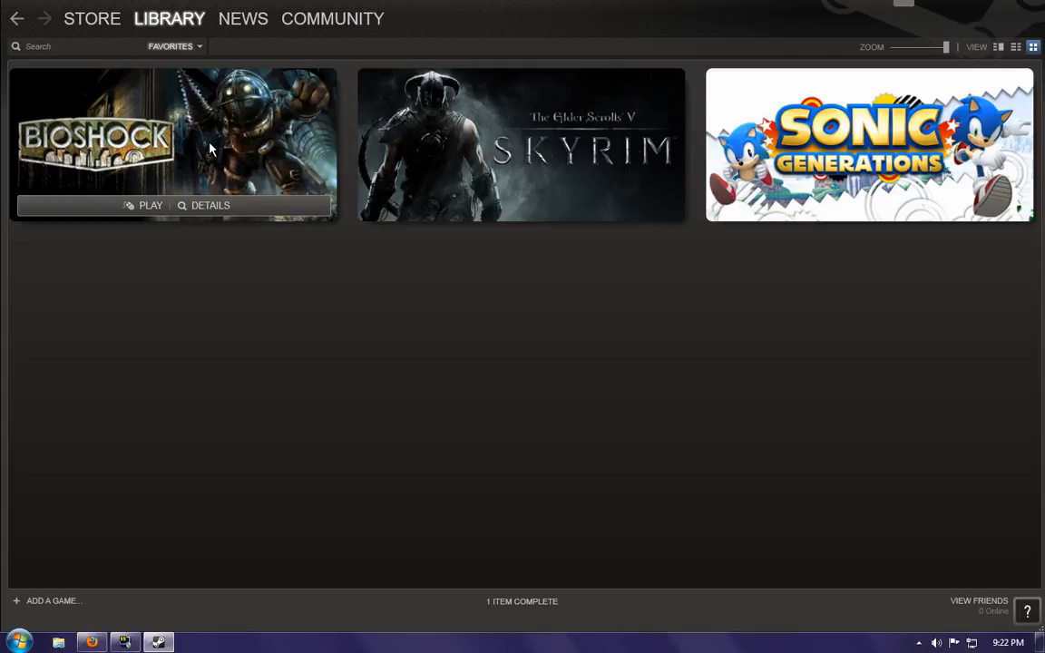
mouse_move(214, 144)
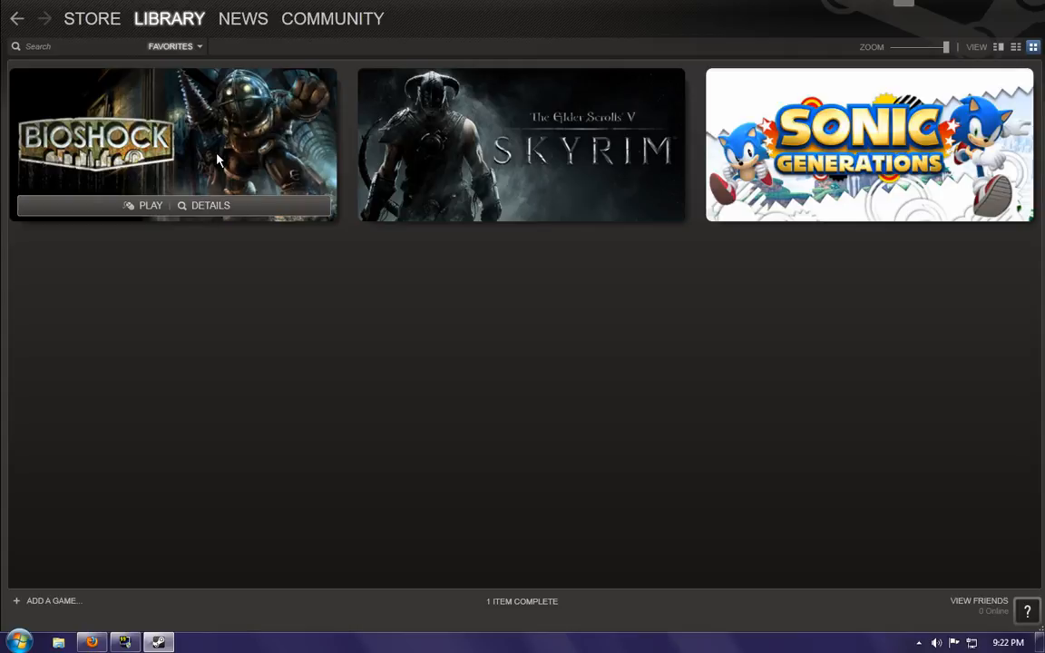
mouse_move(181, 143)
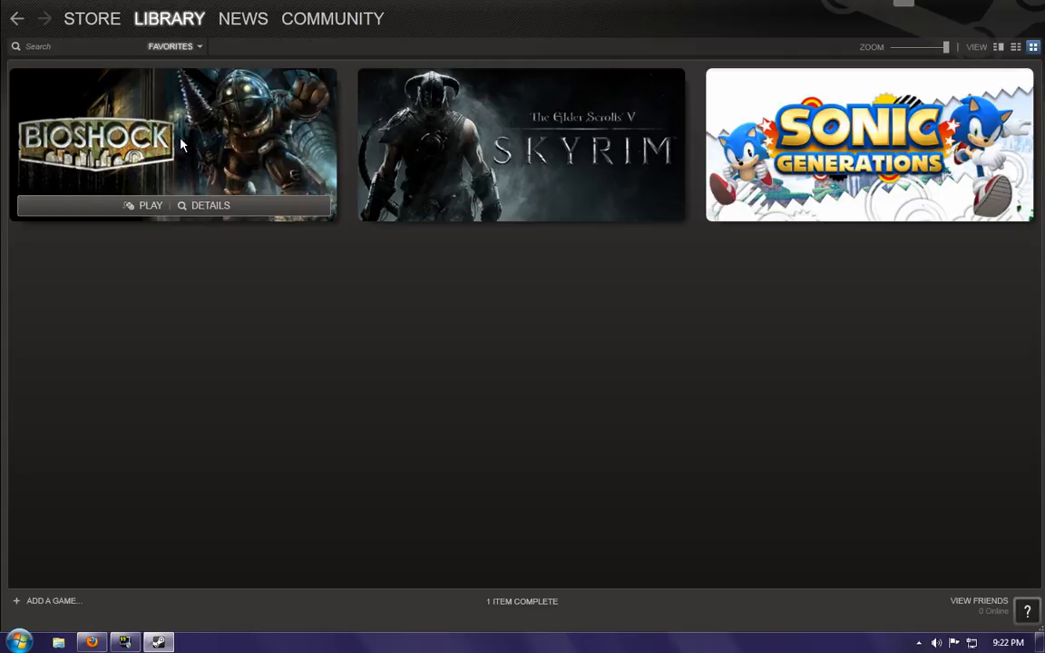
mouse_move(209, 161)
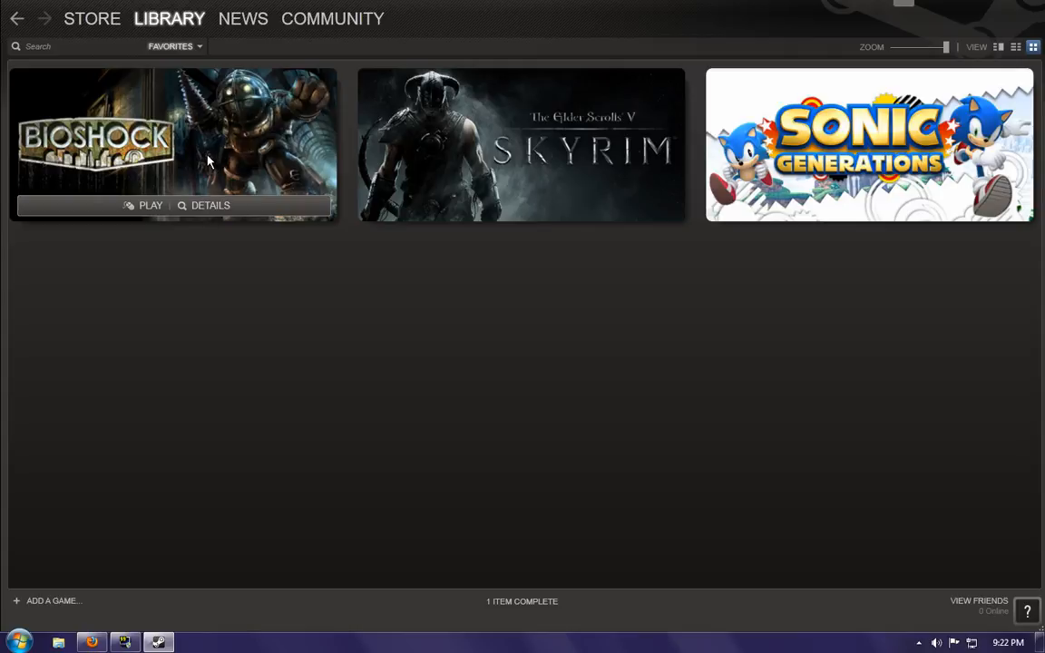
mouse_move(178, 163)
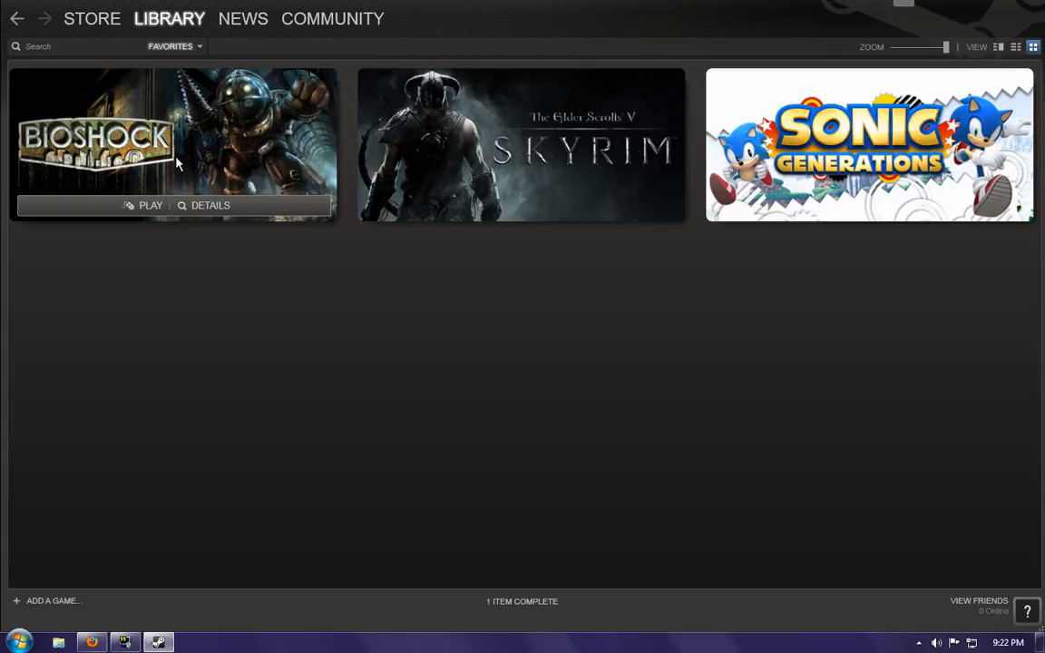
mouse_move(207, 161)
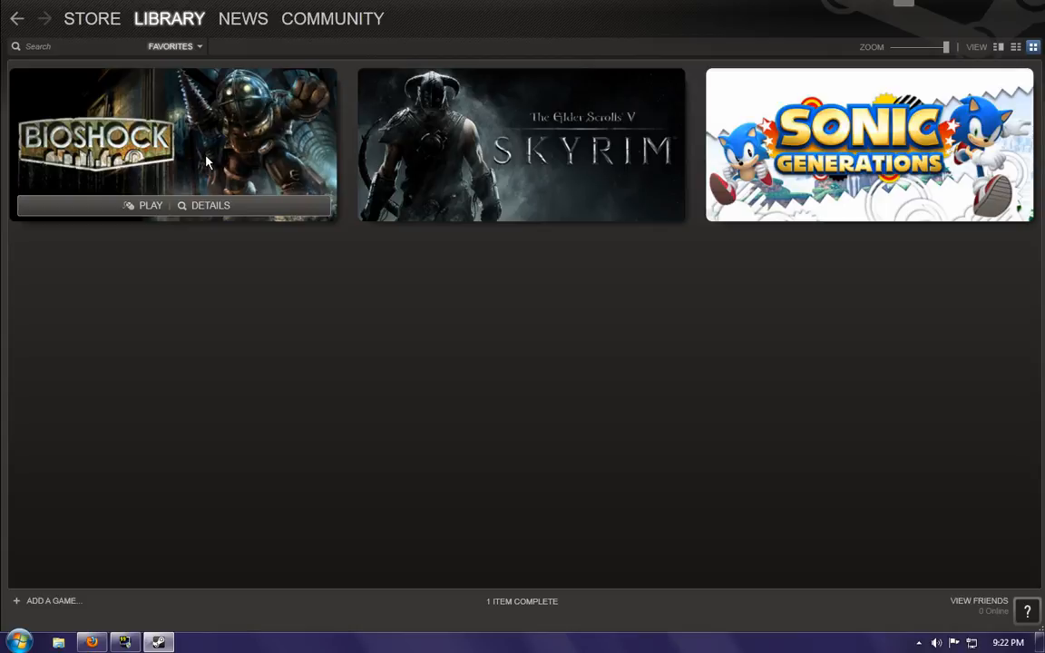
mouse_move(192, 159)
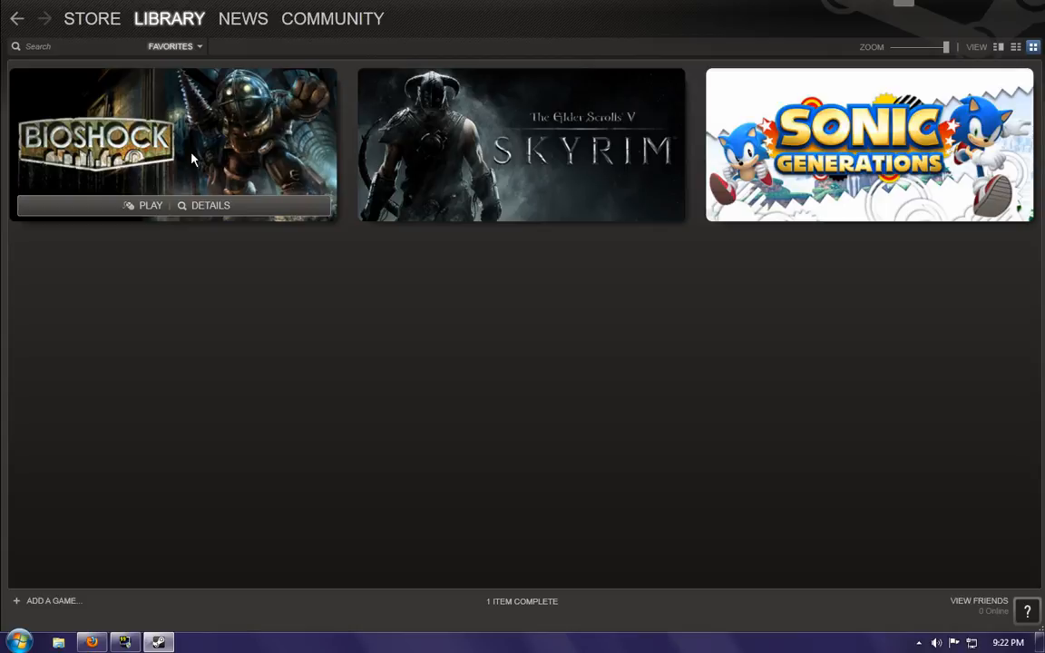
mouse_move(203, 159)
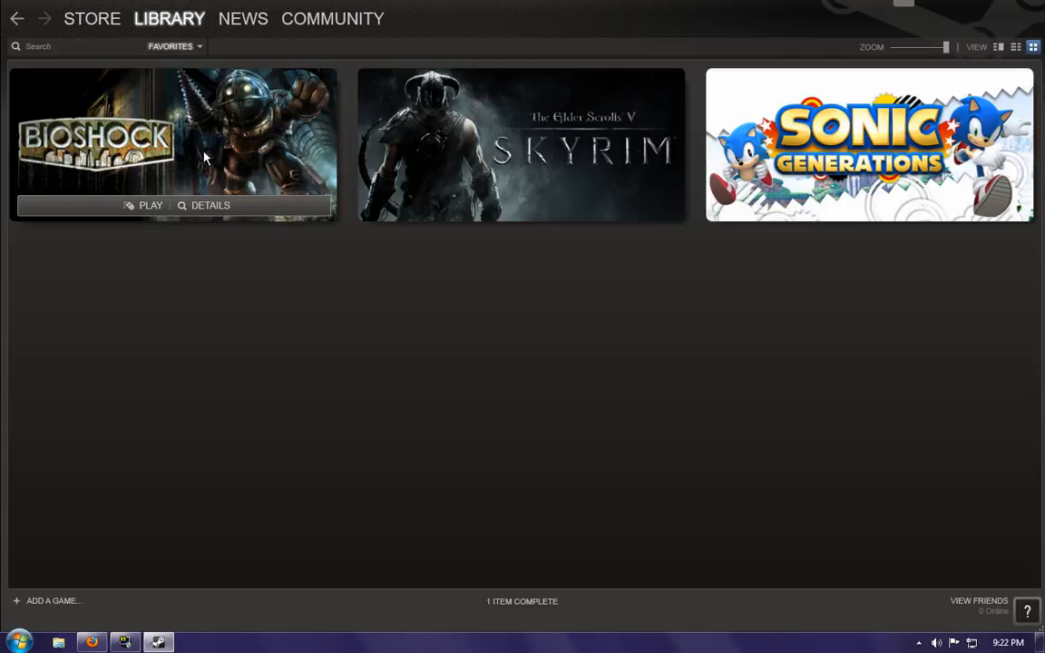
mouse_move(112, 164)
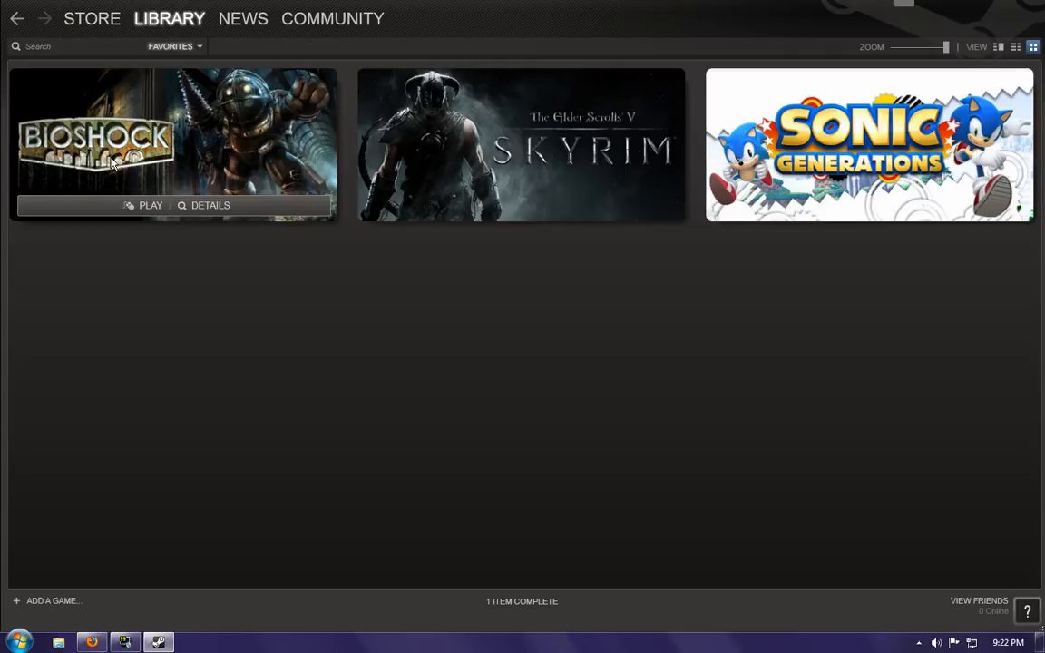
mouse_move(579, 261)
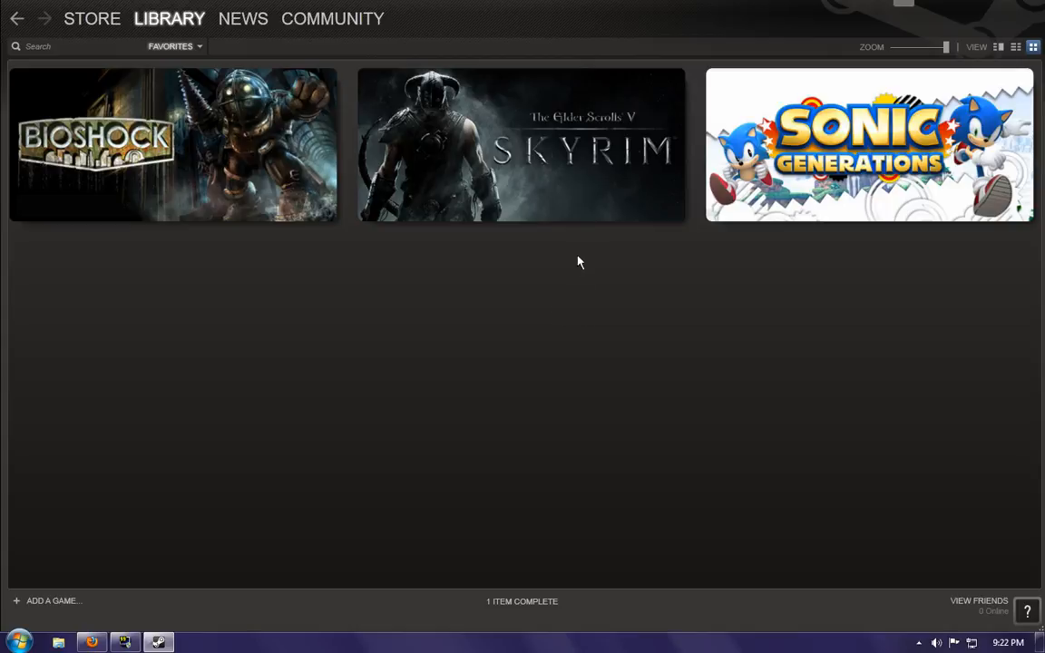
mouse_move(569, 188)
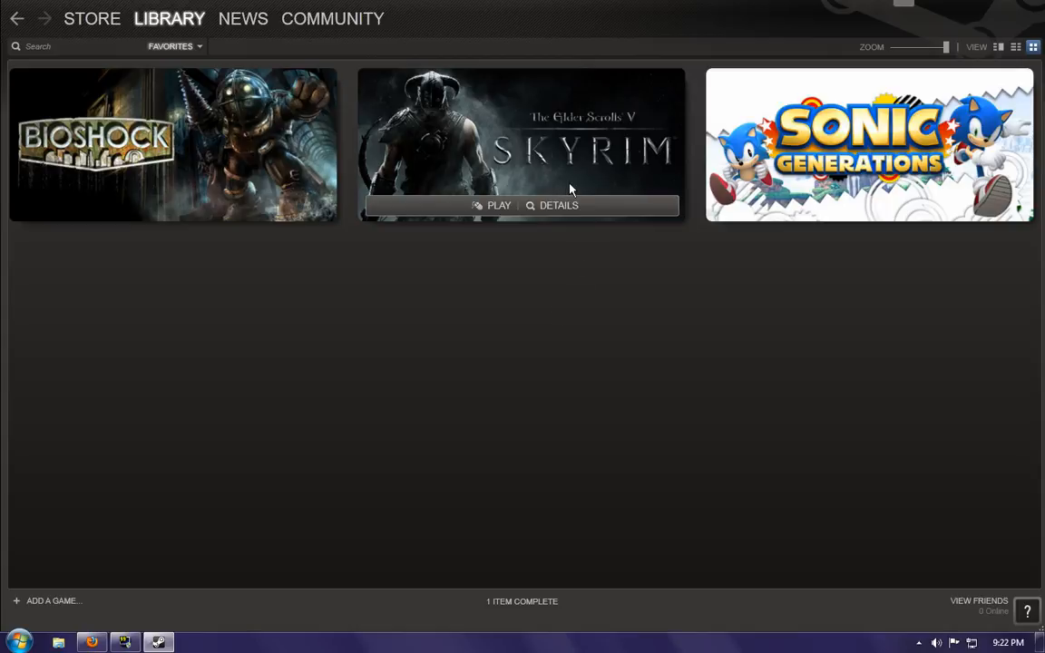
mouse_move(562, 188)
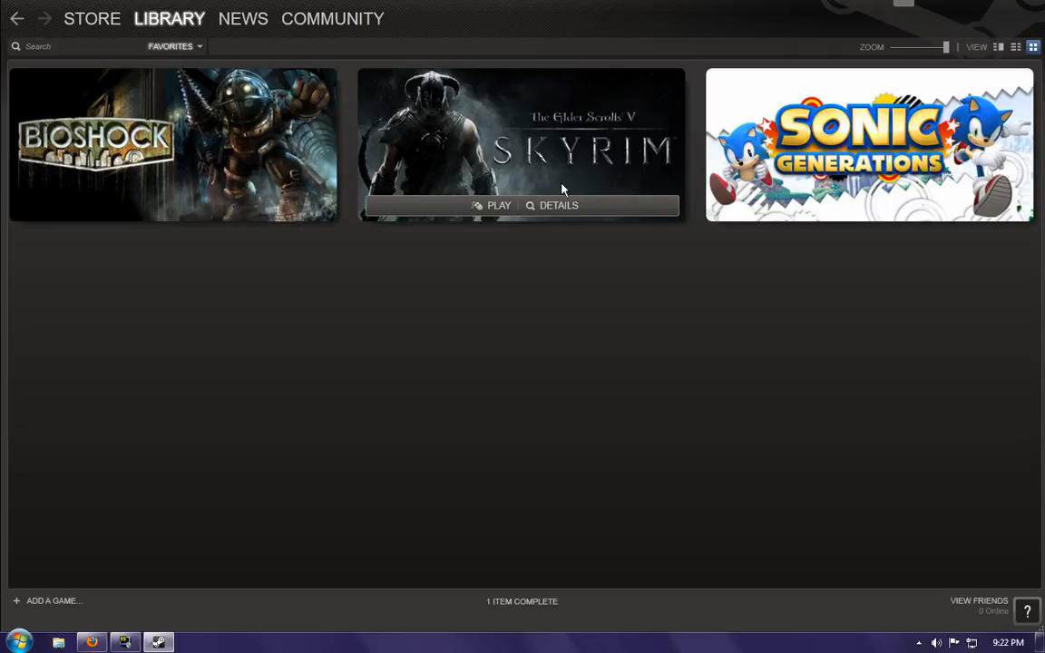
mouse_move(664, 87)
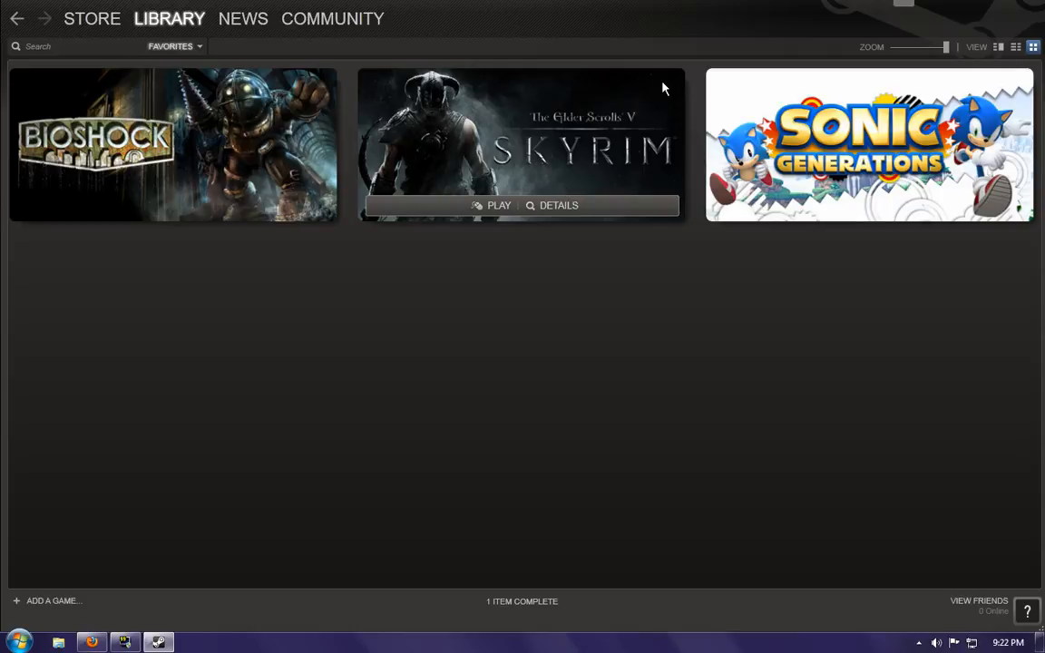
mouse_move(566, 164)
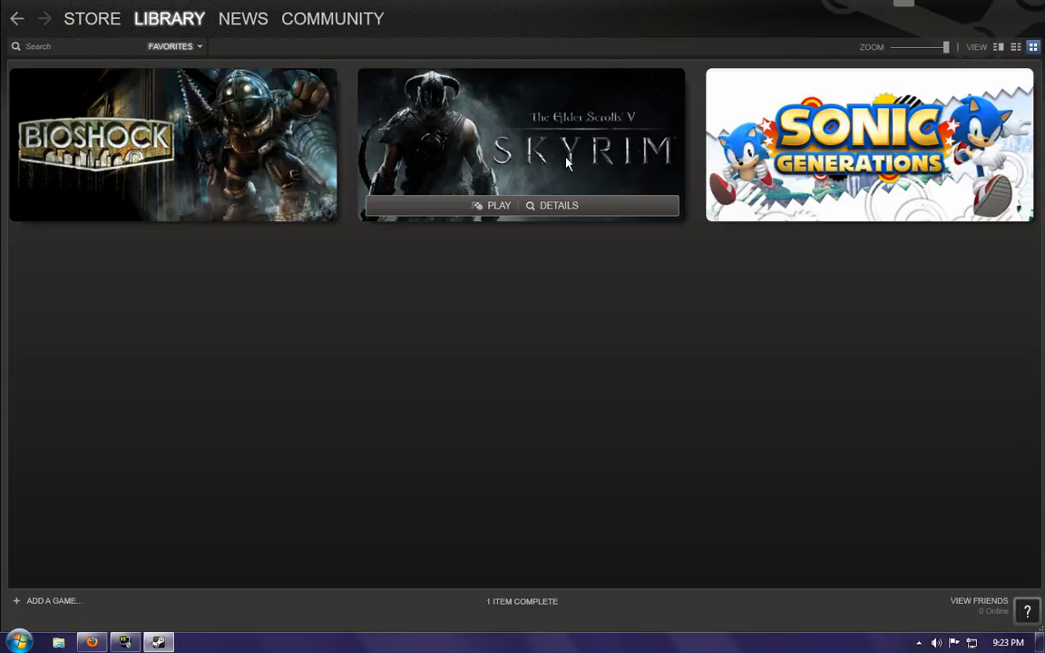
mouse_move(566, 178)
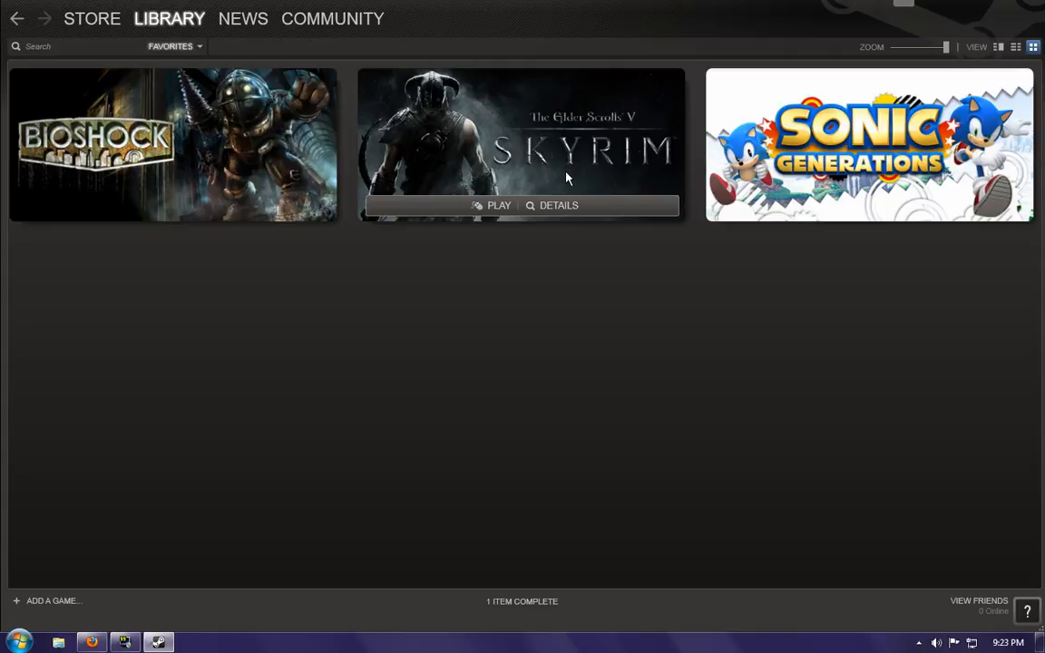
mouse_move(580, 172)
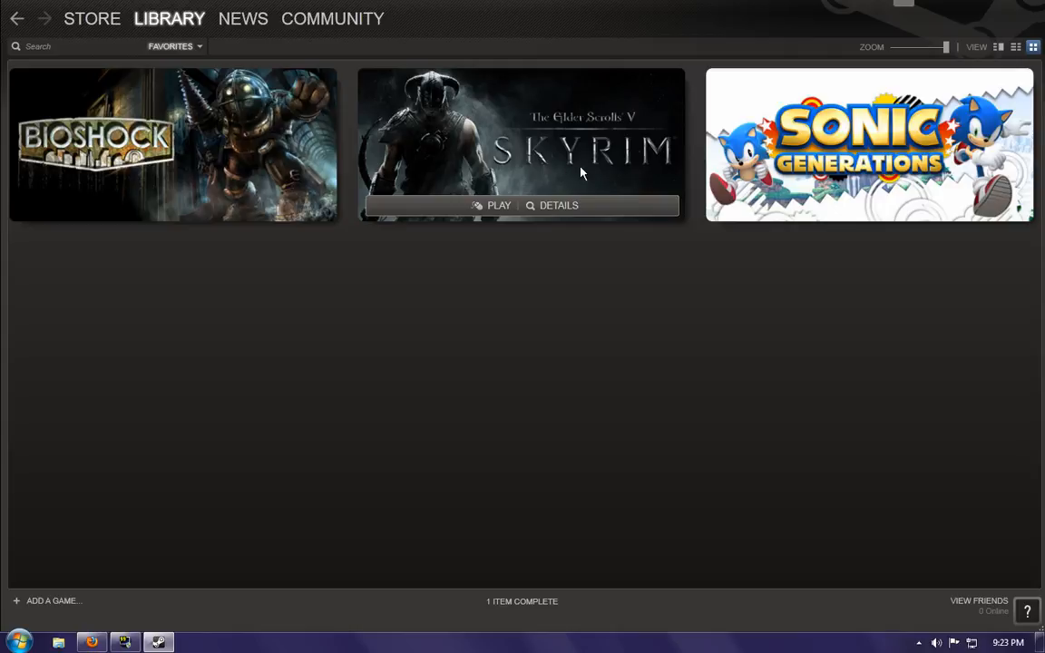
mouse_move(580, 176)
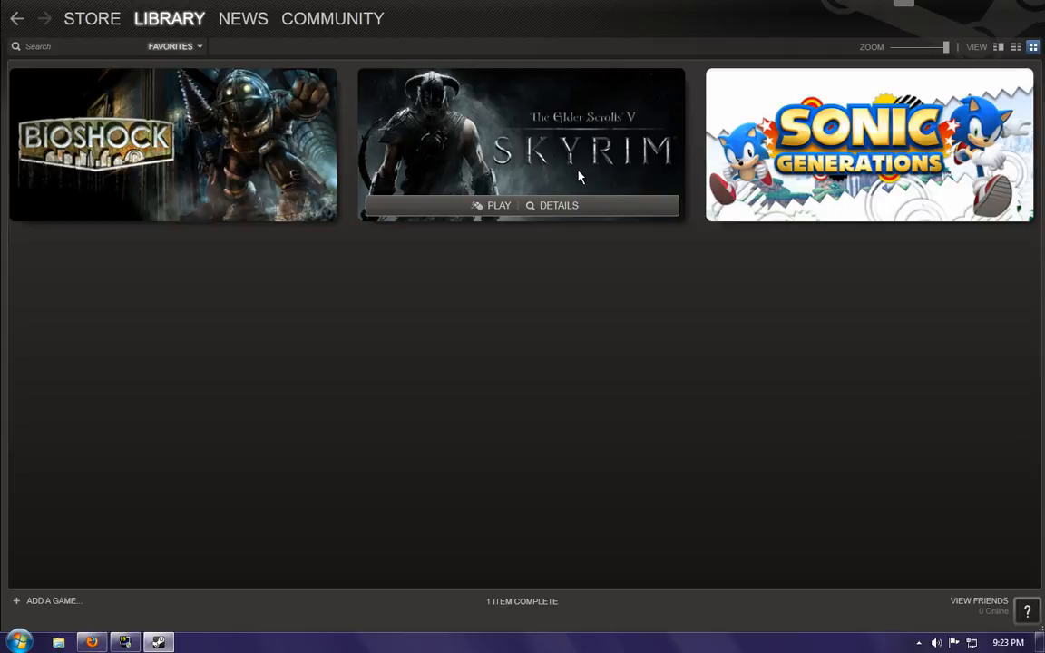
mouse_move(584, 182)
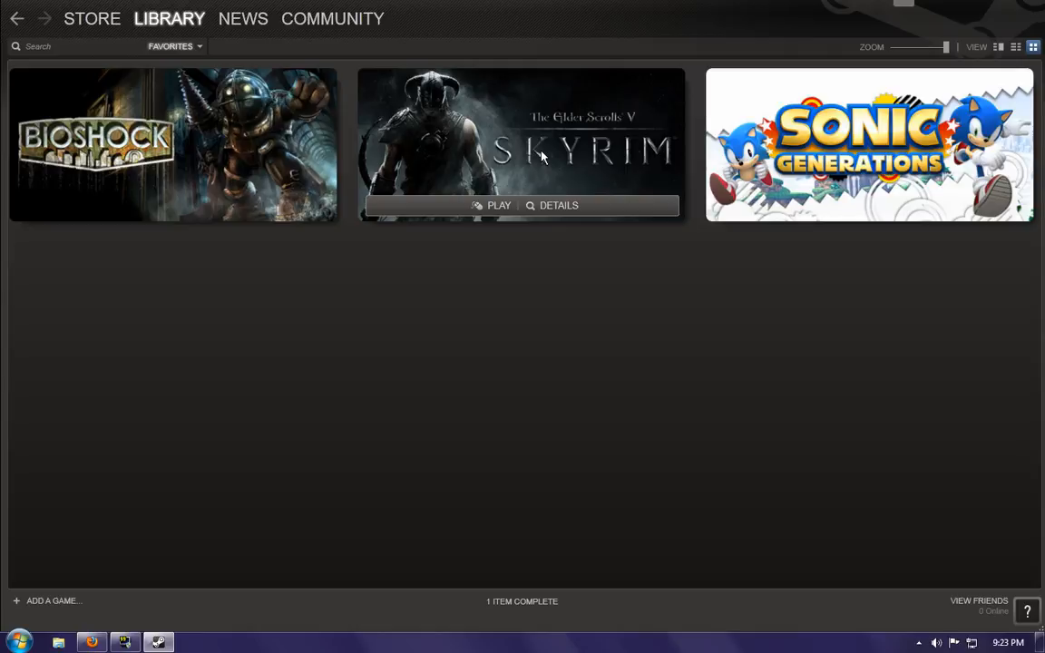
mouse_move(537, 174)
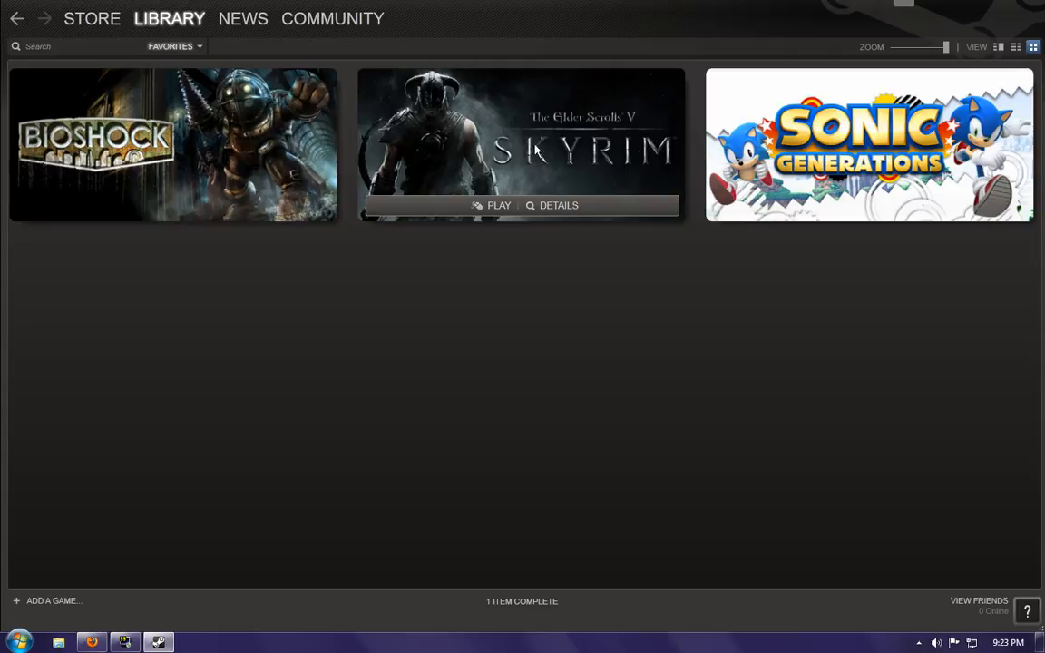
mouse_move(490, 152)
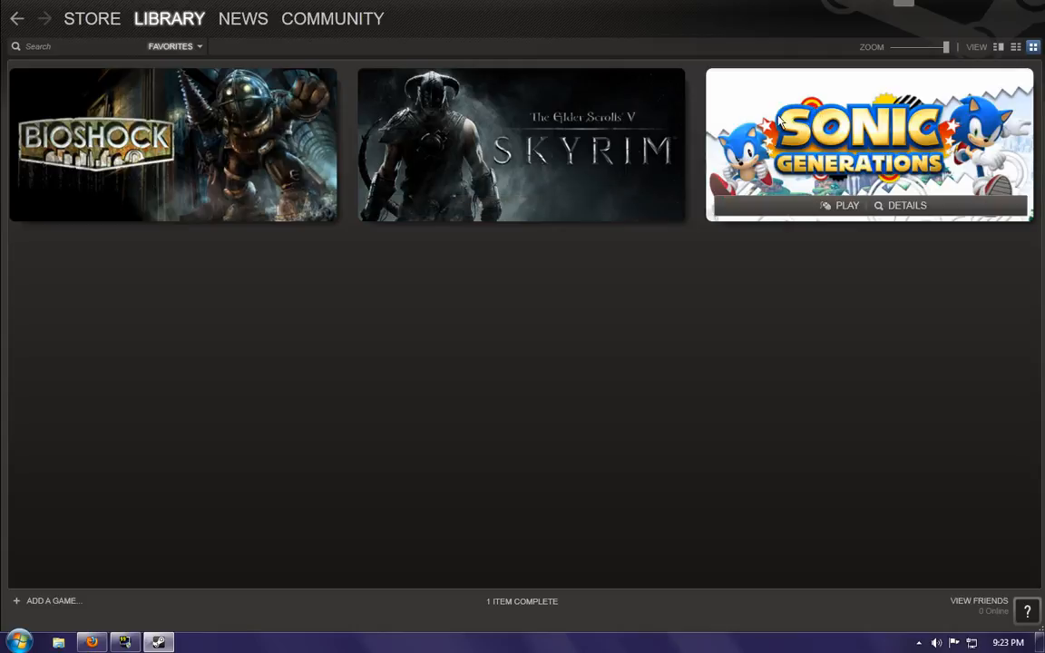
mouse_move(182, 147)
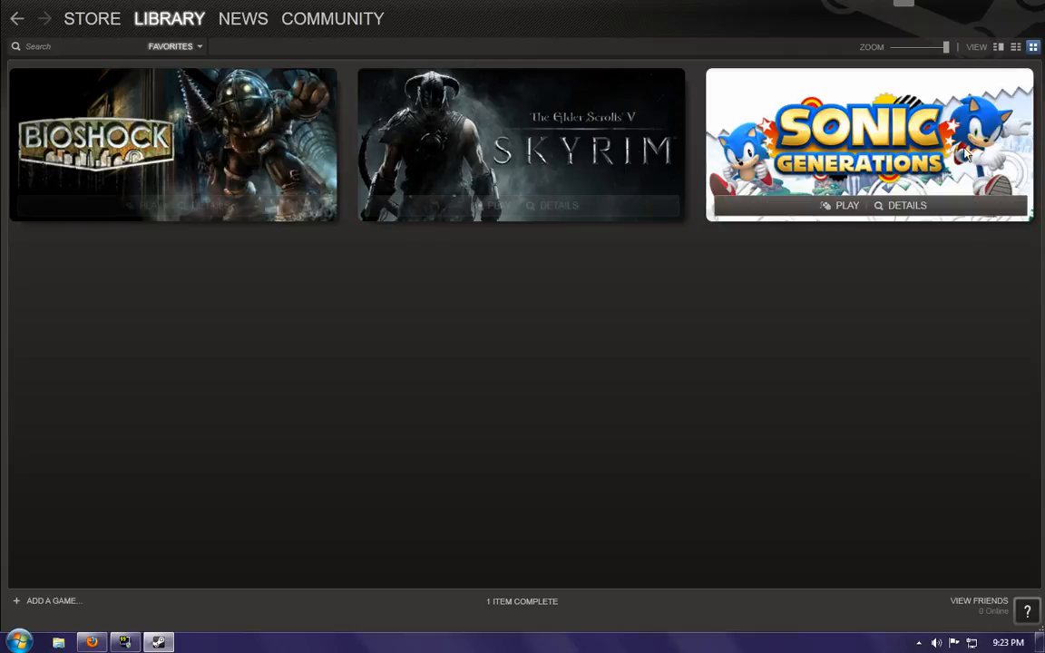
mouse_move(515, 141)
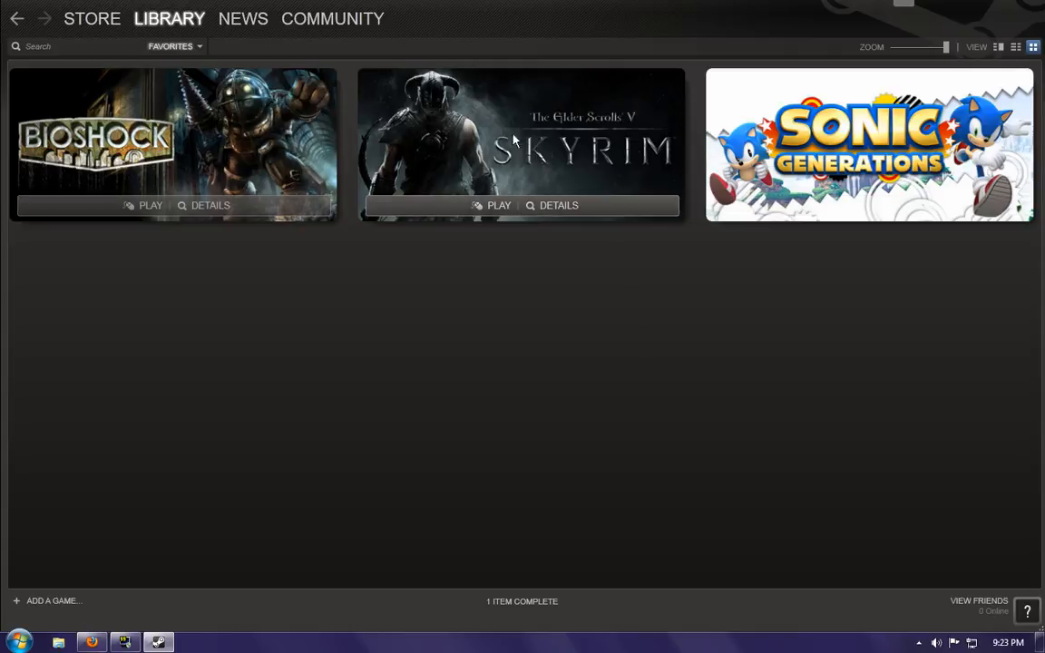
mouse_move(457, 152)
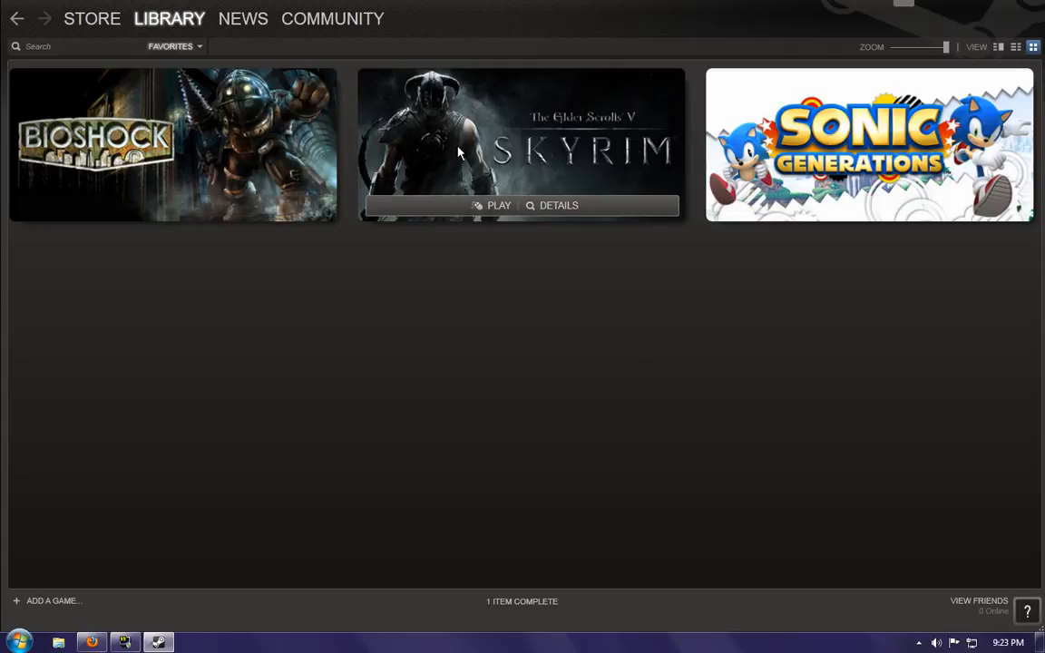
mouse_move(472, 159)
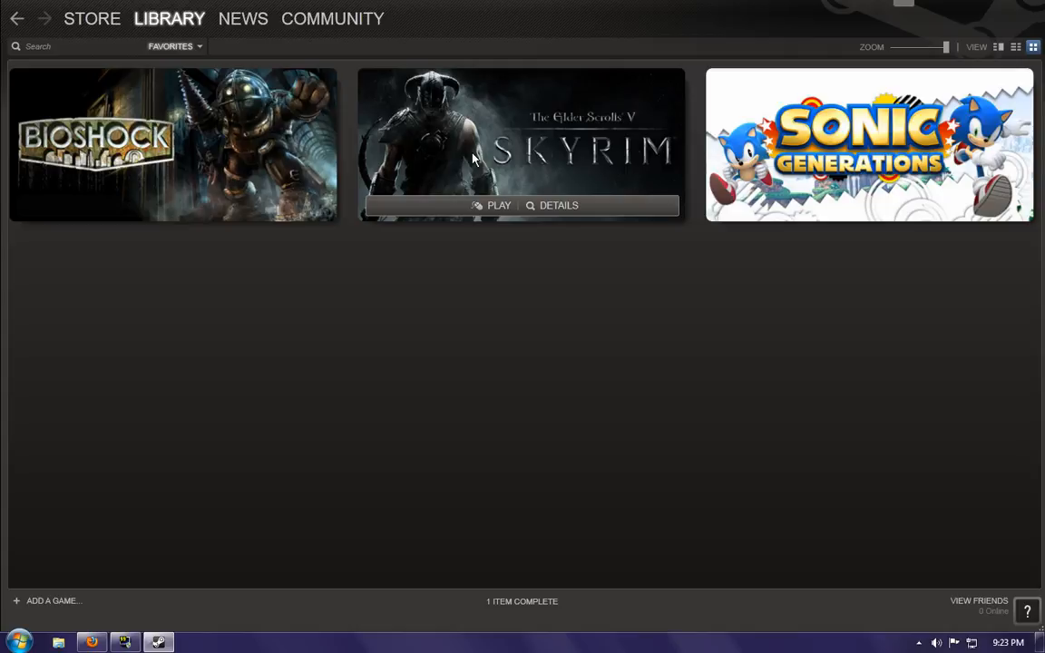
mouse_move(529, 170)
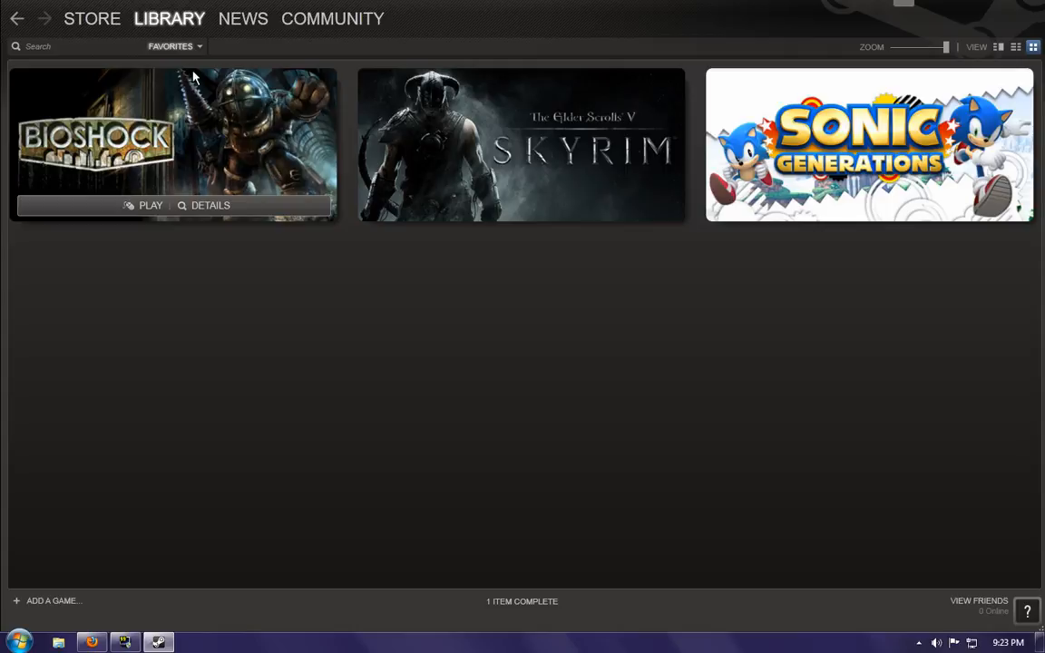
Shrink the Installed collection's tiles into a dense grid of small covers and scroll through it
left_click(172, 47)
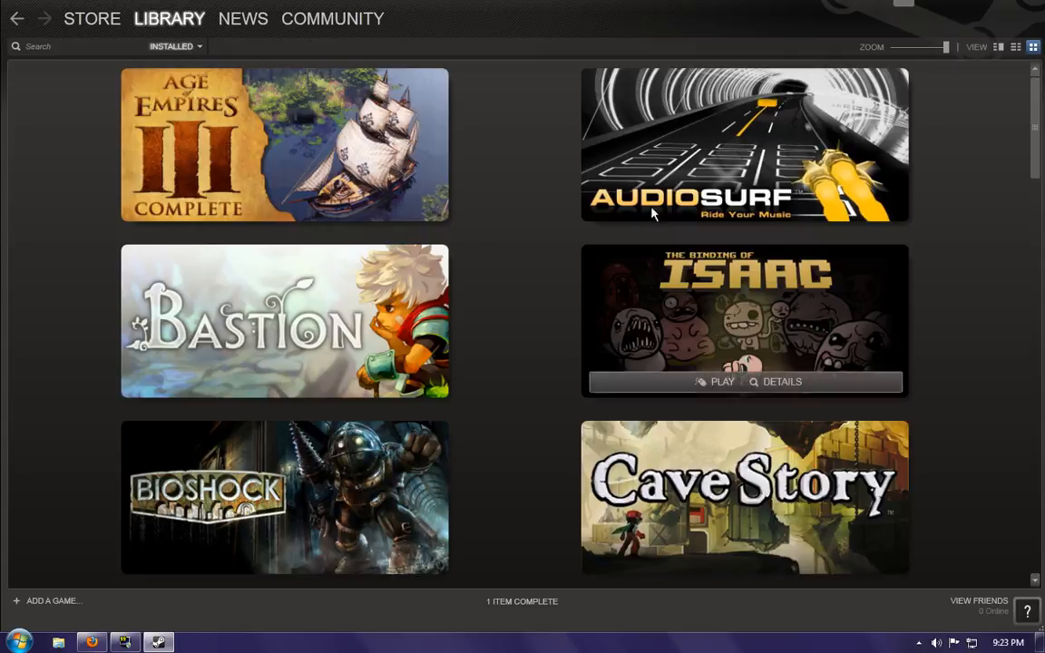
left_click_drag(943, 47, 889, 48)
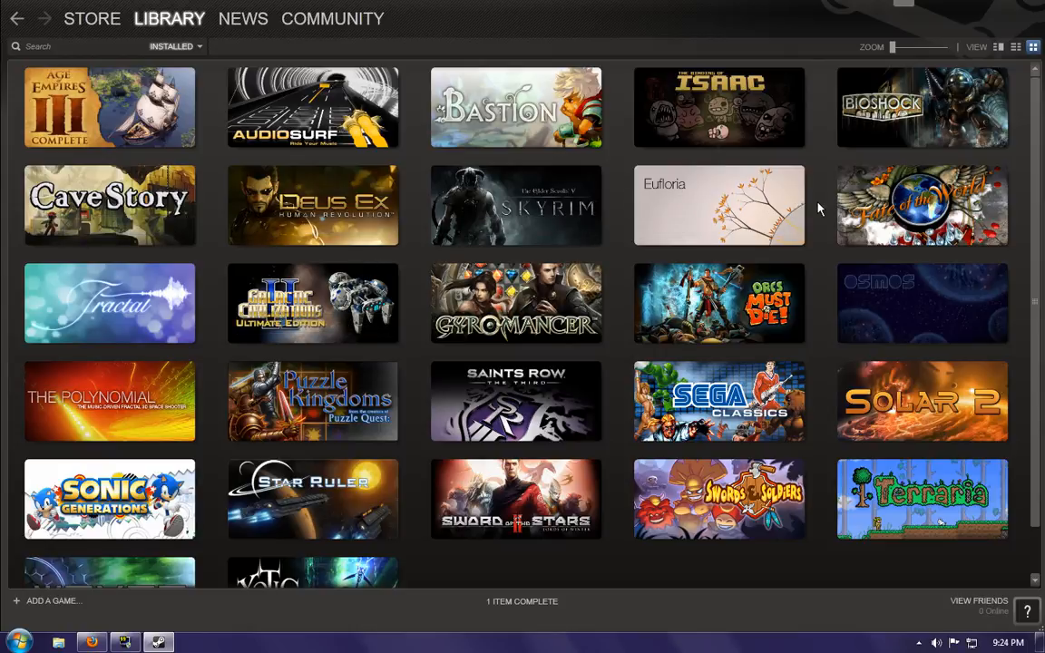
scroll("down", 3)
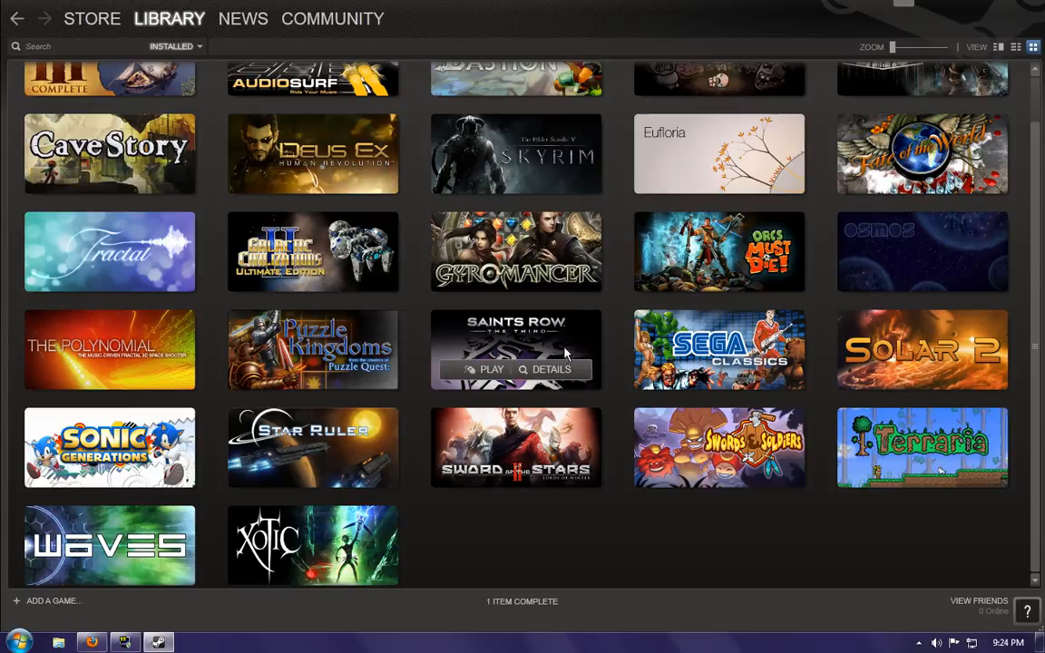
mouse_move(561, 352)
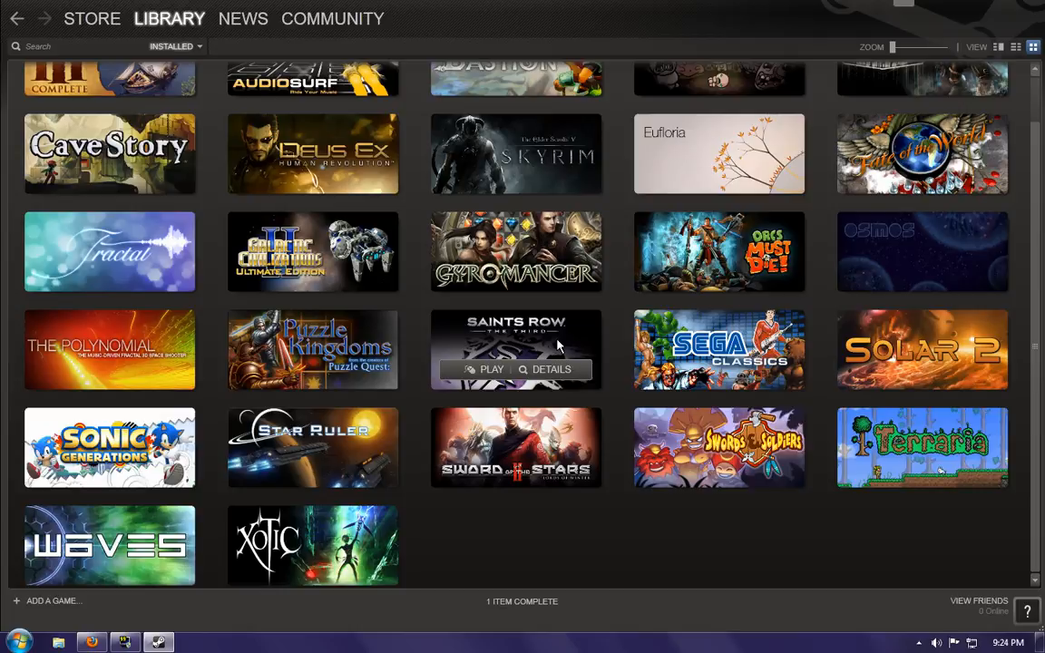
mouse_move(548, 352)
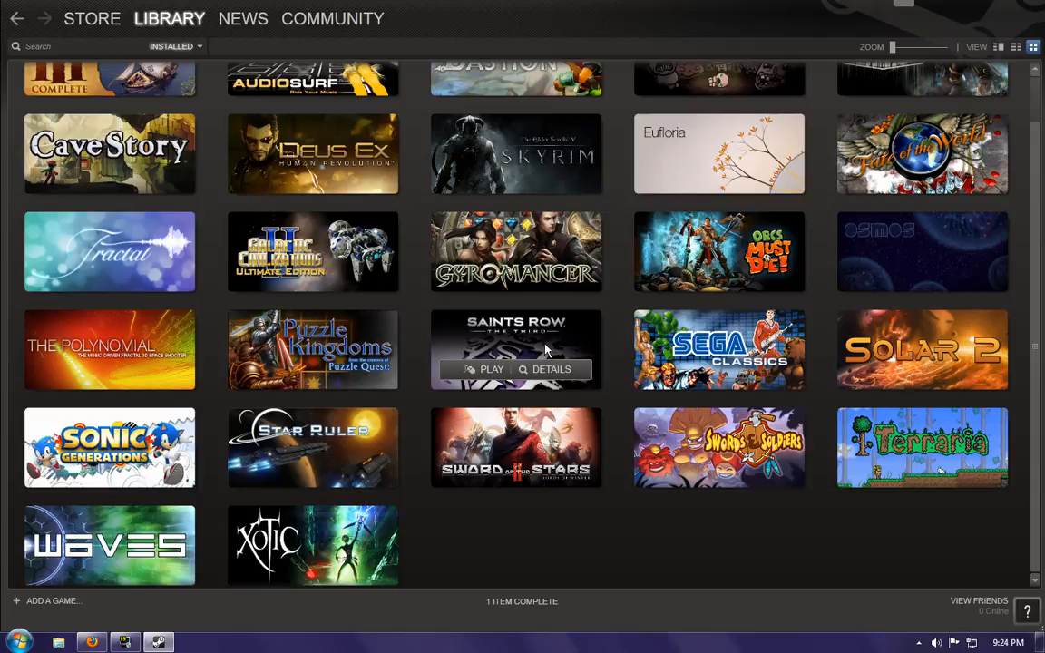
mouse_move(544, 420)
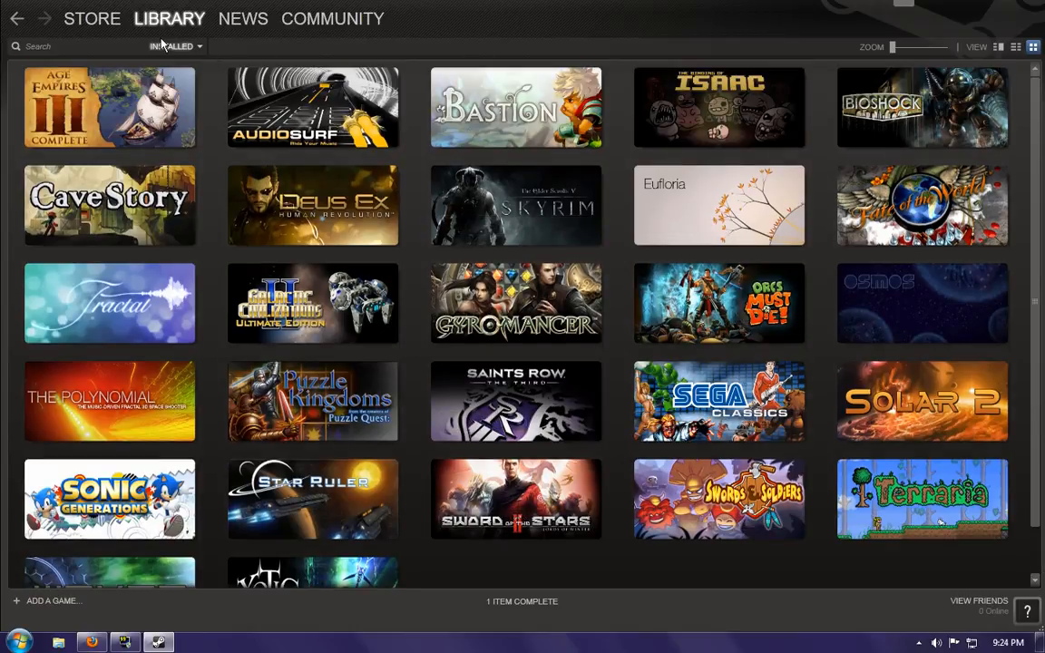
Switch the library from All Games back to Favorites, leaving BioShock, Skyrim and Sonic Generations
left_click(174, 47)
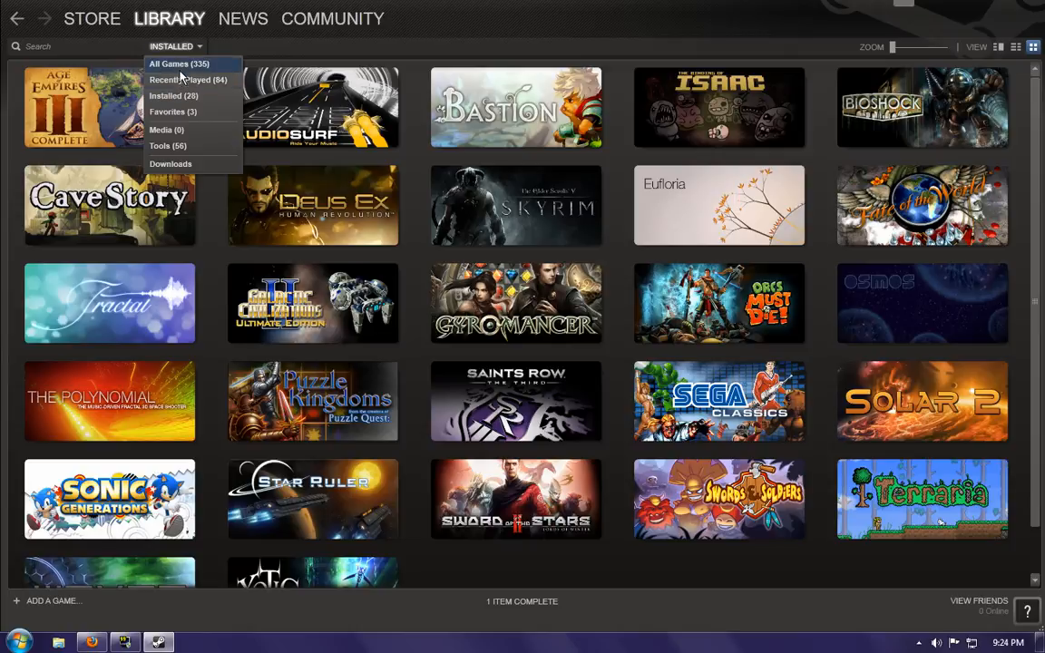
left_click(178, 64)
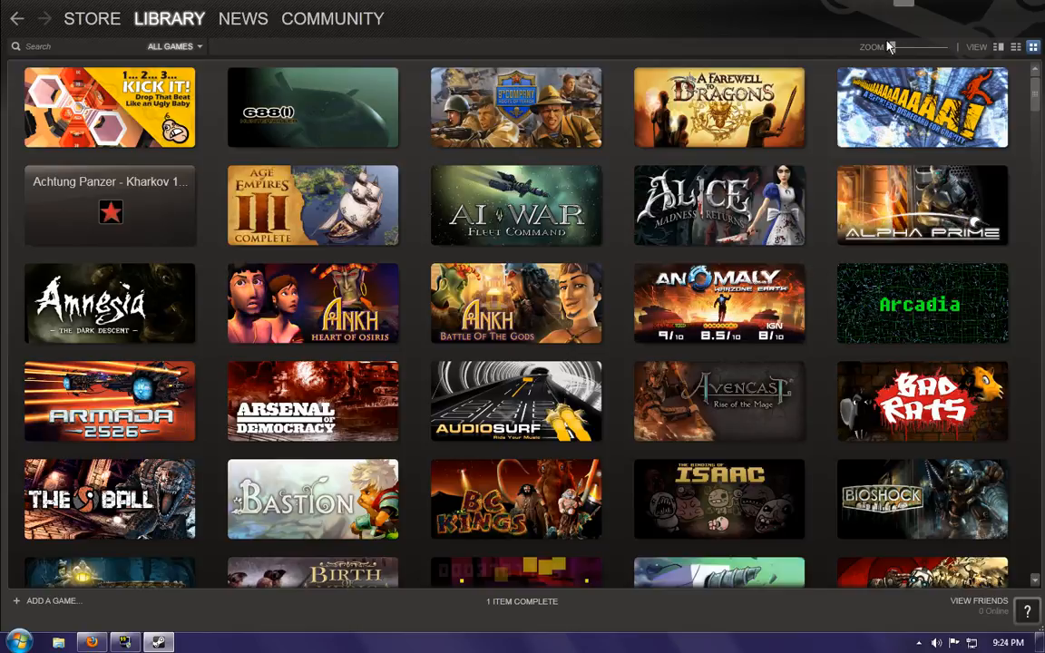
left_click(172, 47)
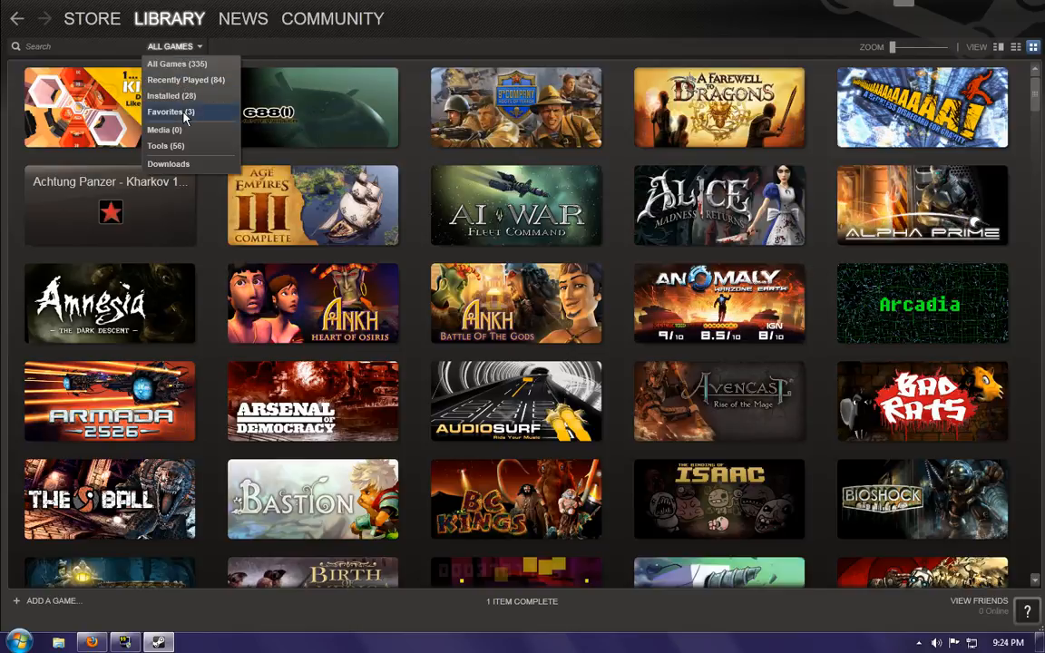
scroll("down", 3)
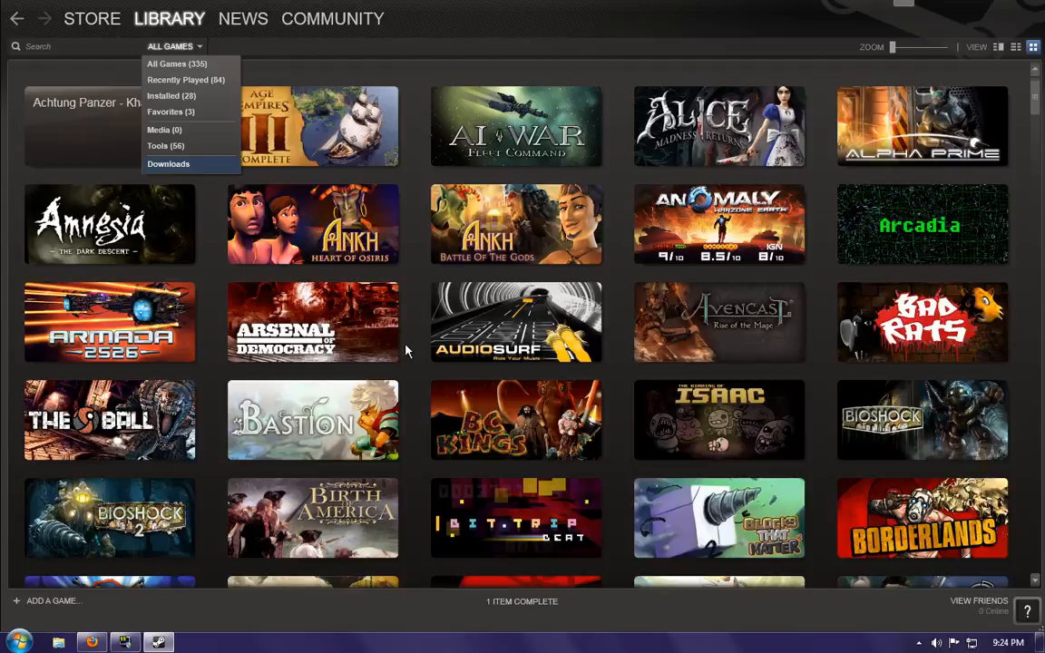
left_click(170, 113)
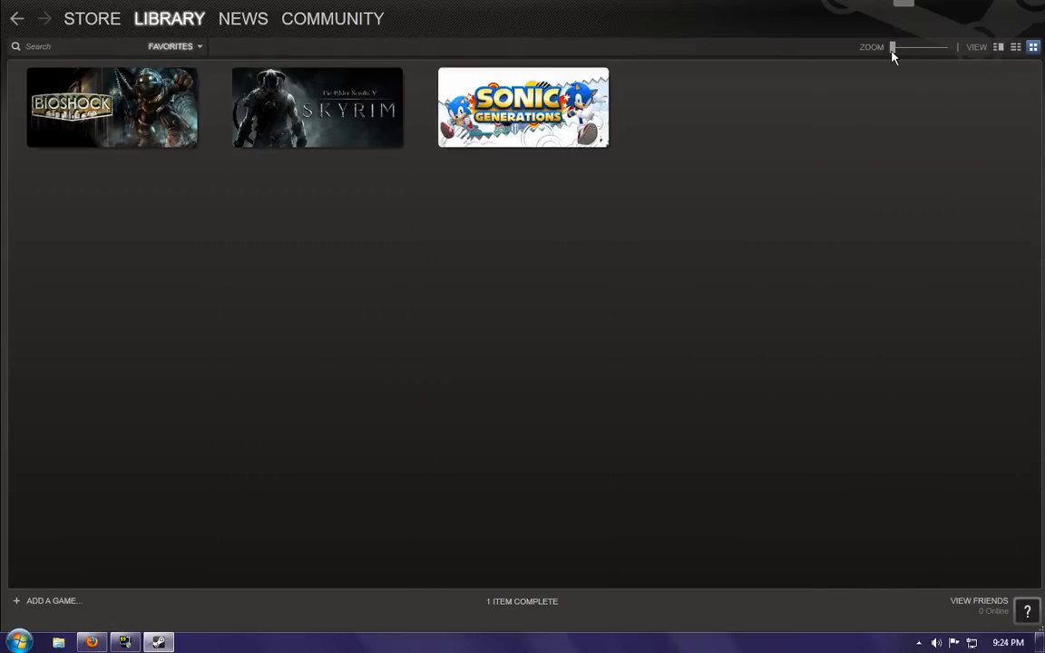
Maximise the Zoom slider so the three favourite covers span the library width
left_click_drag(892, 47, 947, 47)
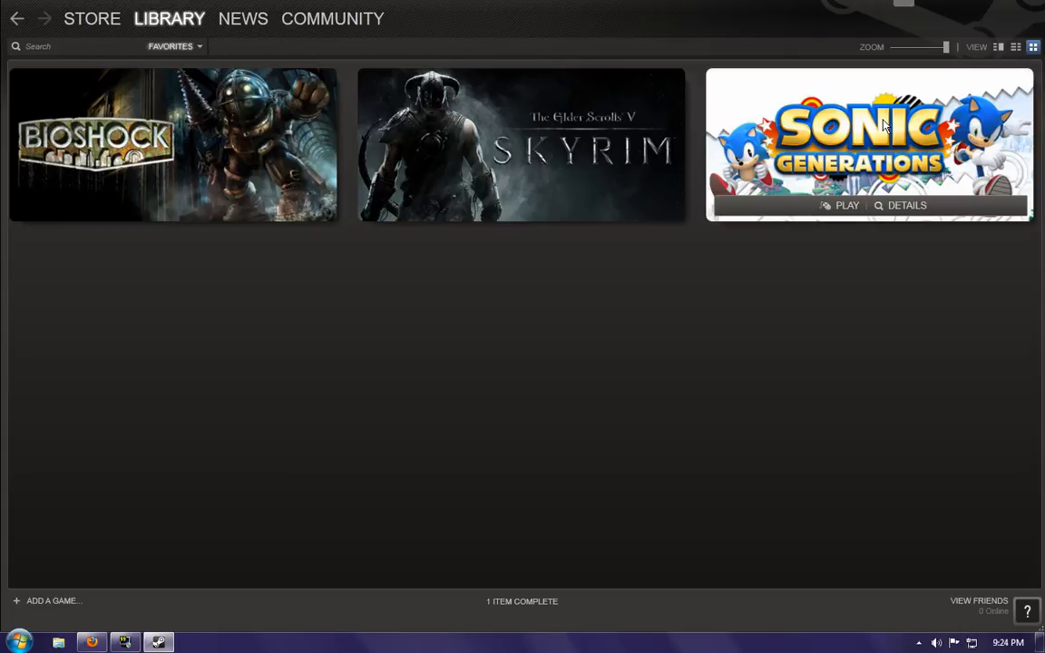
mouse_move(893, 143)
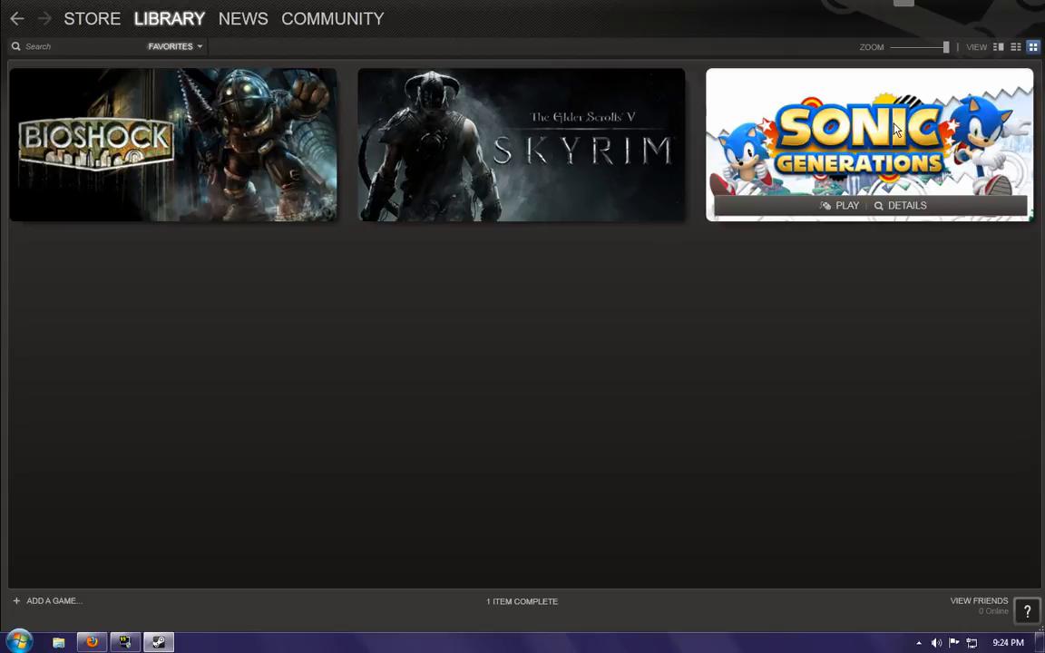
mouse_move(791, 286)
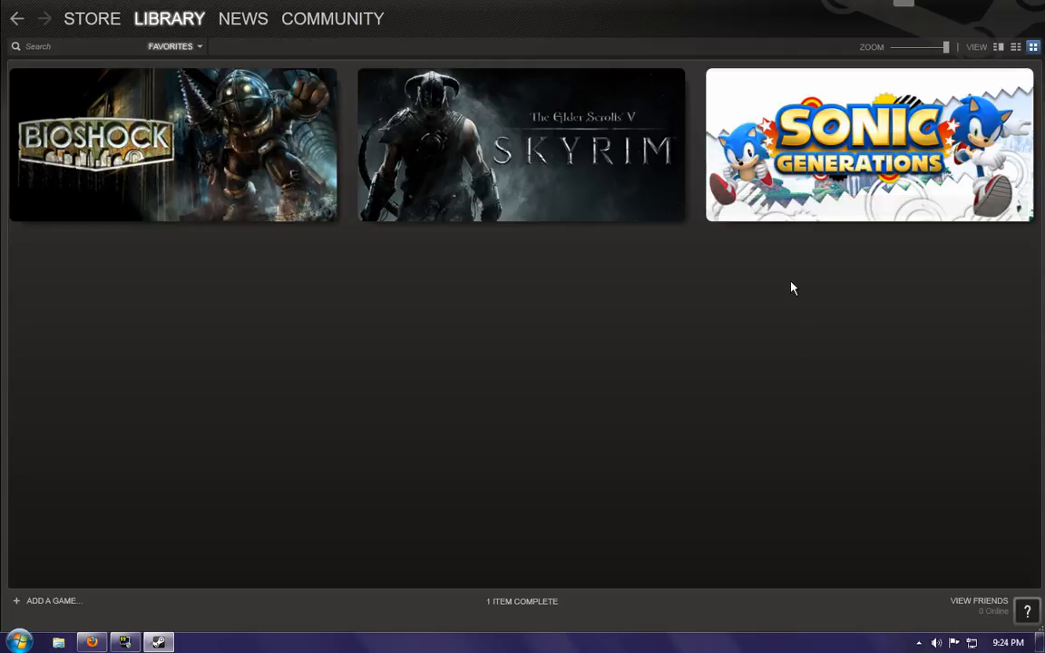
mouse_move(207, 118)
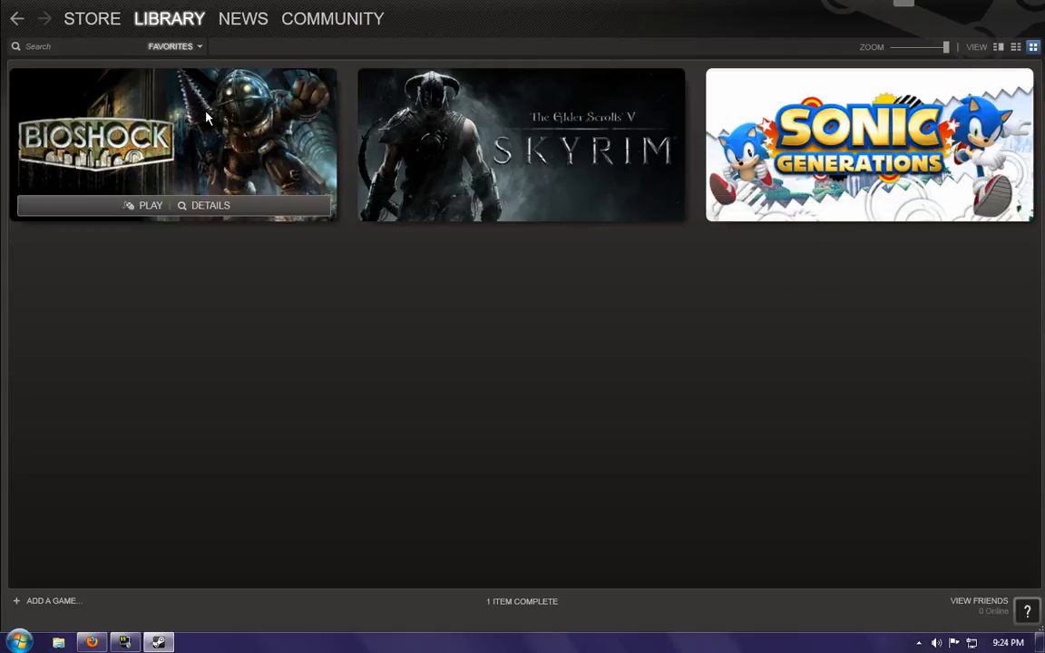
mouse_move(453, 316)
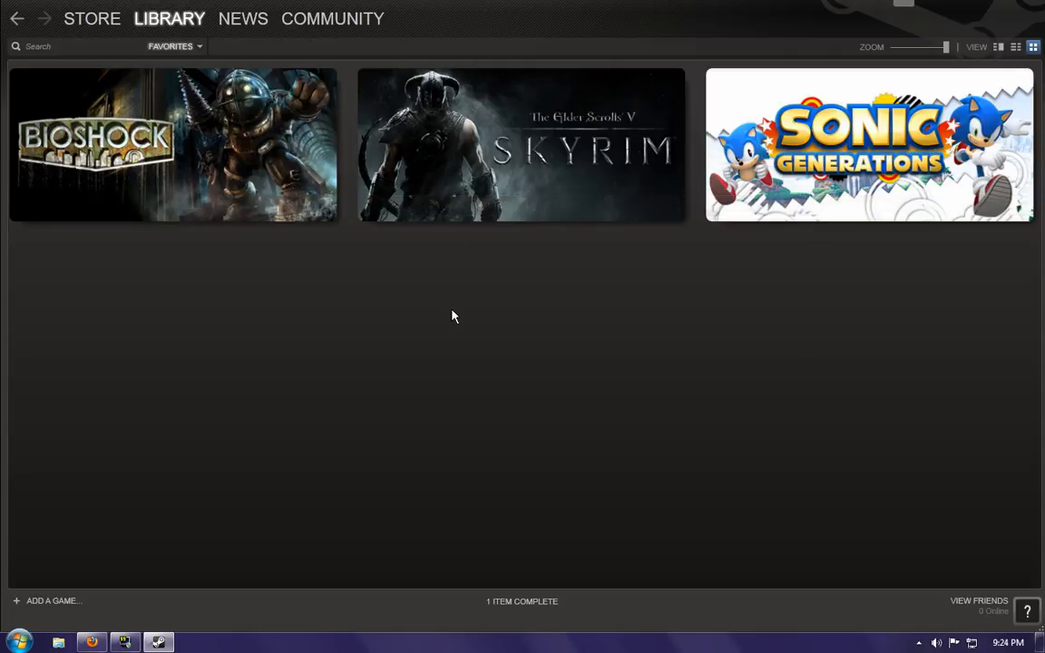
mouse_move(536, 152)
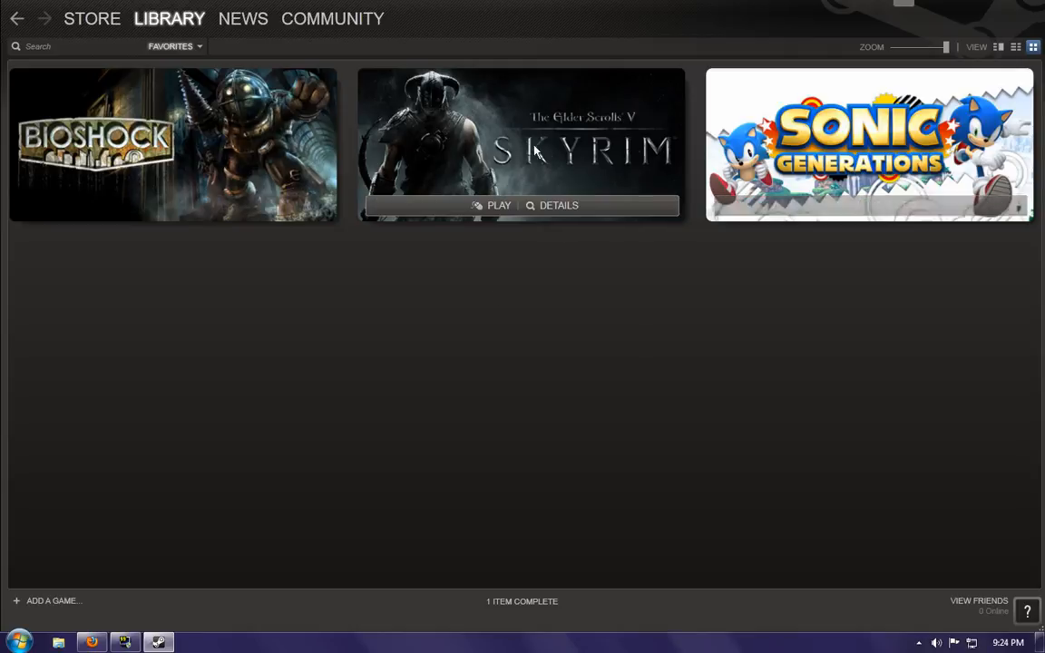
mouse_move(564, 362)
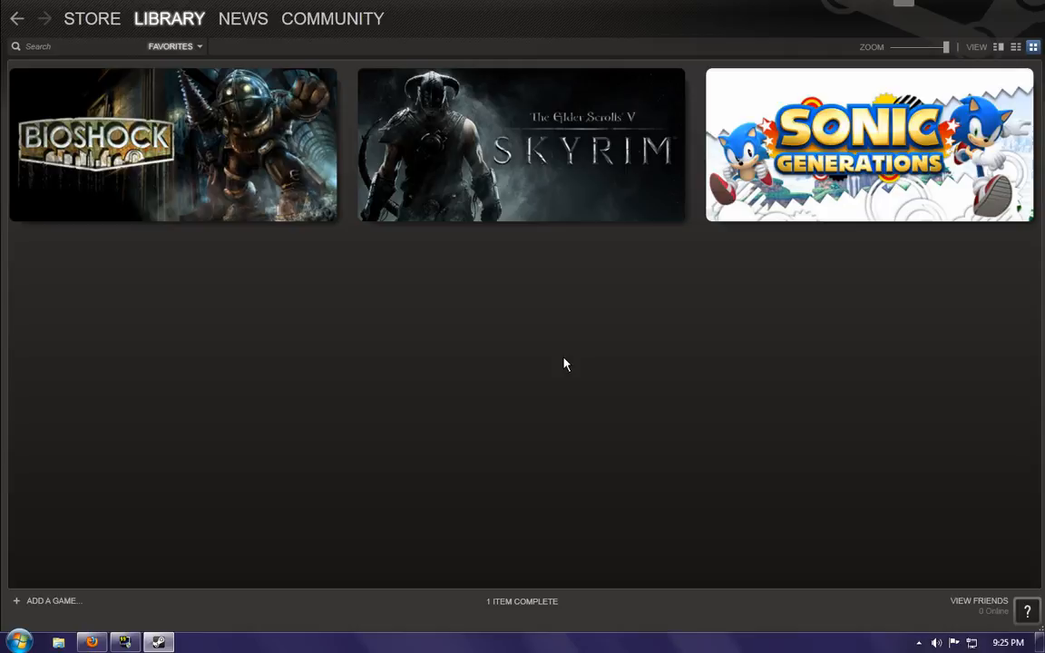
mouse_move(536, 370)
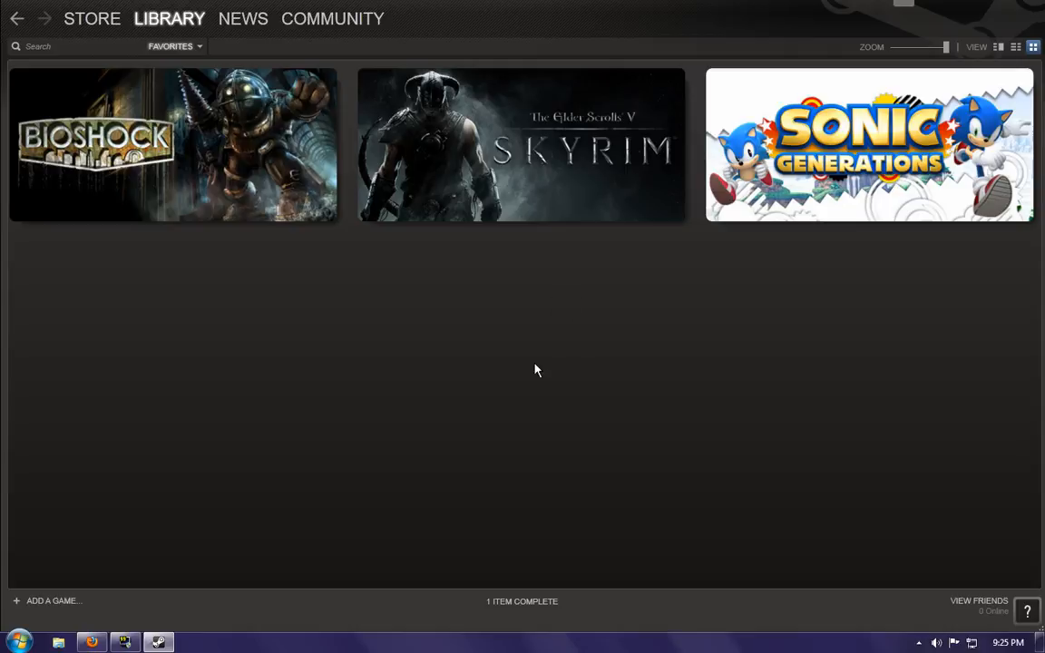
mouse_move(232, 142)
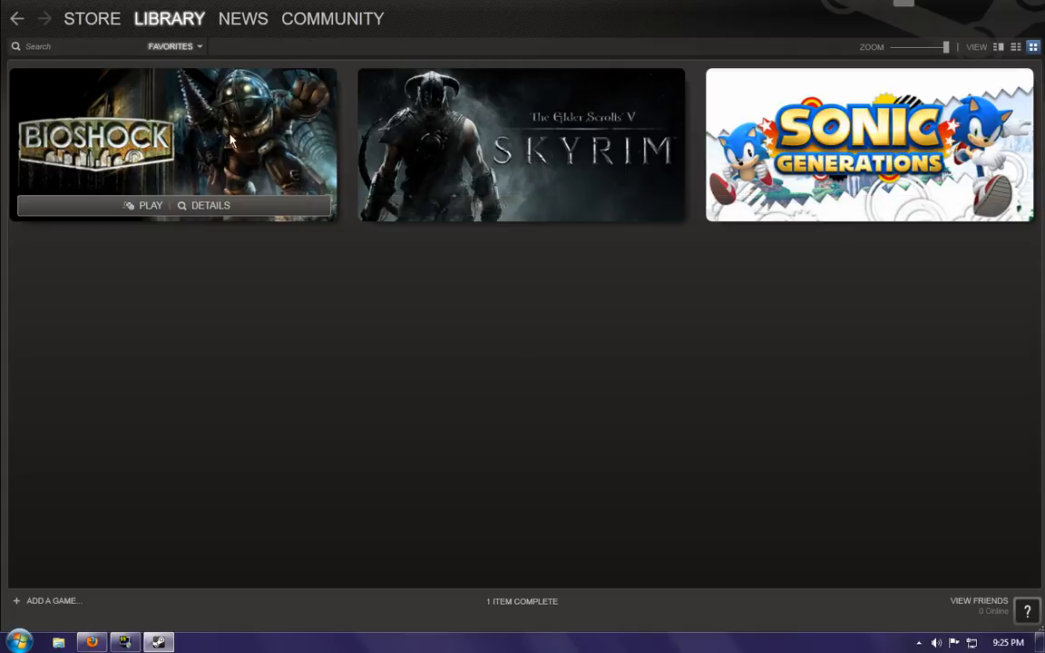
mouse_move(573, 330)
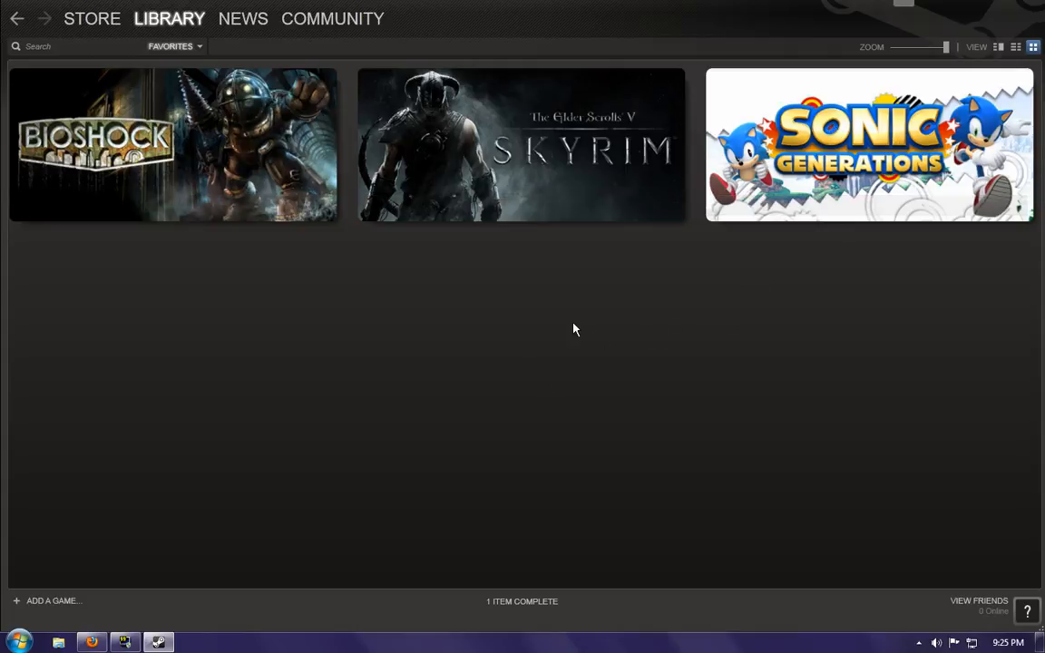
mouse_move(851, 138)
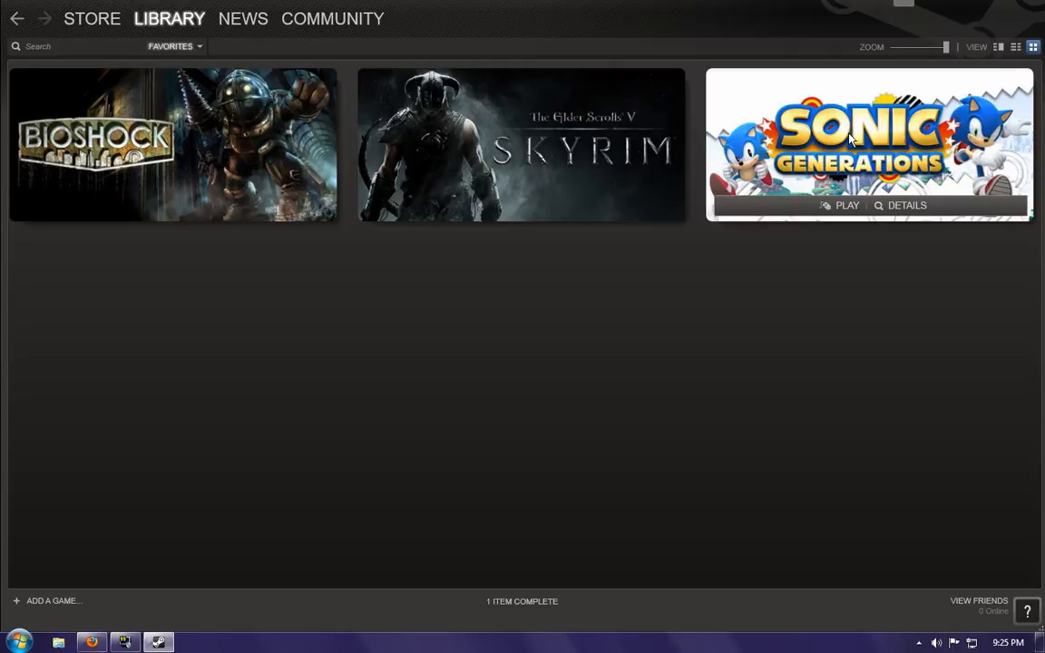
mouse_move(838, 301)
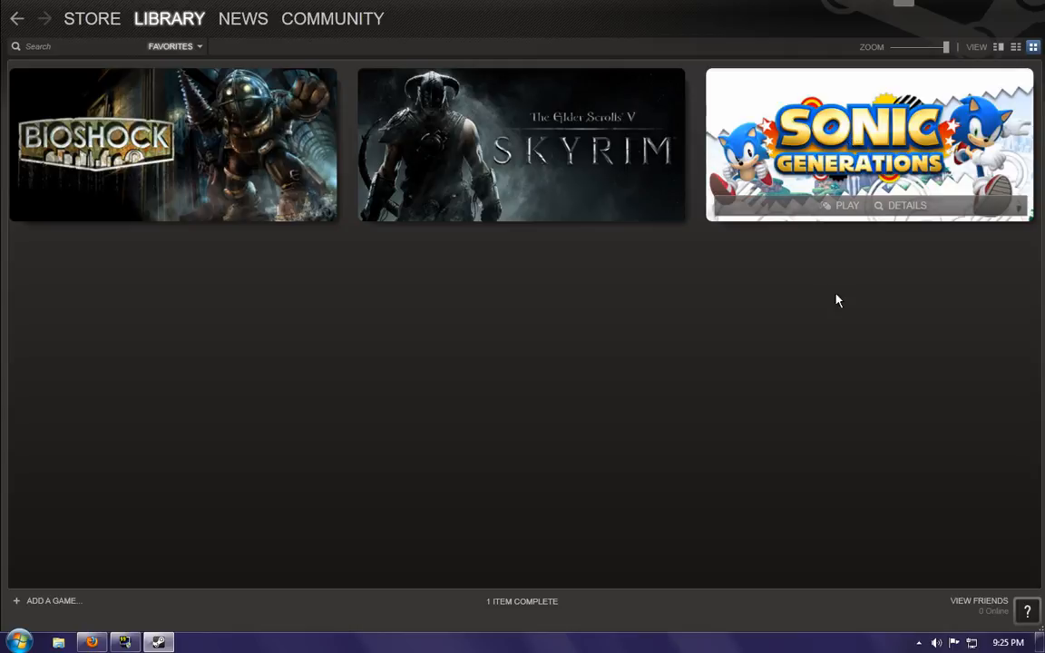
mouse_move(819, 316)
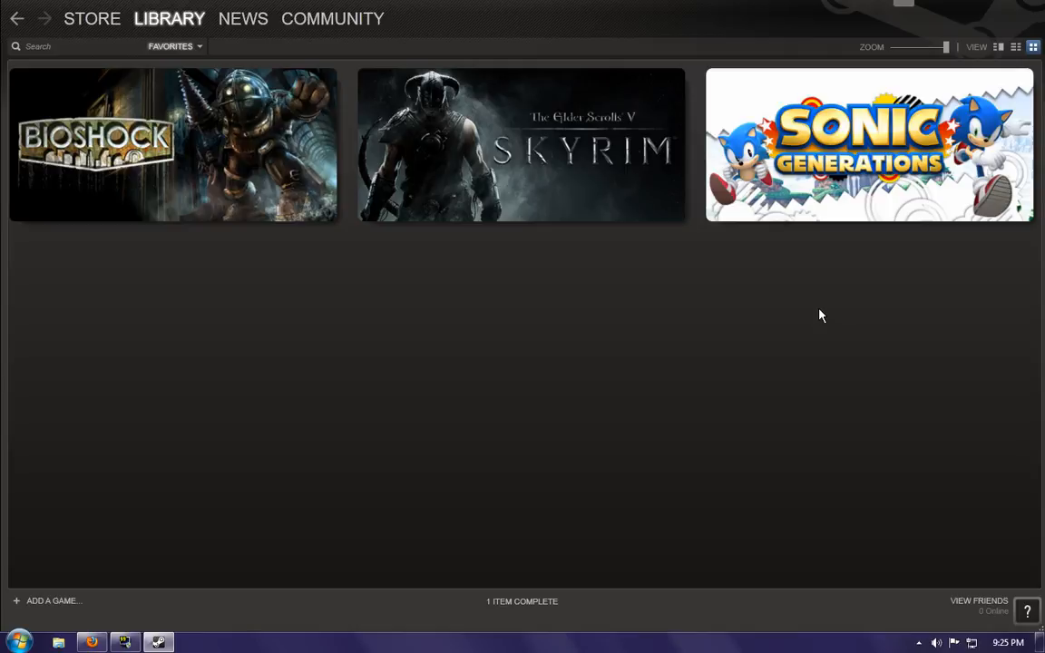
mouse_move(708, 304)
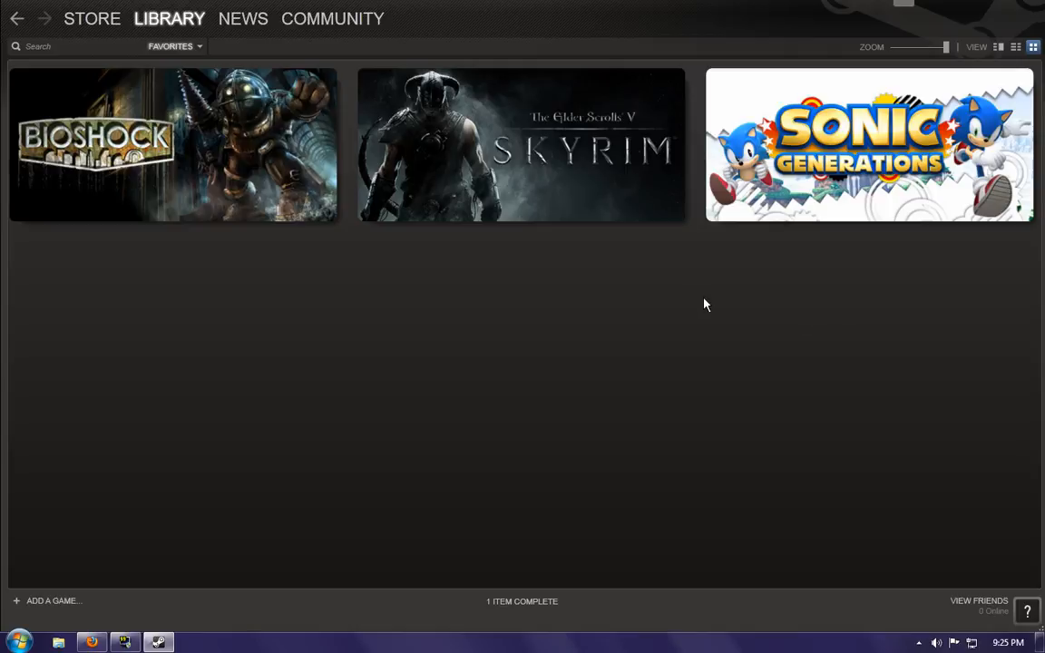
mouse_move(530, 127)
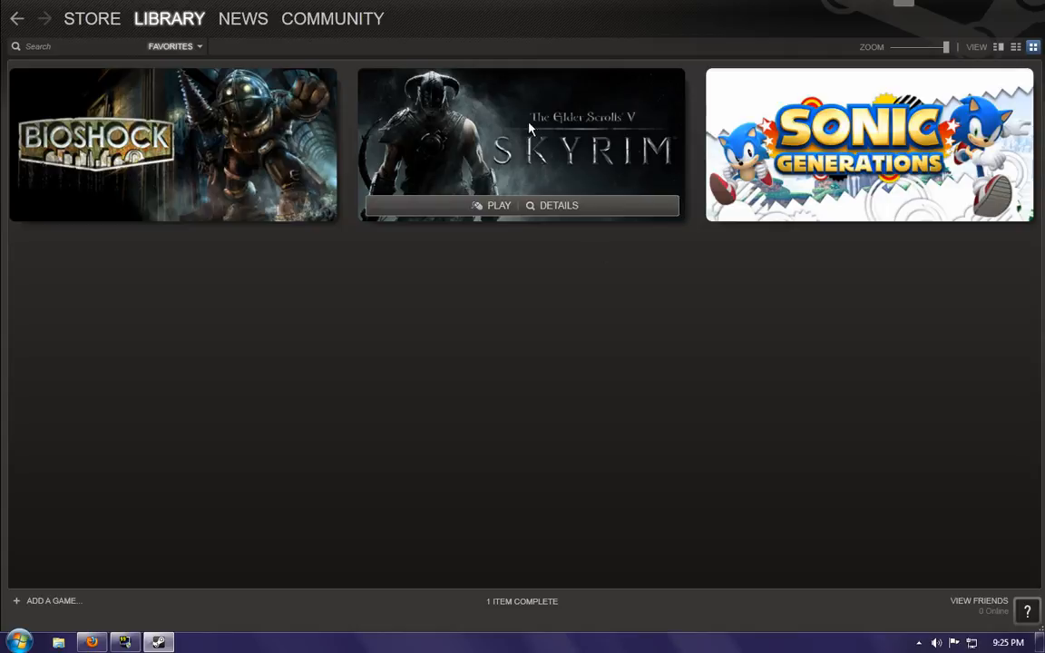
mouse_move(573, 283)
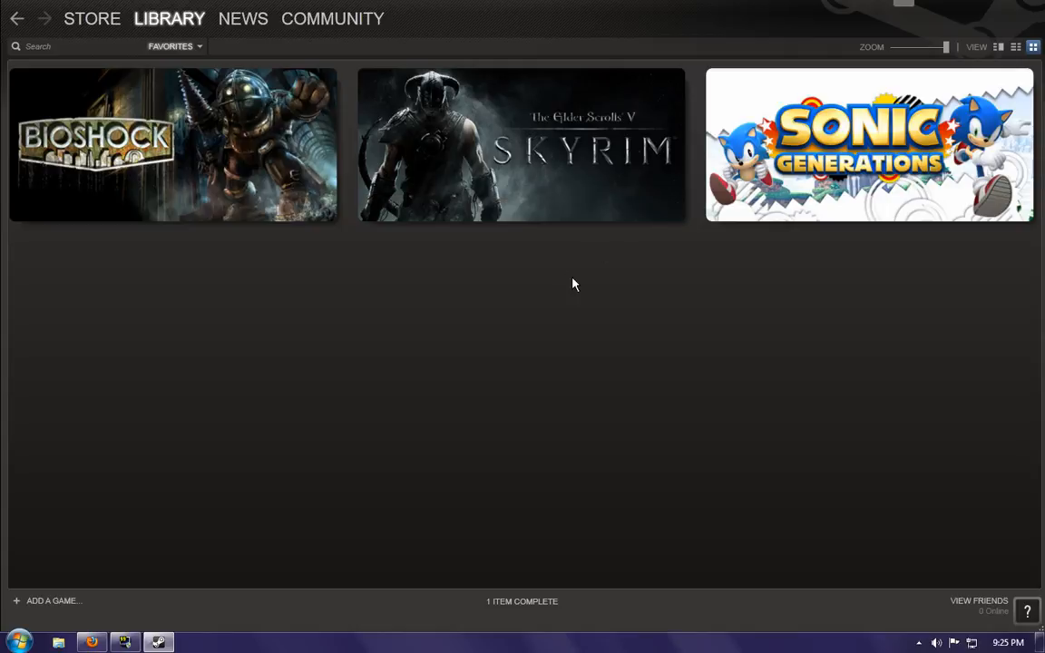
mouse_move(845, 181)
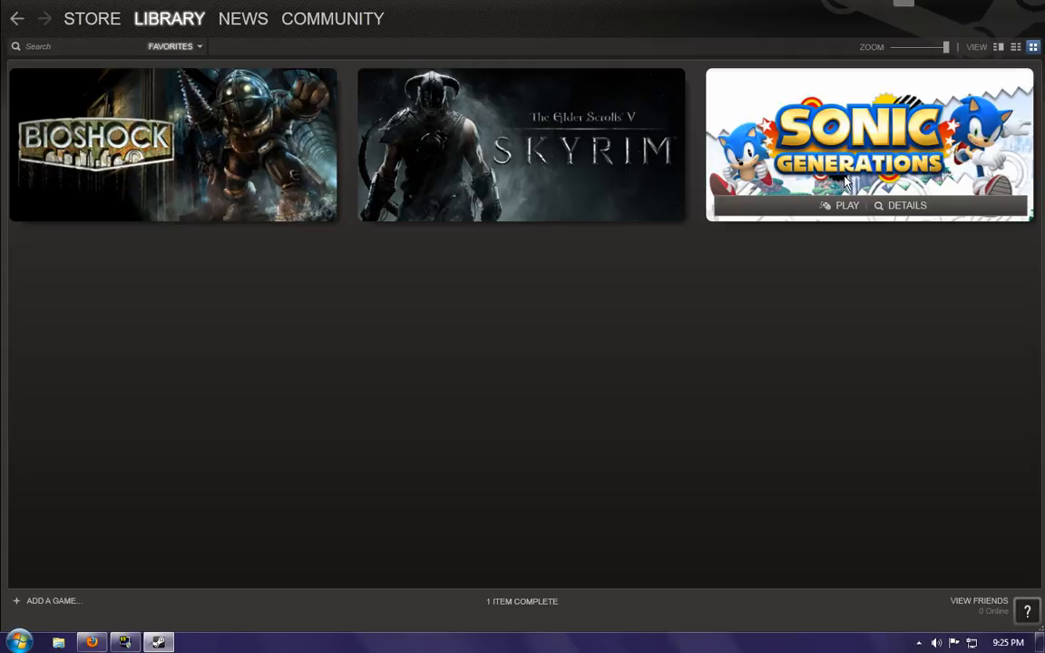
mouse_move(759, 265)
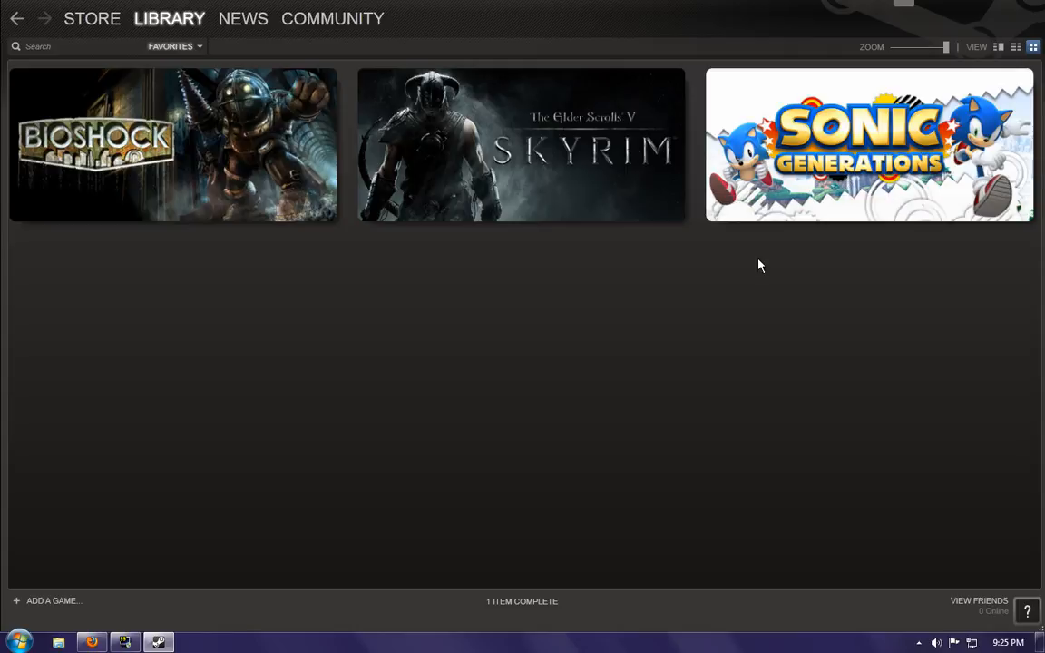
mouse_move(898, 161)
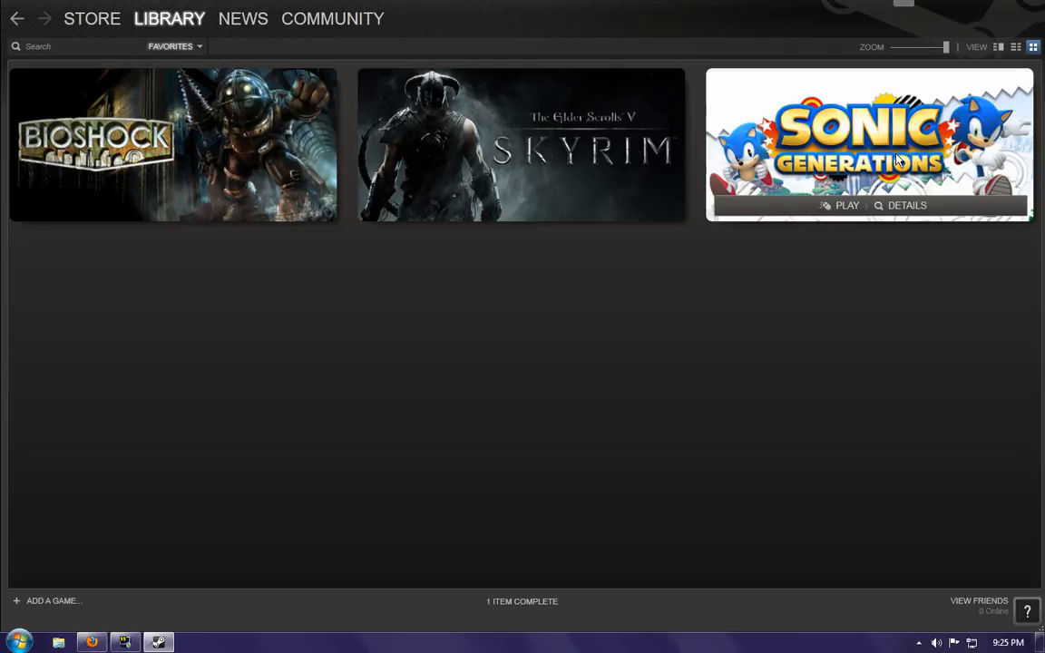
mouse_move(885, 170)
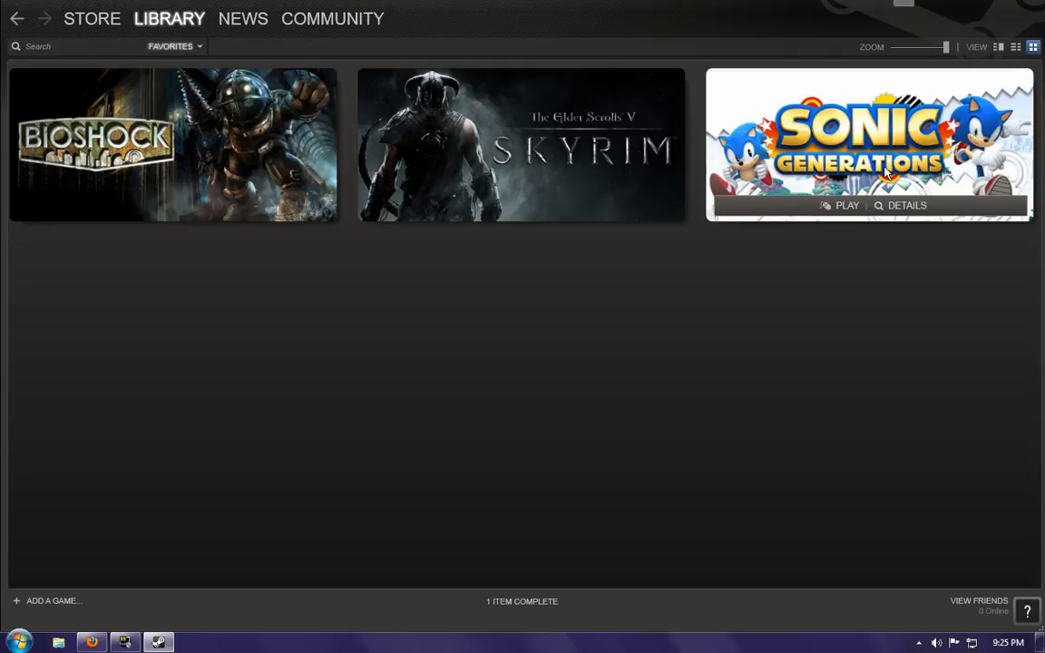
mouse_move(831, 179)
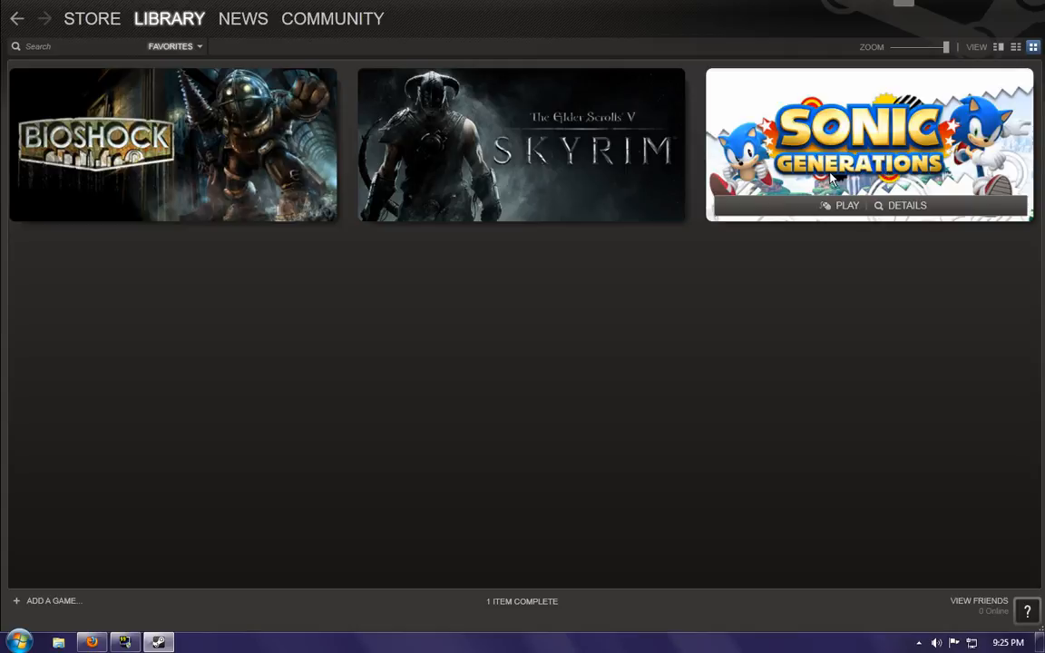
mouse_move(831, 185)
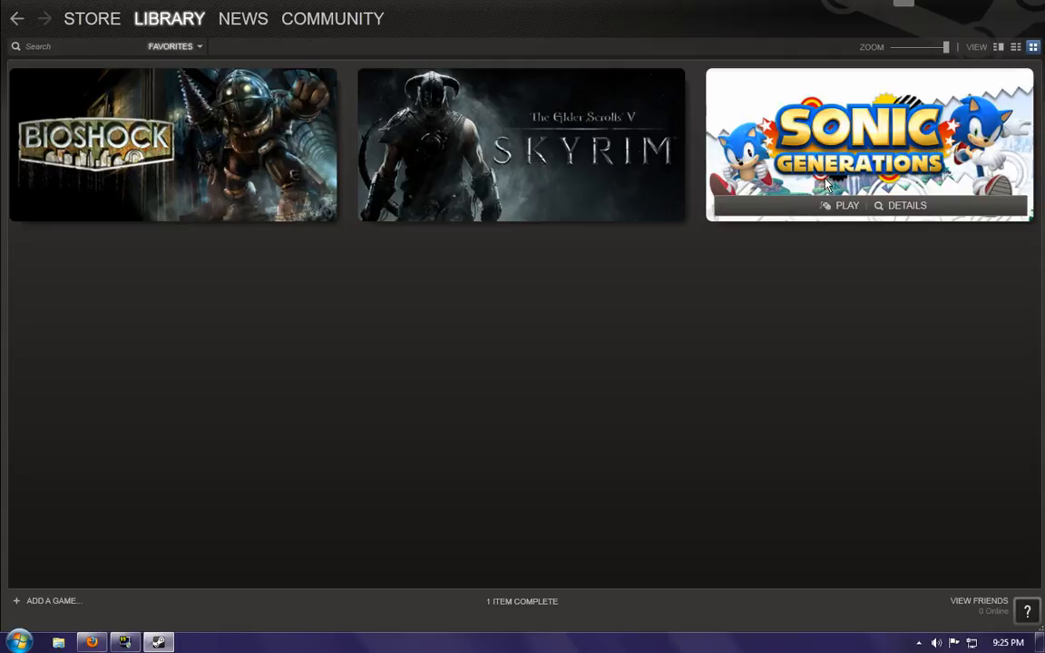
mouse_move(796, 330)
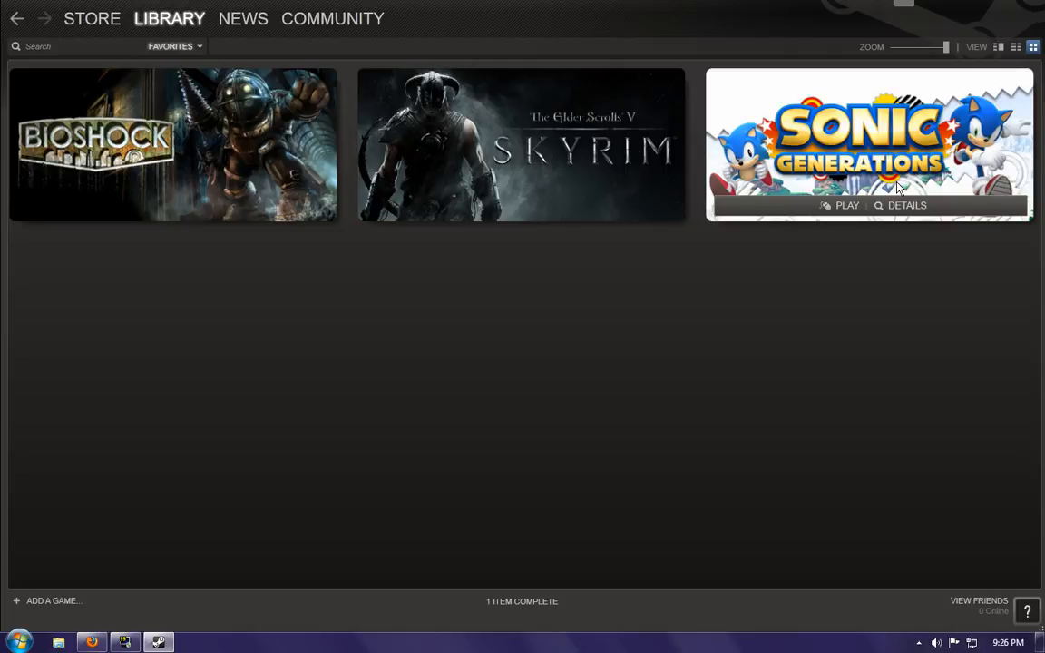
mouse_move(524, 179)
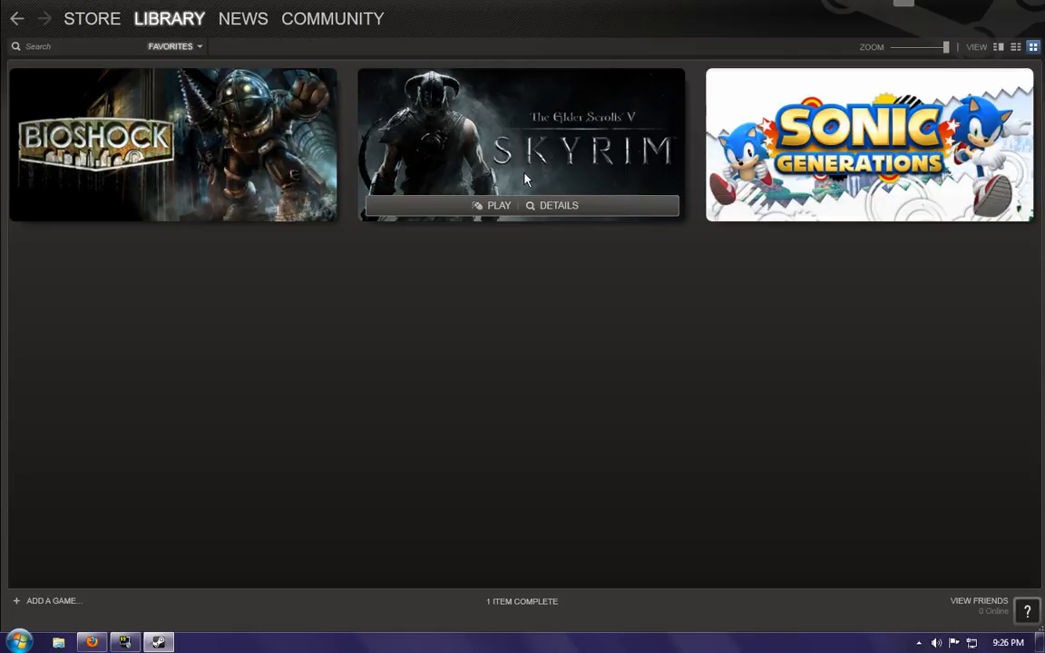
mouse_move(530, 176)
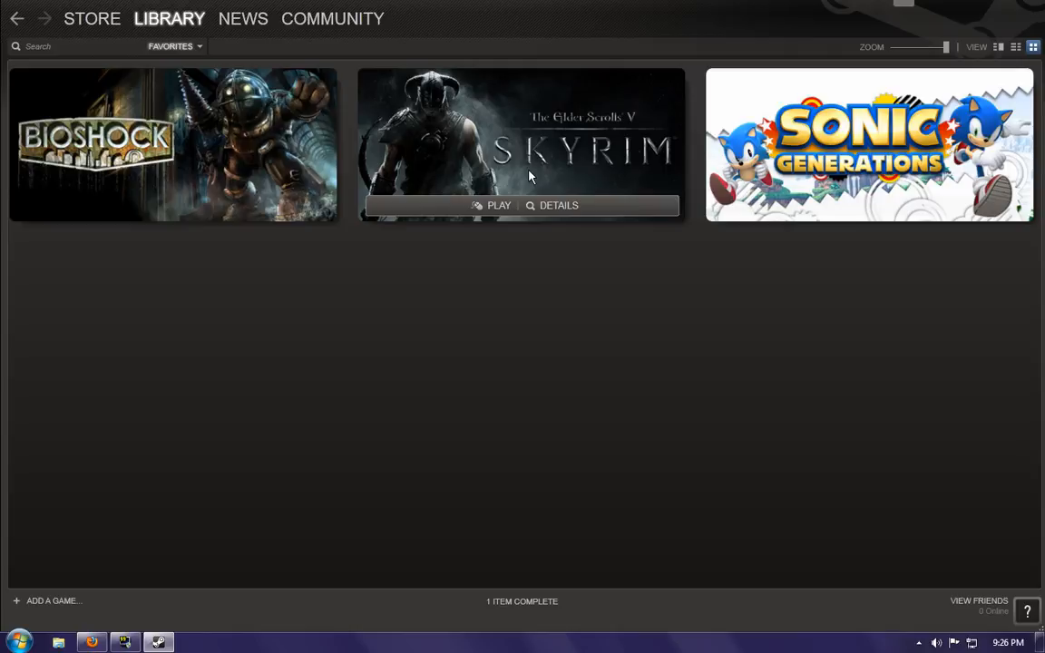
mouse_move(921, 180)
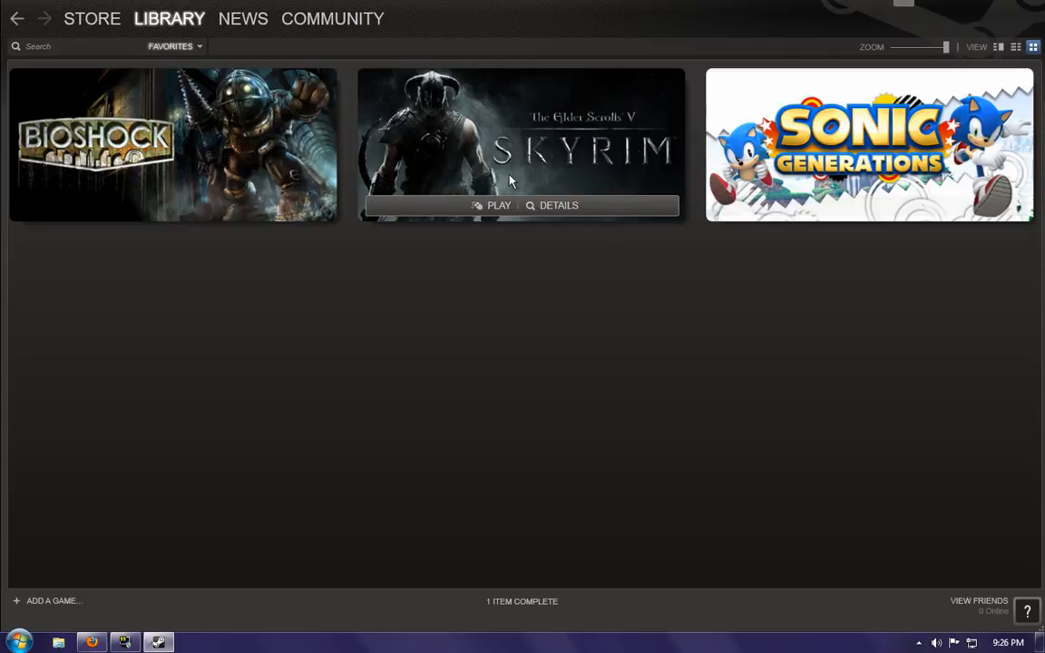
mouse_move(566, 330)
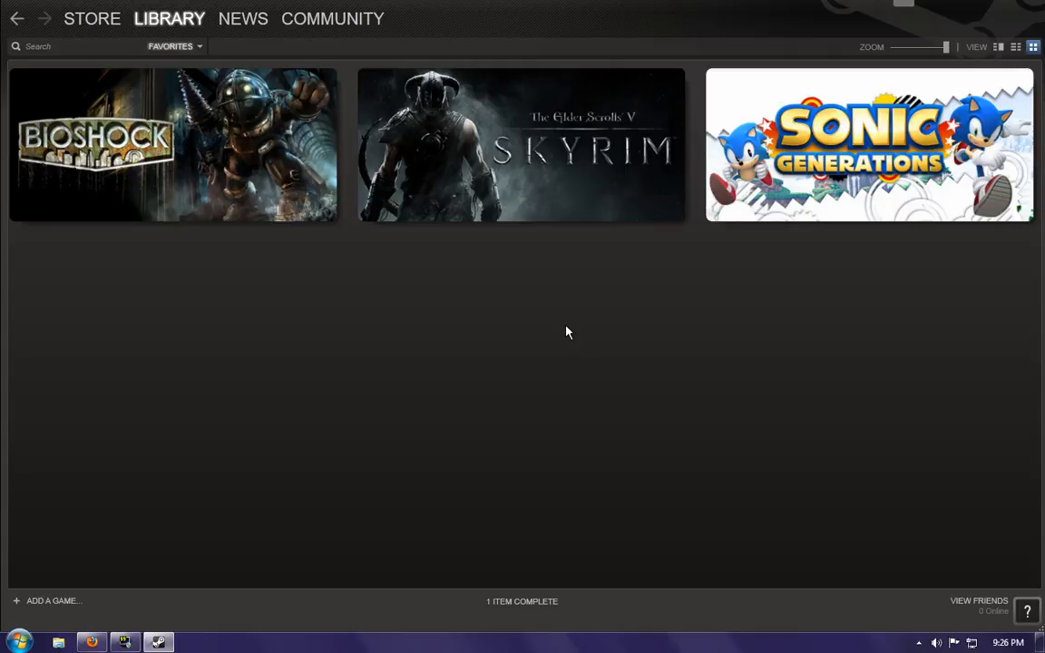
mouse_move(544, 178)
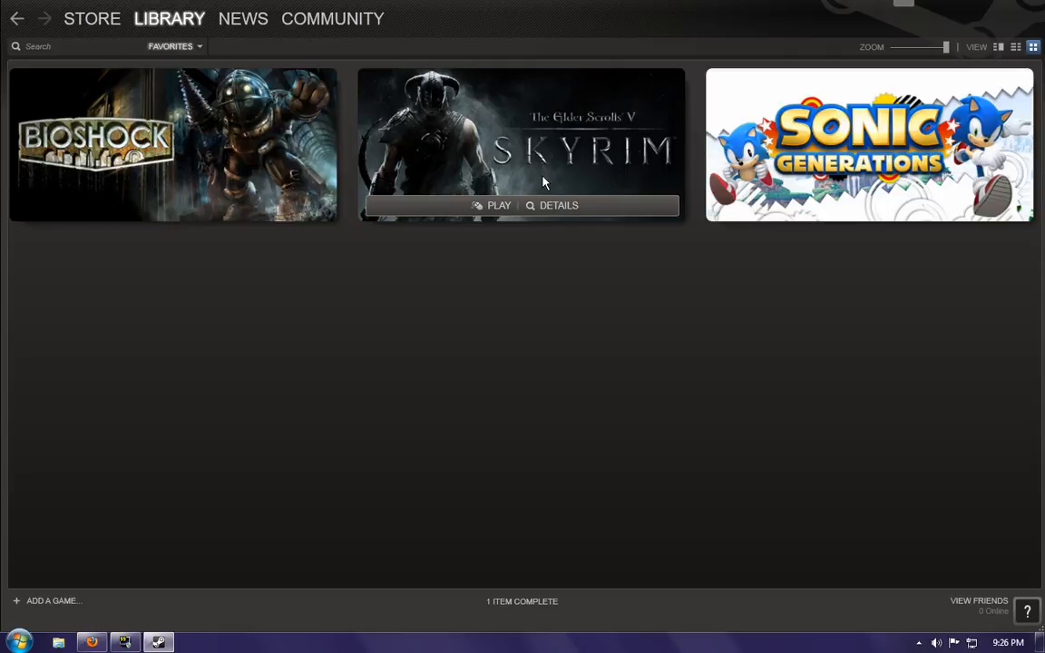
mouse_move(472, 379)
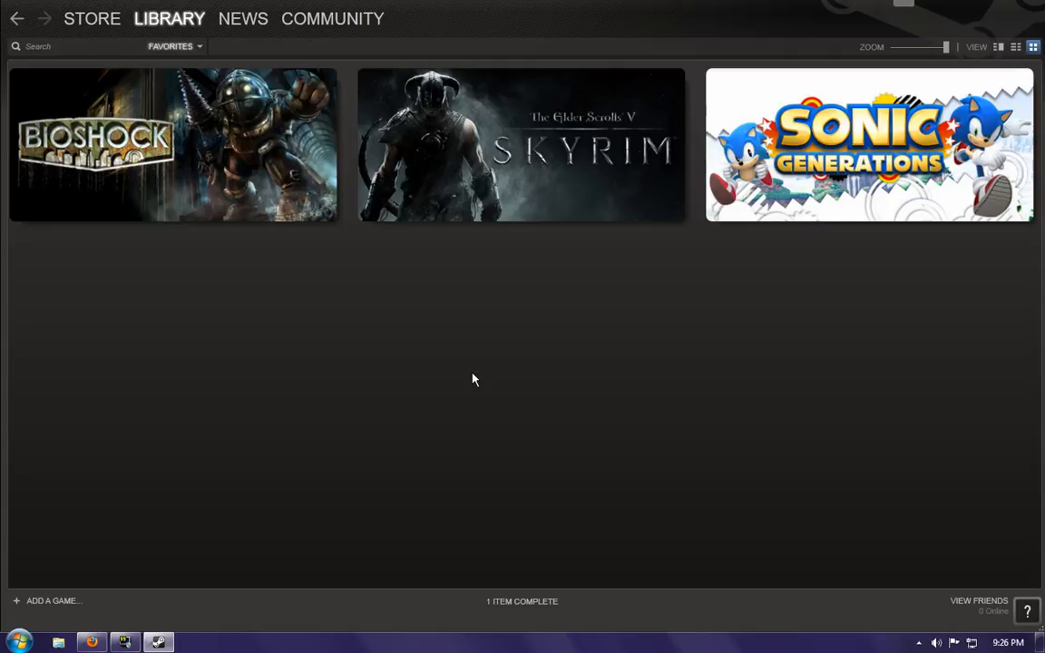
mouse_move(446, 328)
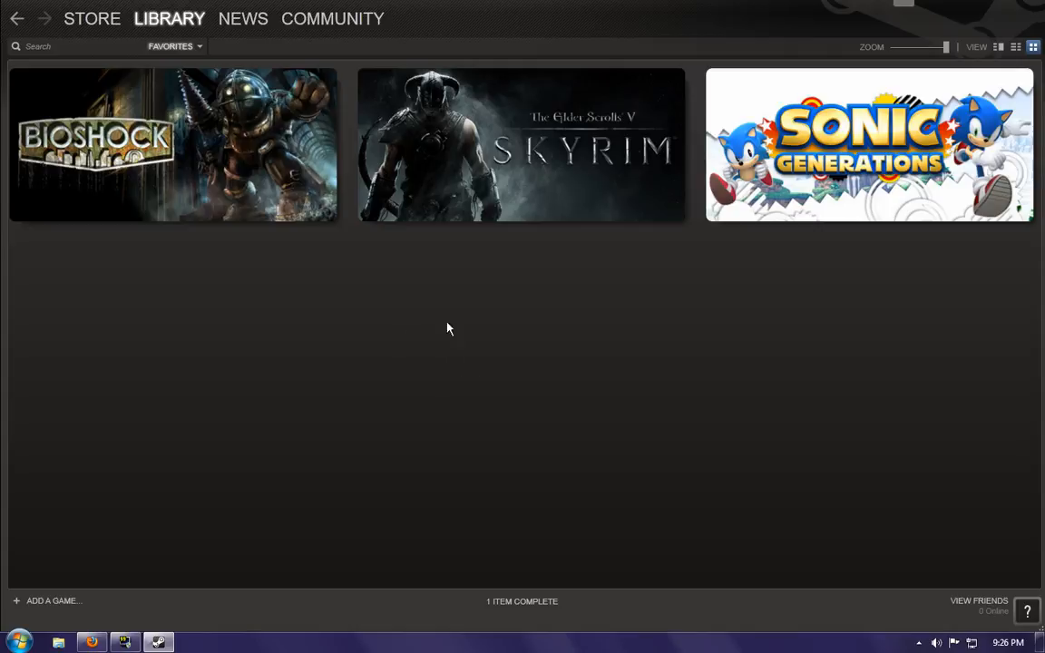
mouse_move(508, 361)
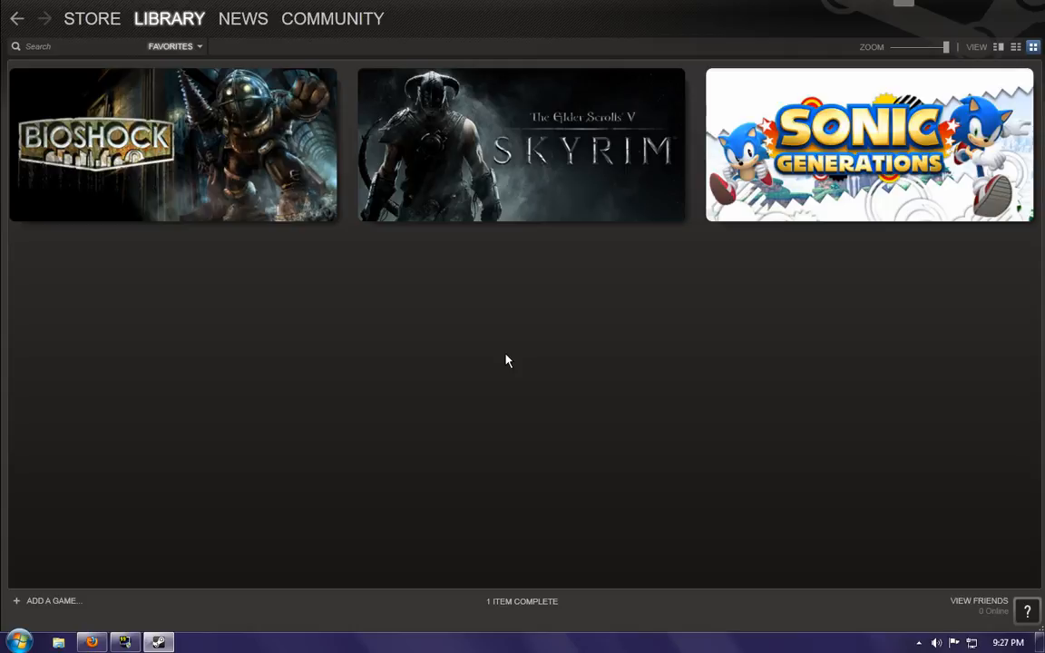
mouse_move(522, 181)
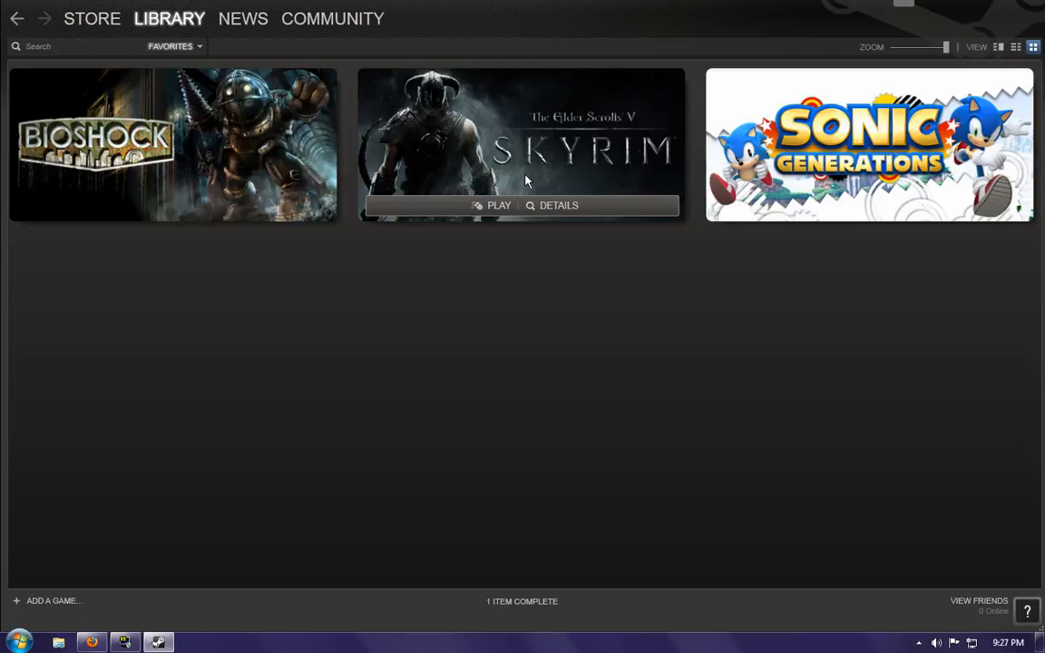
mouse_move(519, 185)
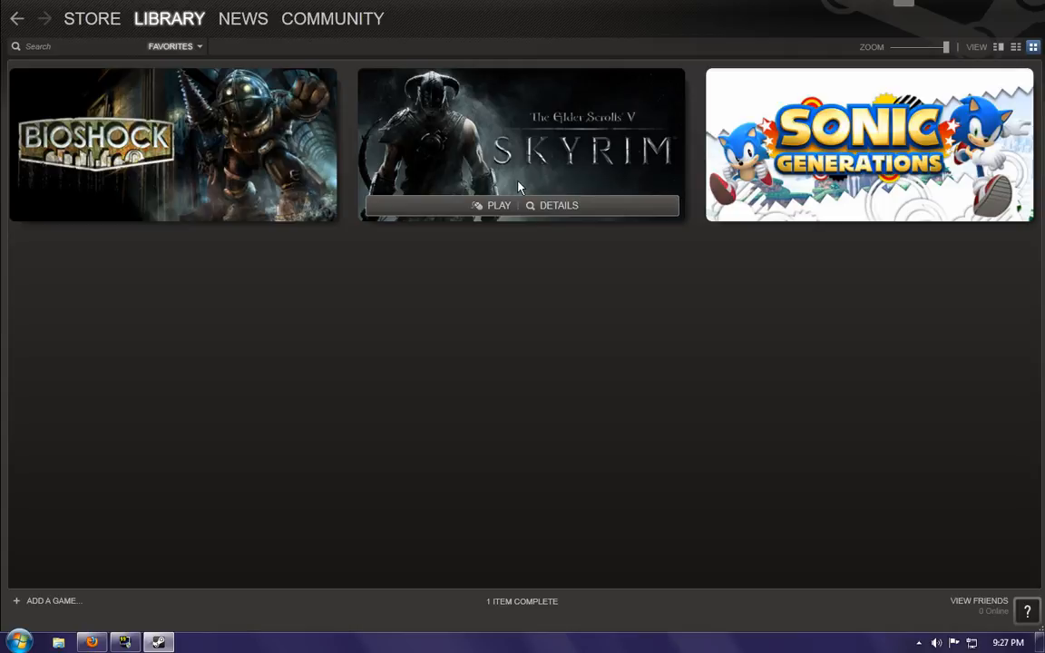
mouse_move(620, 149)
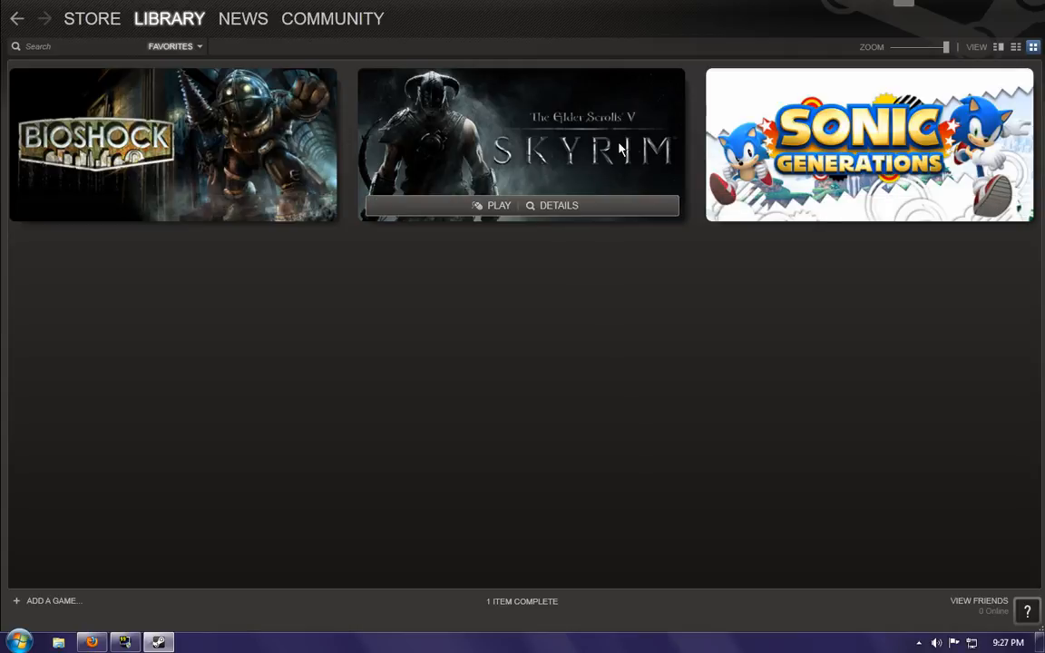
mouse_move(584, 452)
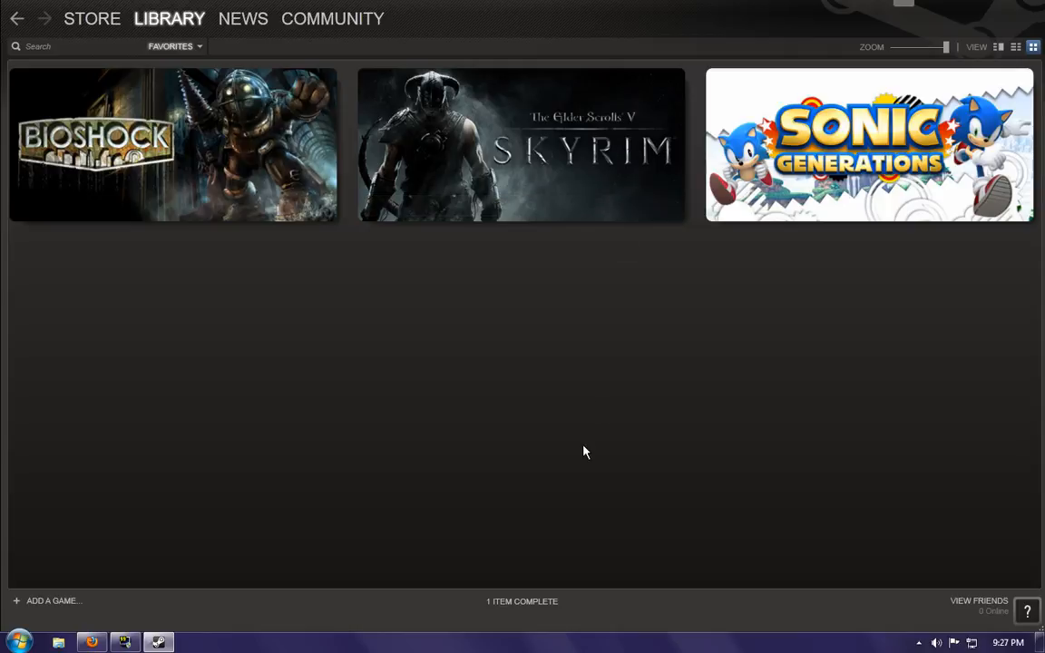
mouse_move(584, 174)
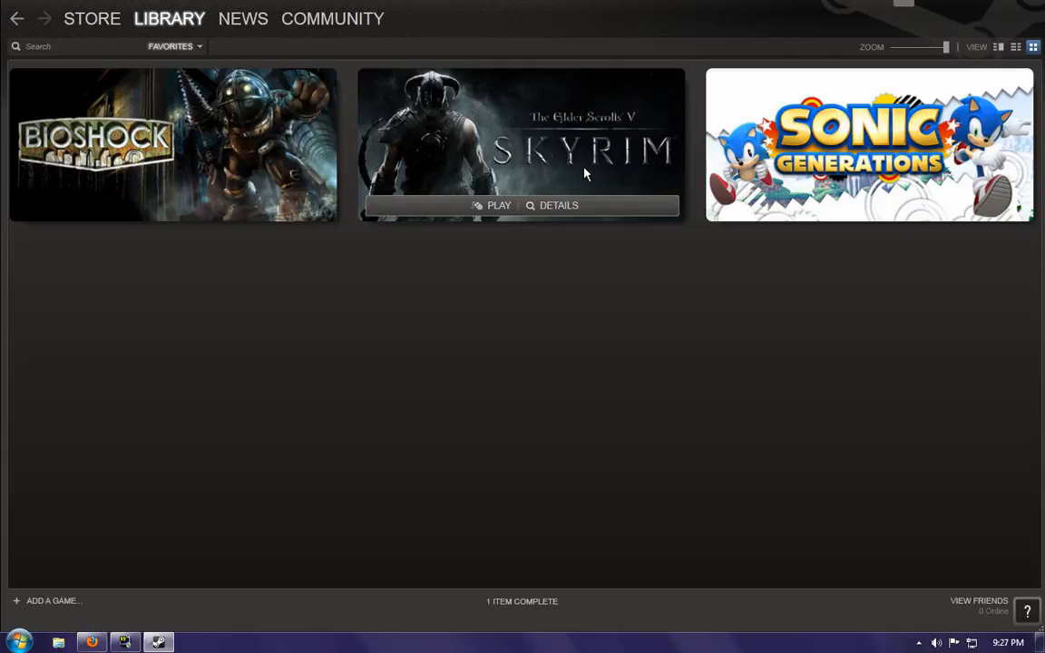
mouse_move(182, 65)
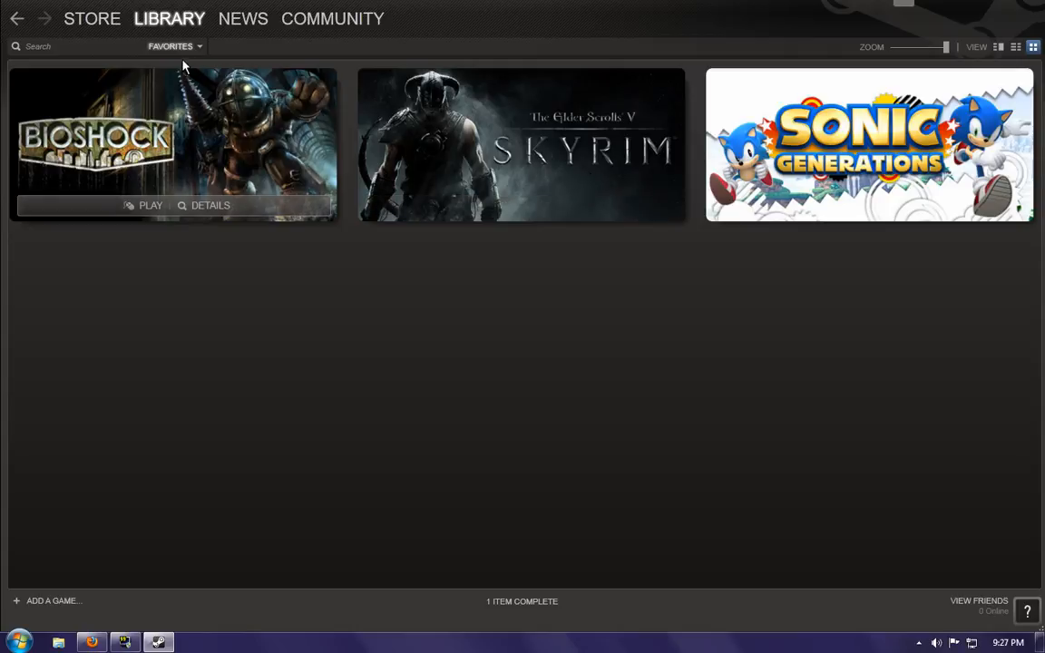
mouse_move(584, 358)
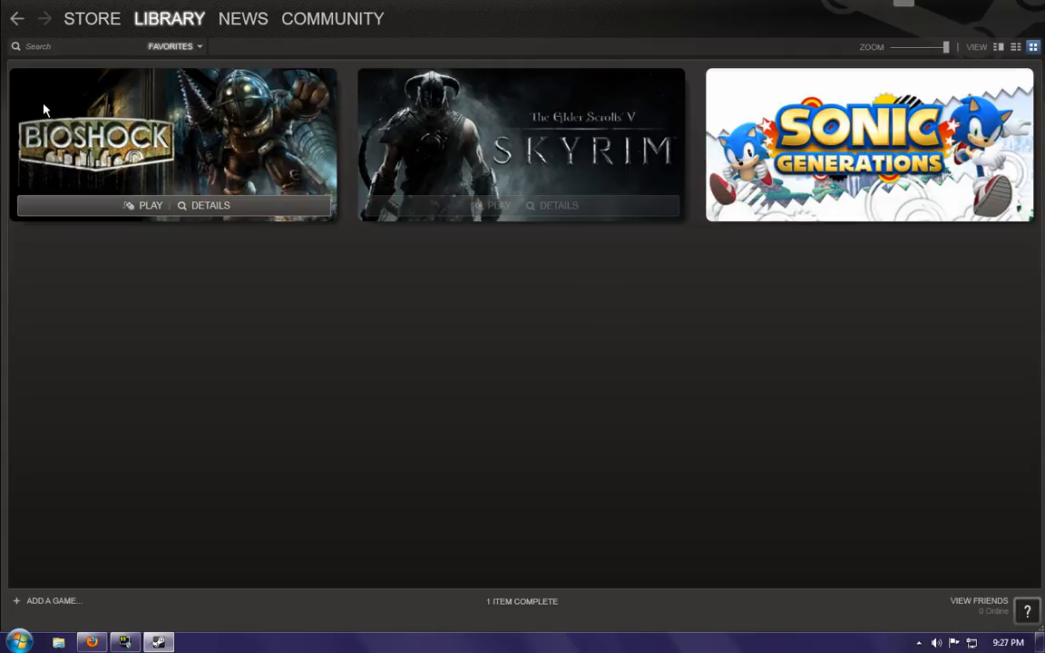
mouse_move(698, 406)
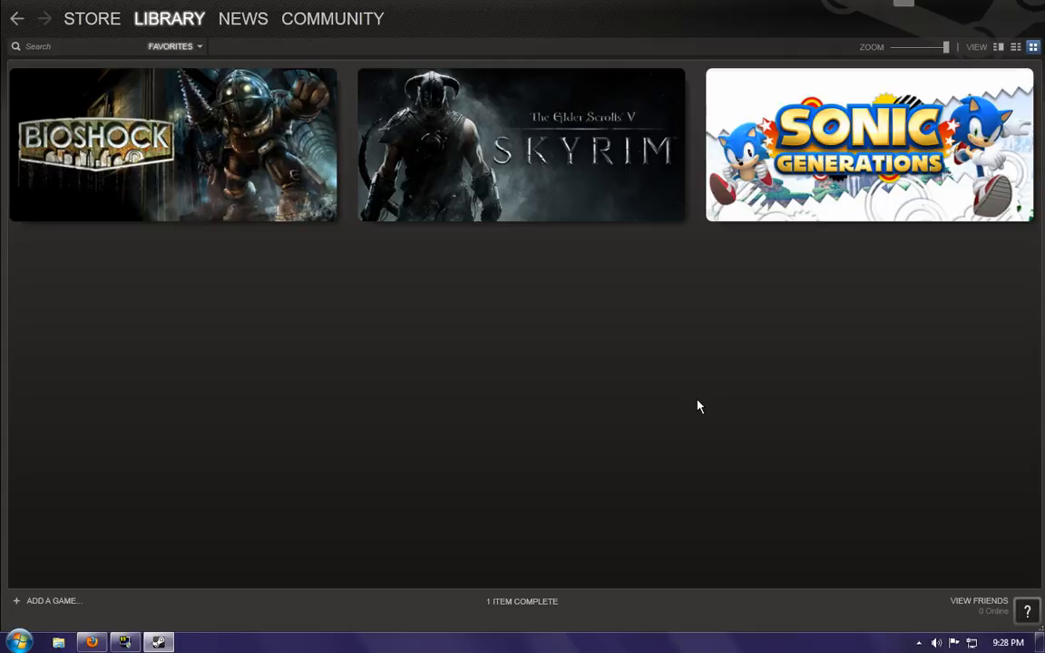
mouse_move(693, 379)
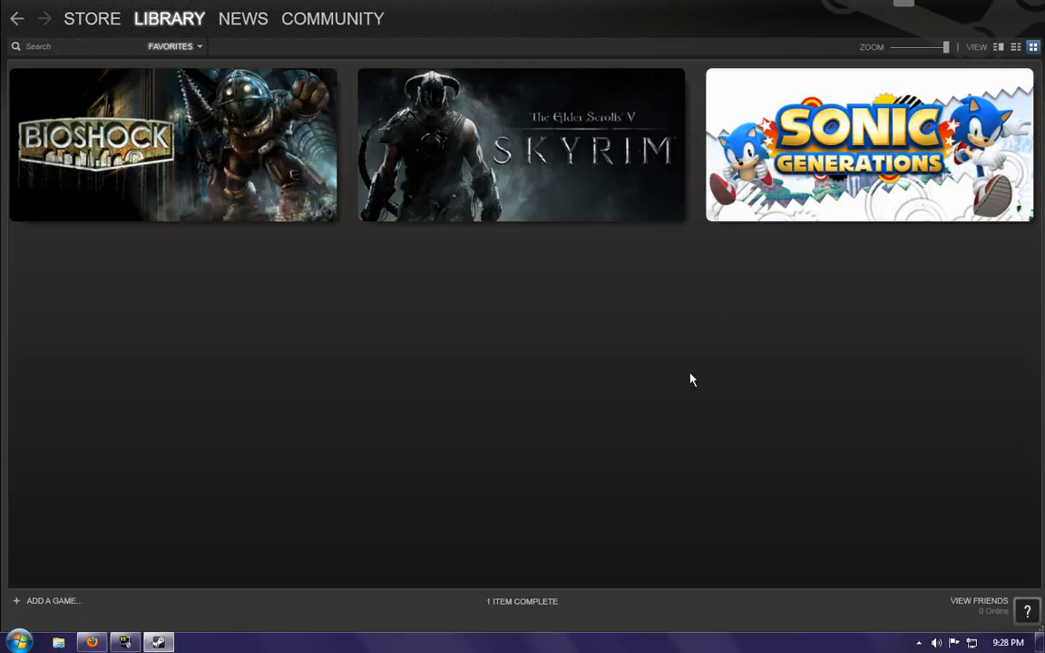
mouse_move(737, 306)
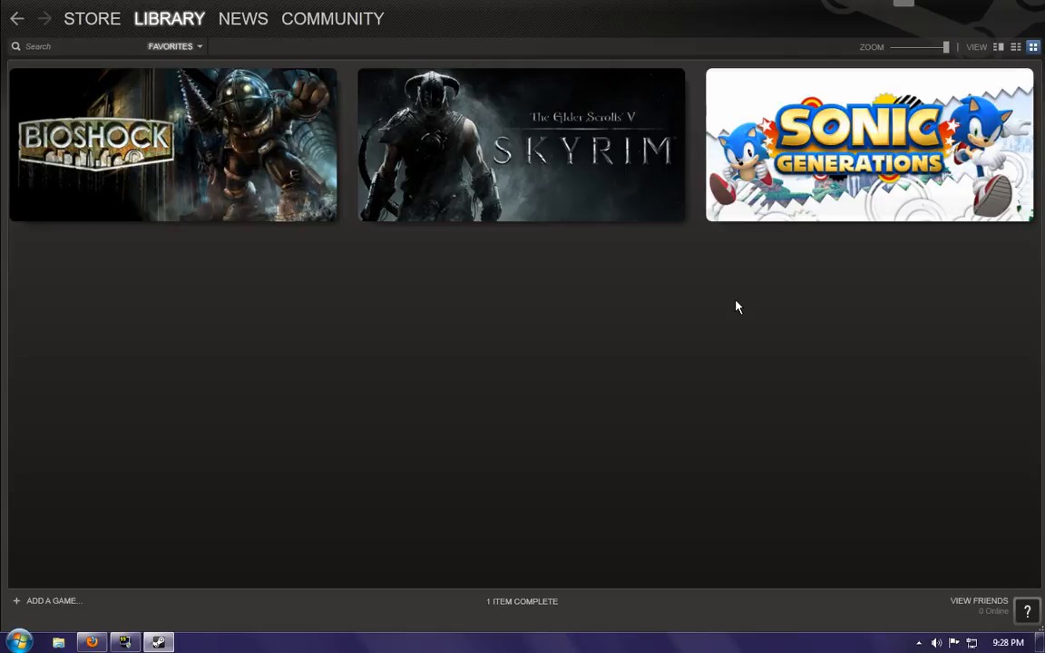
mouse_move(729, 316)
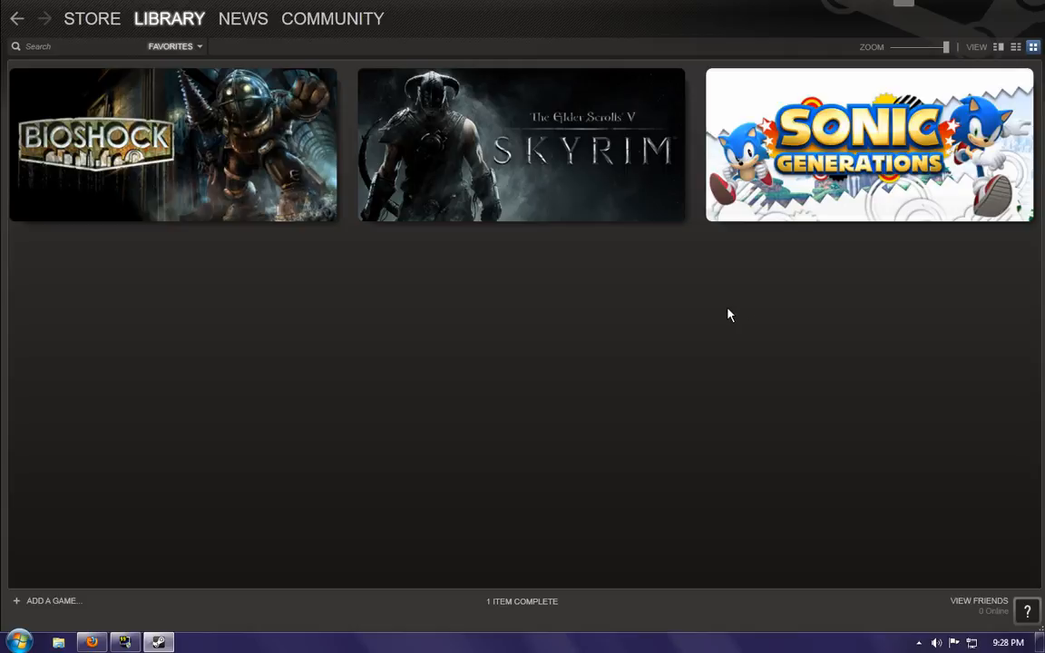
mouse_move(724, 312)
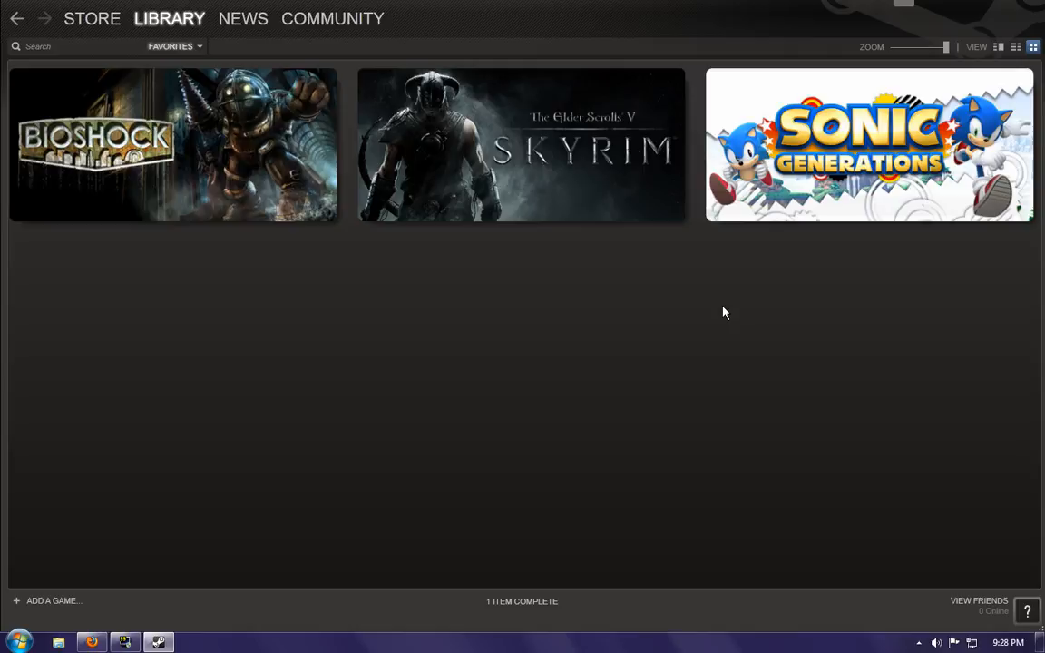
mouse_move(444, 178)
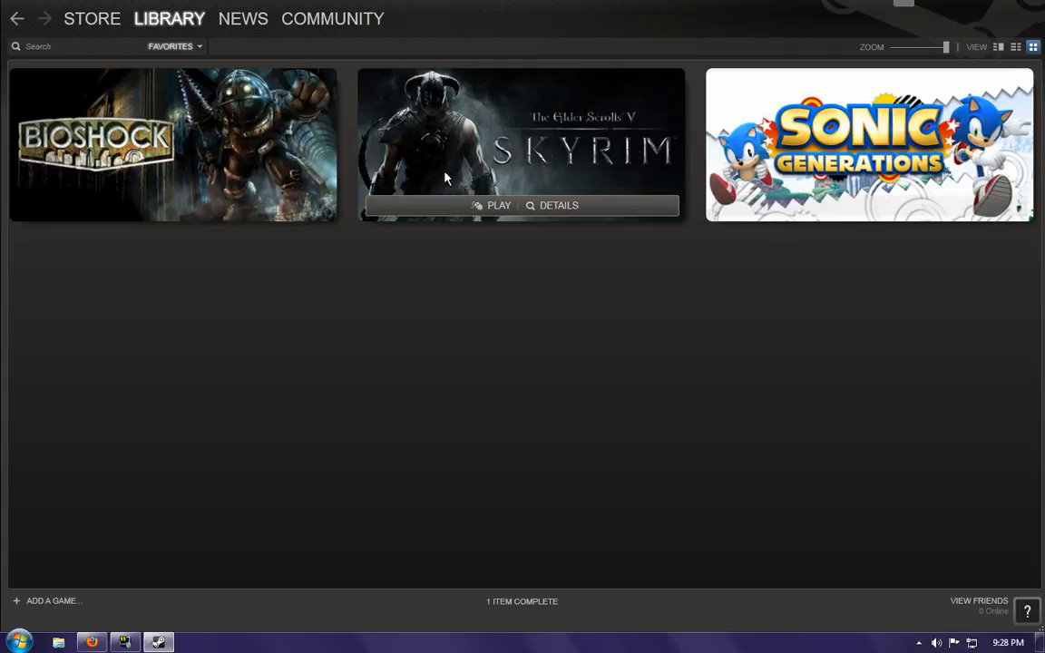
mouse_move(755, 179)
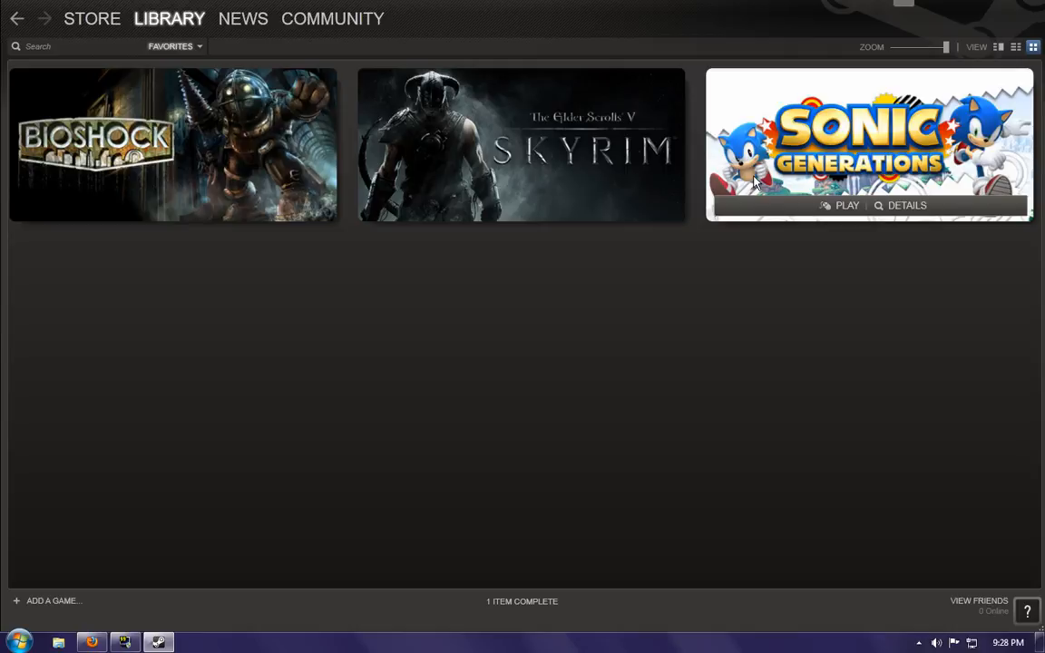
mouse_move(760, 180)
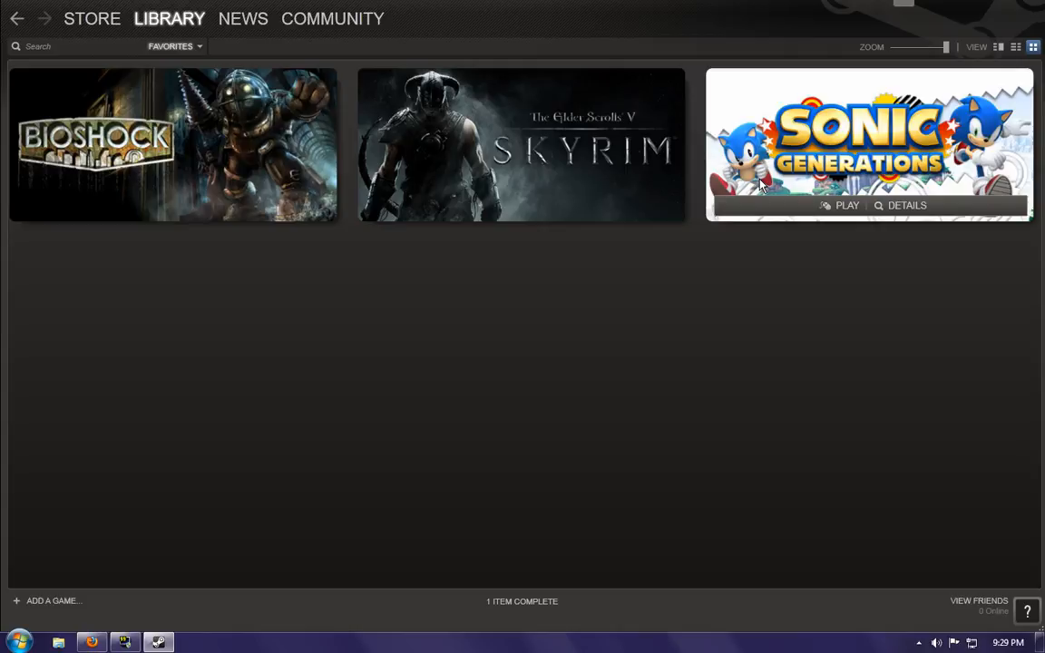
mouse_move(751, 199)
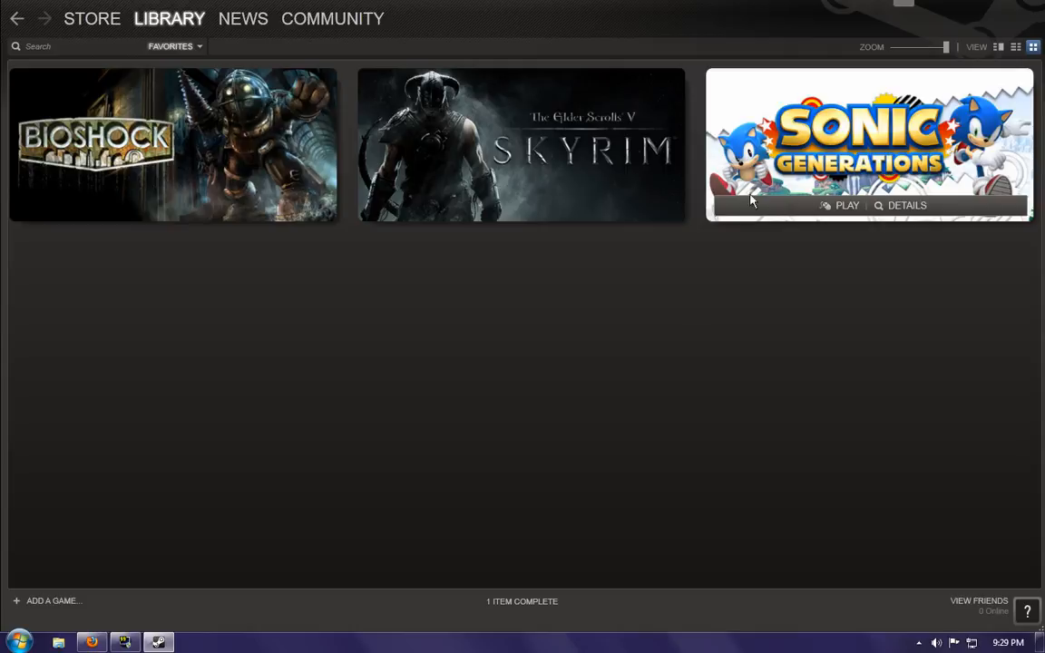
mouse_move(917, 185)
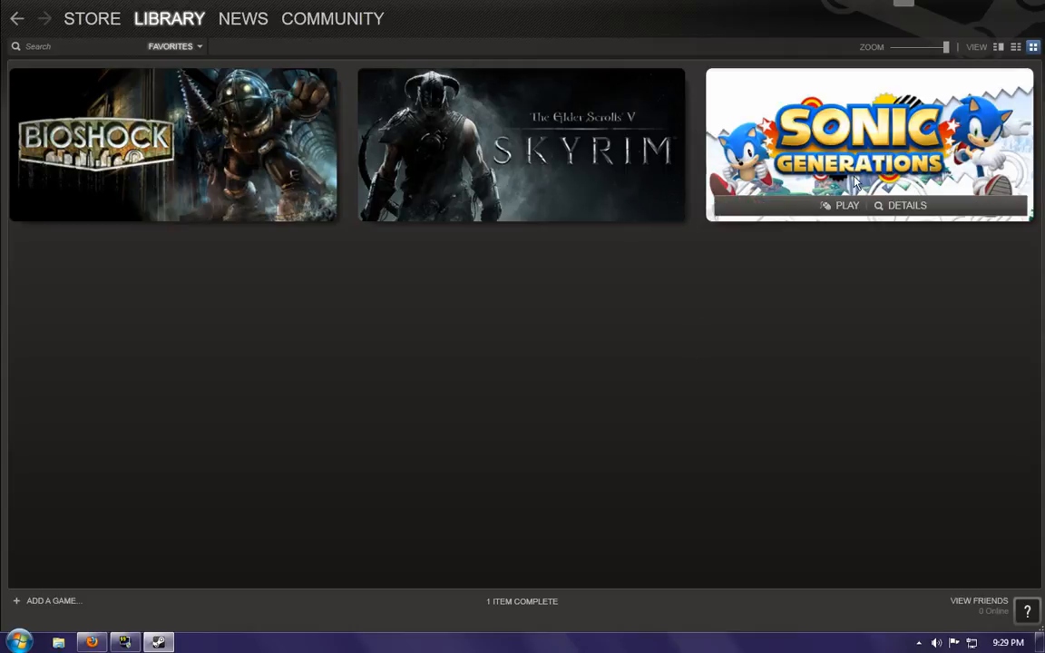
mouse_move(861, 185)
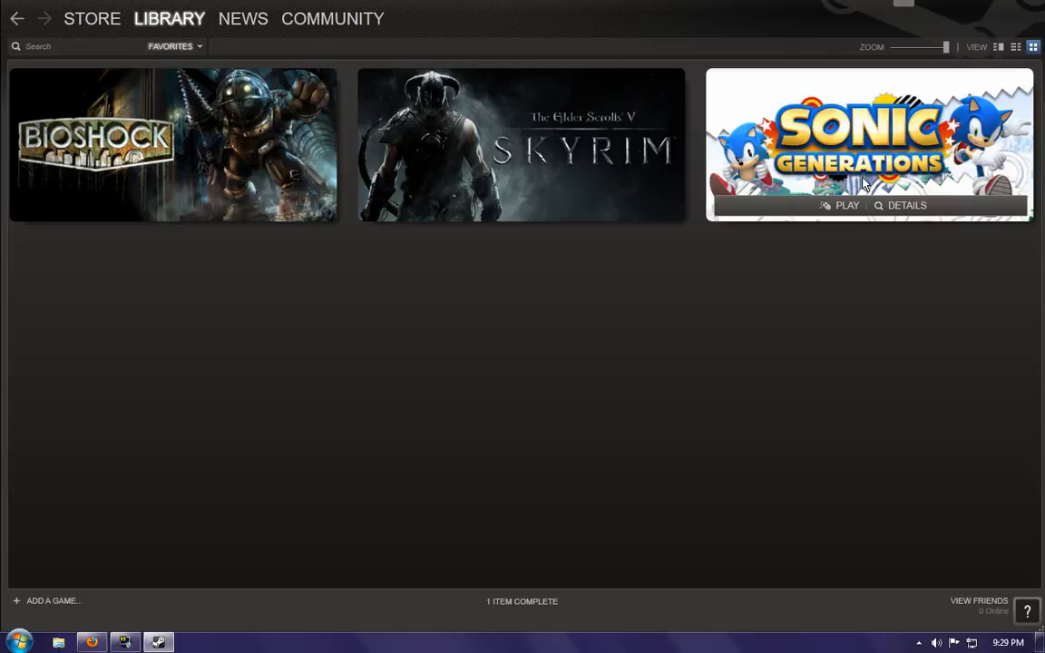
mouse_move(724, 292)
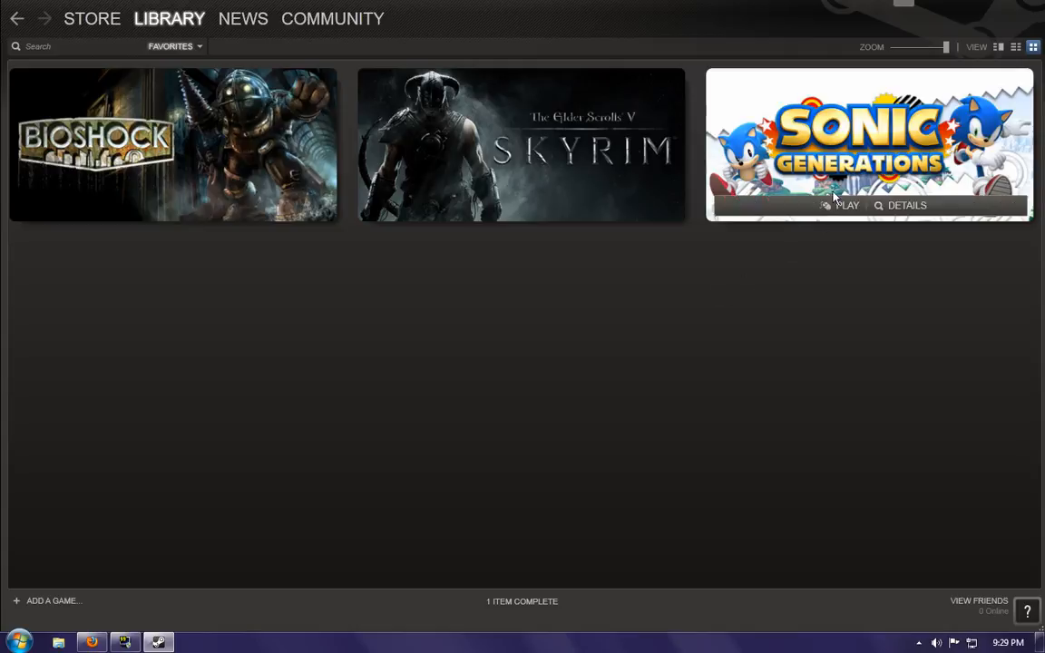
mouse_move(762, 166)
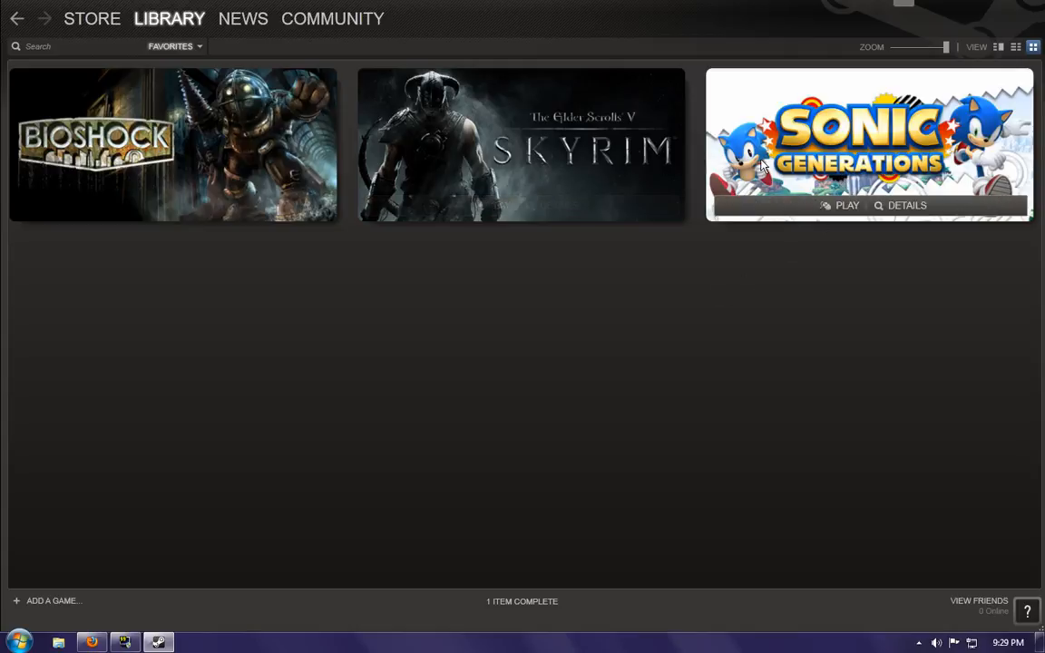
mouse_move(613, 360)
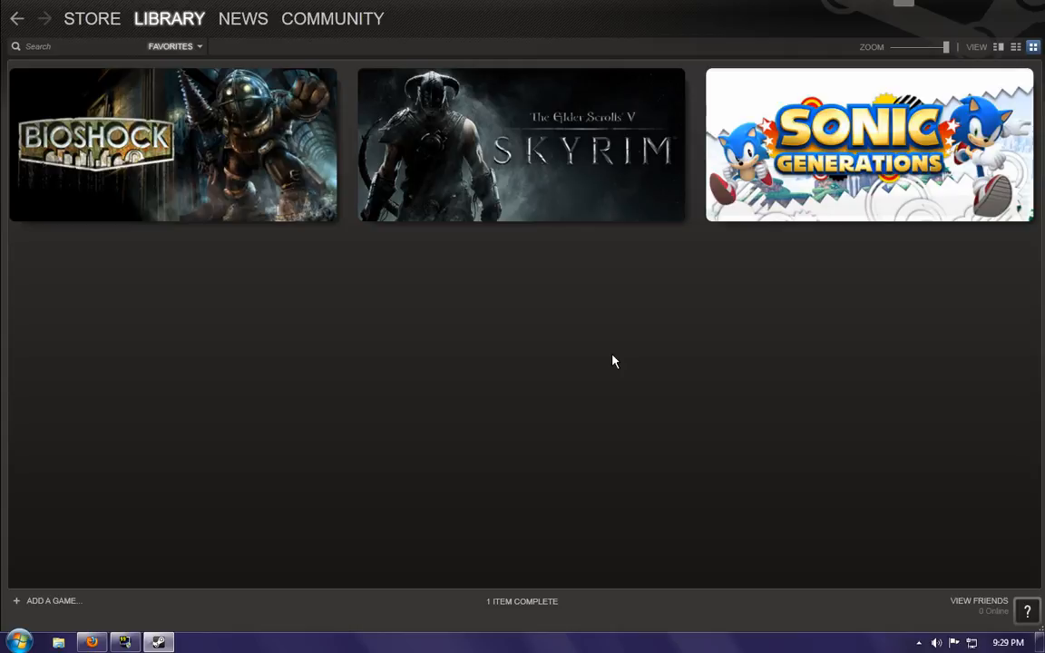
mouse_move(953, 181)
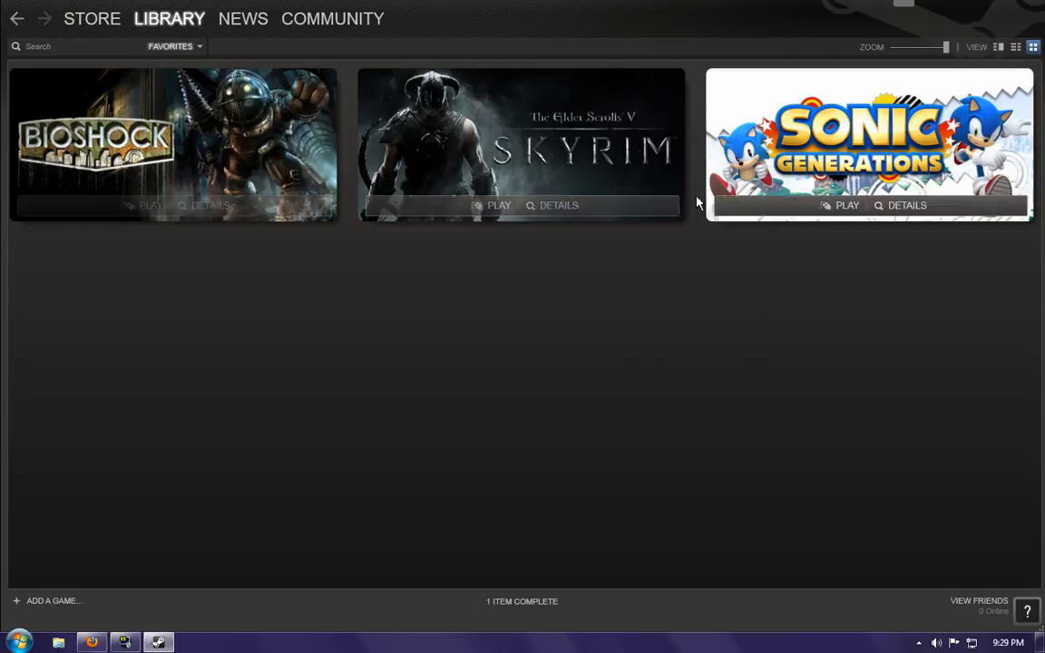
mouse_move(470, 424)
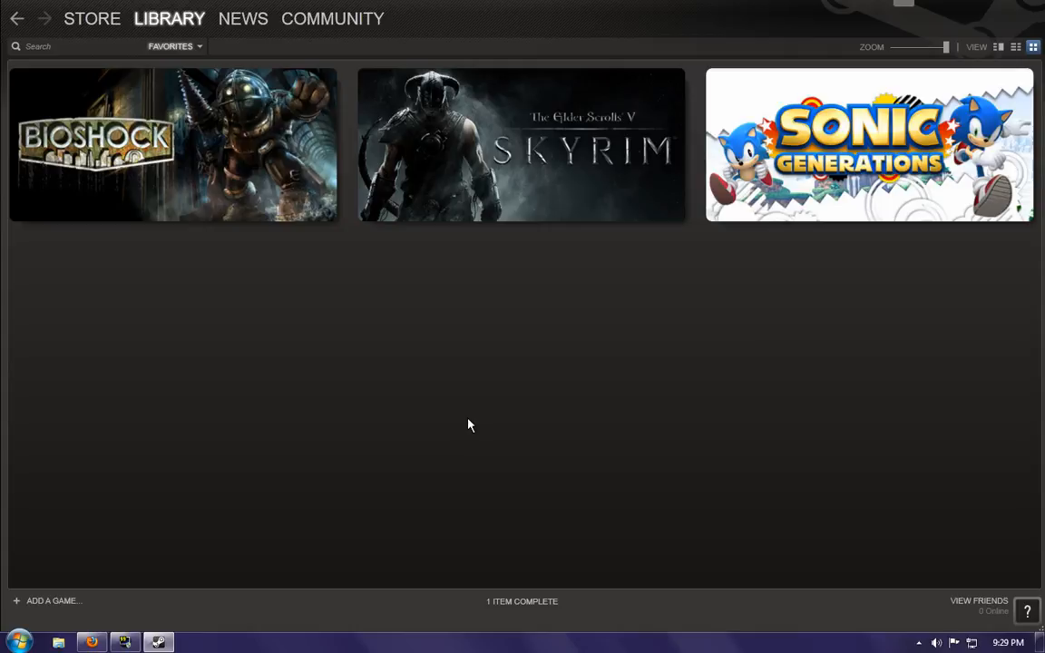
mouse_move(952, 163)
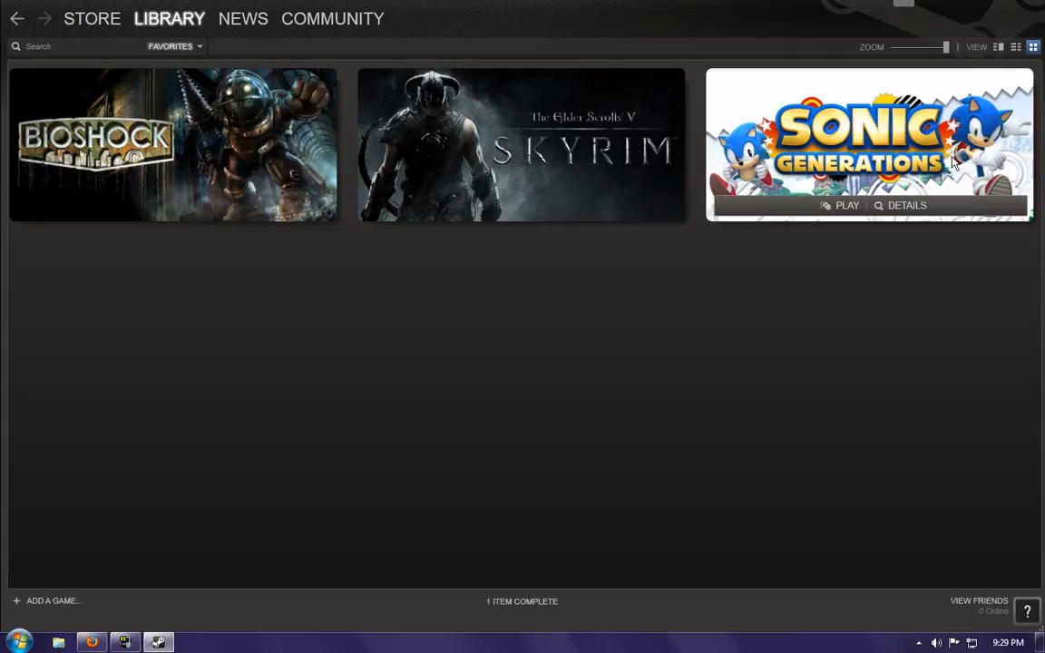
mouse_move(910, 172)
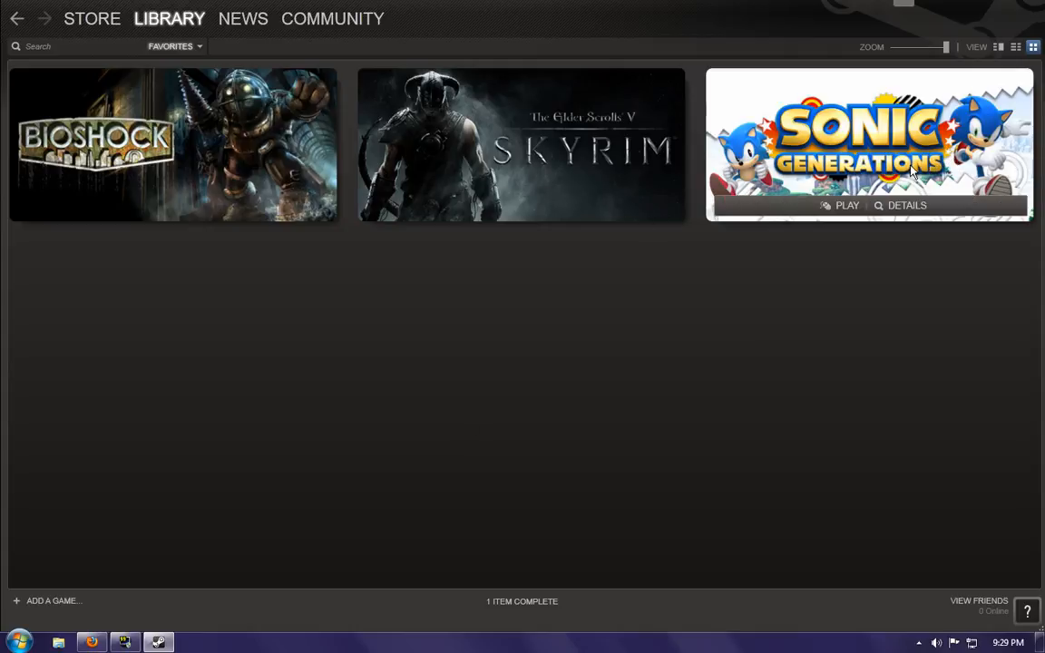
mouse_move(863, 185)
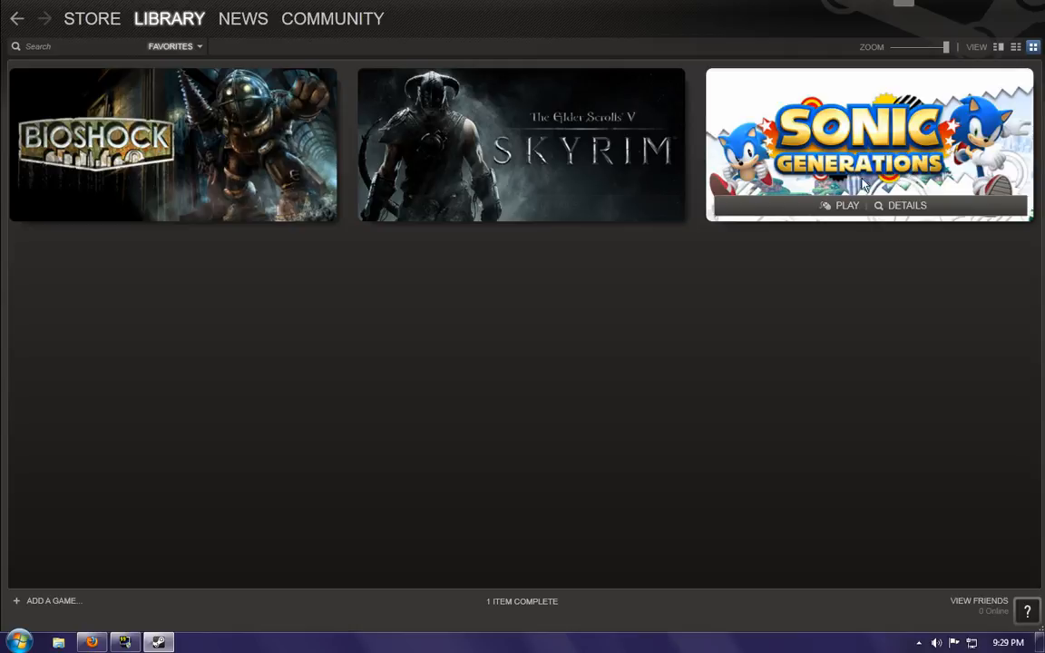
mouse_move(876, 199)
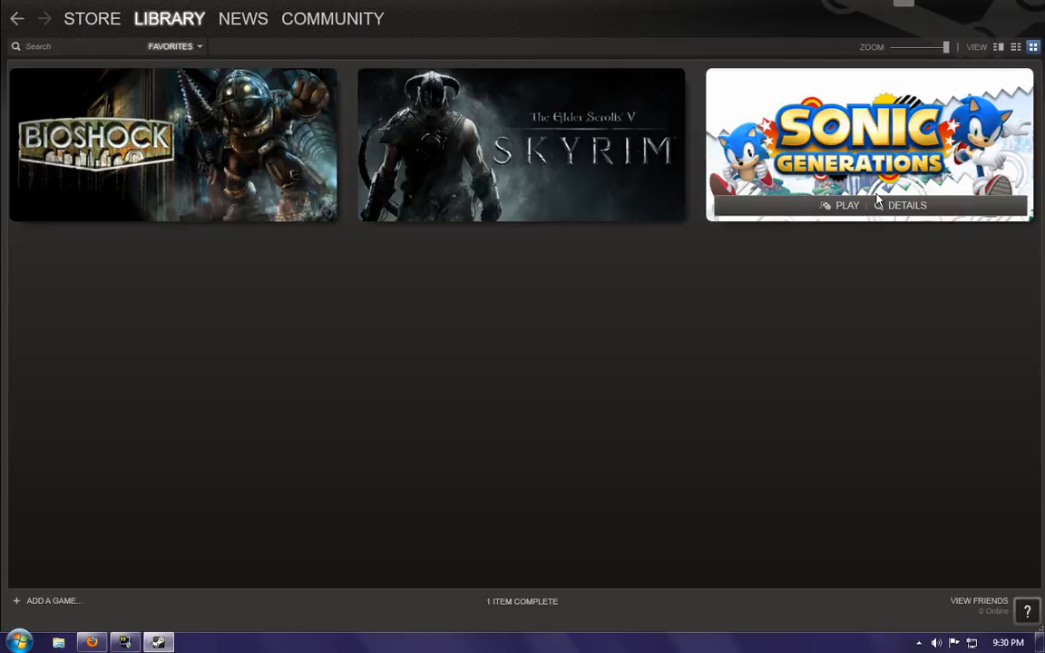
mouse_move(714, 424)
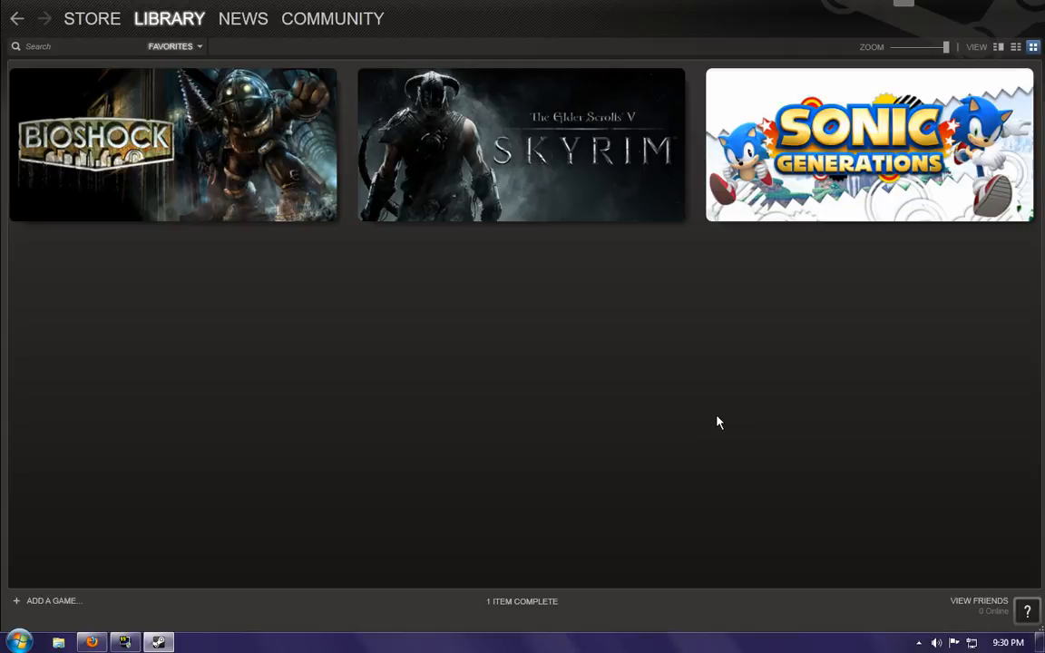
mouse_move(512, 167)
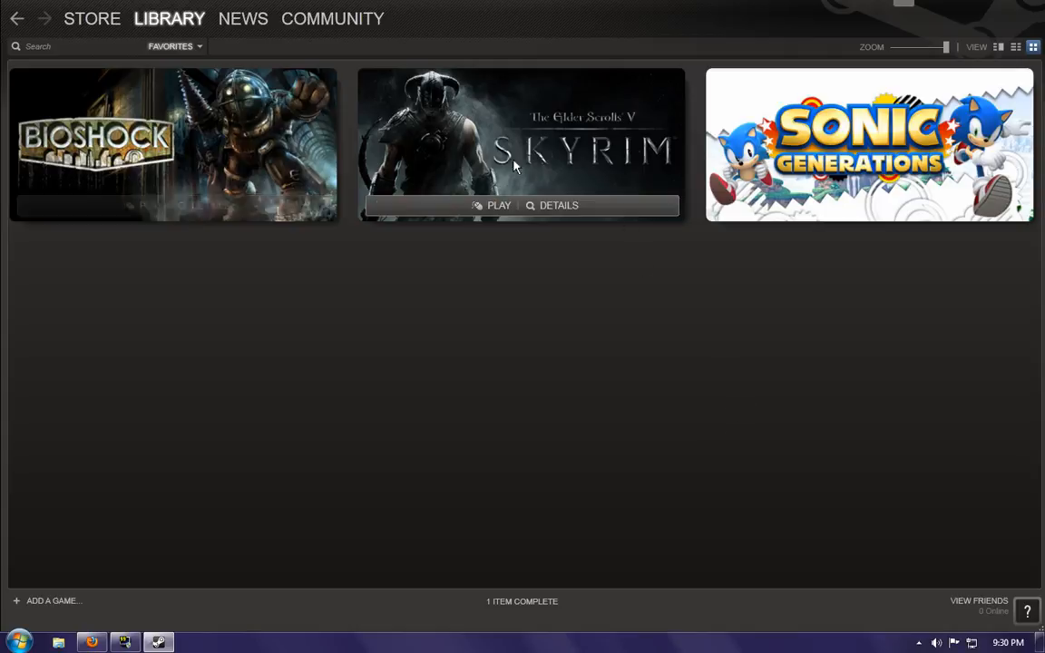
mouse_move(718, 326)
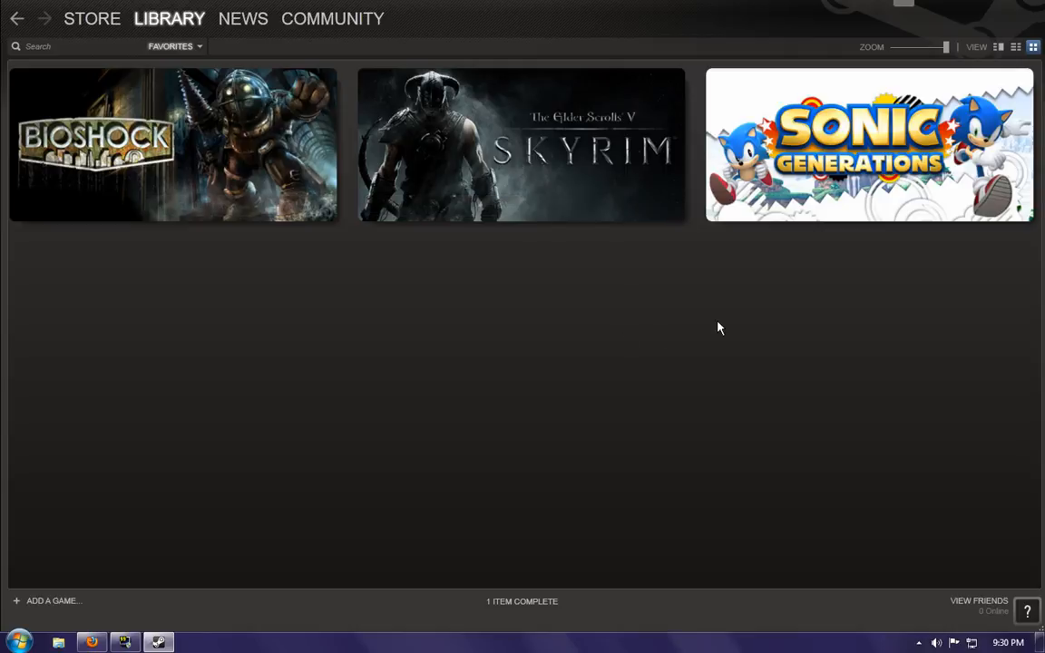
mouse_move(765, 167)
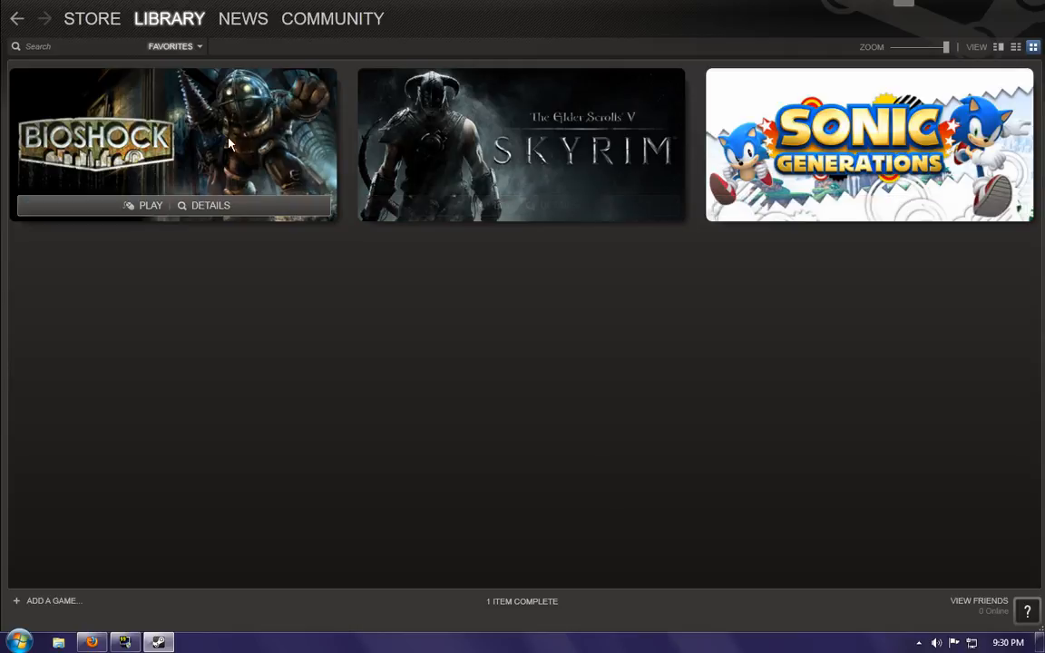
mouse_move(432, 343)
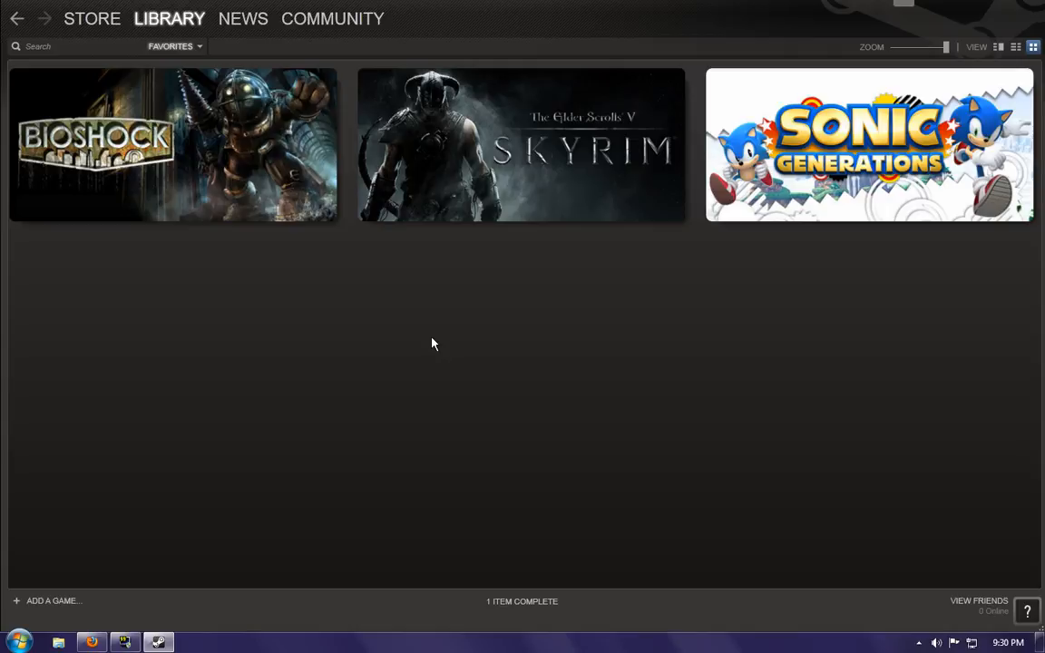
mouse_move(642, 159)
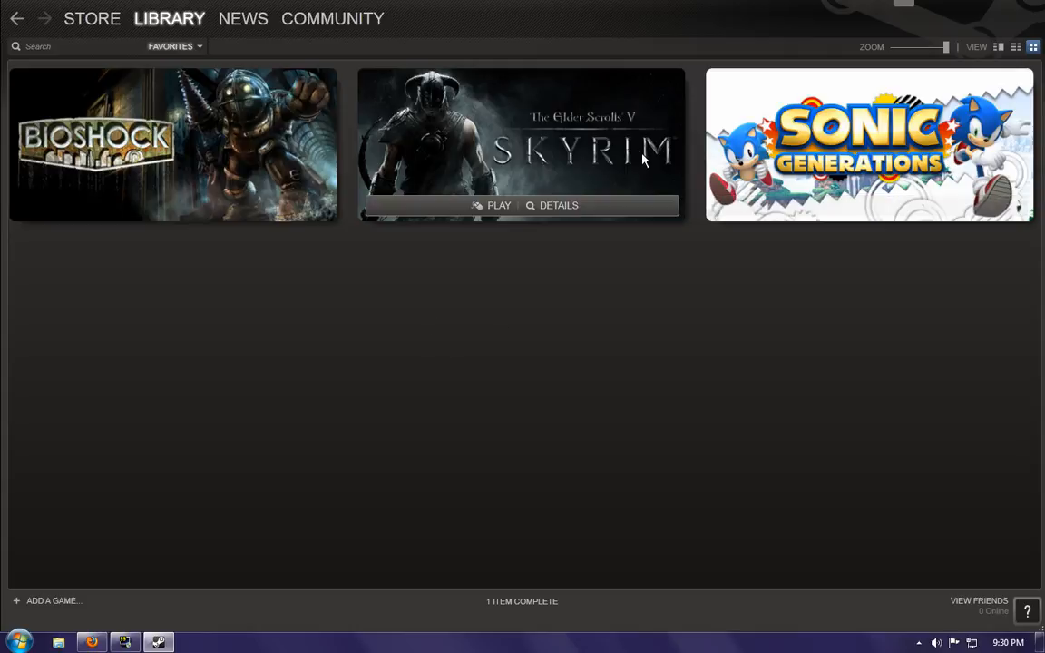
mouse_move(700, 288)
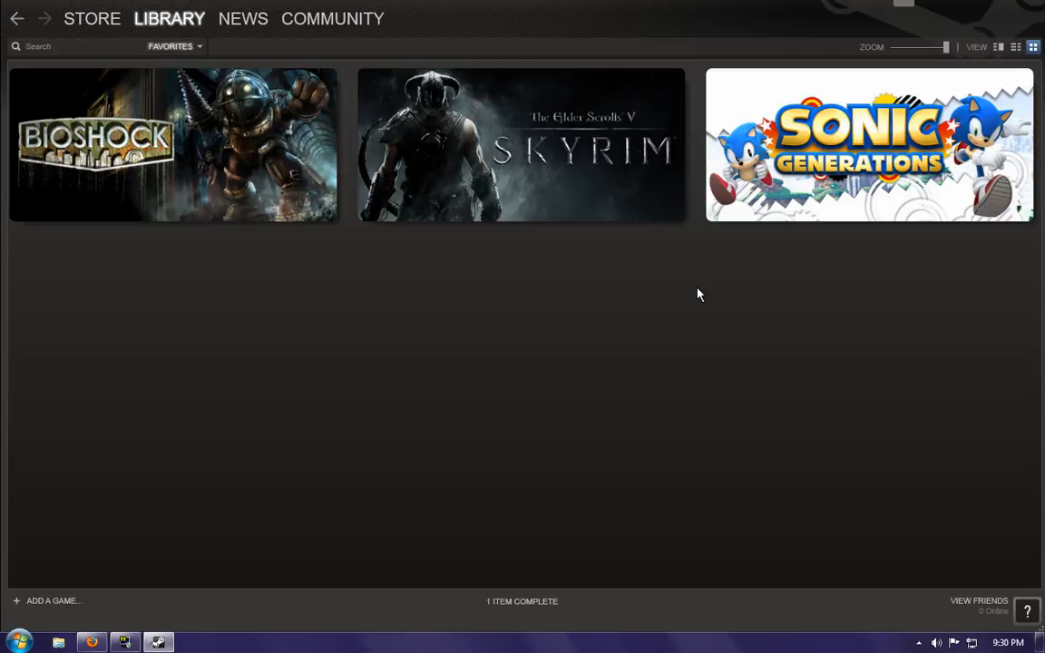
mouse_move(239, 326)
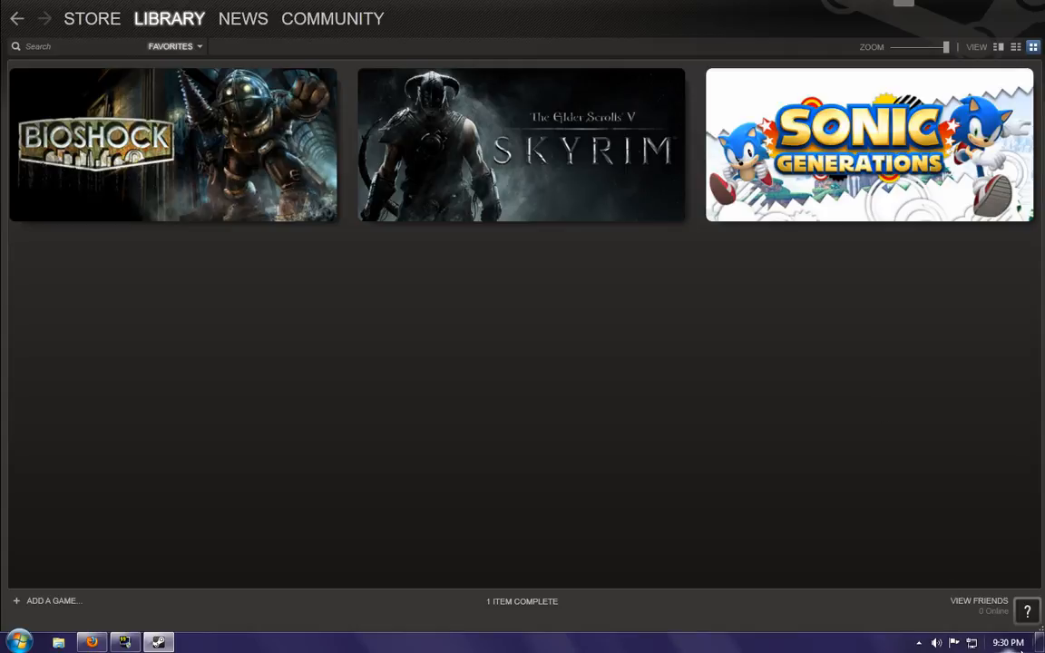
mouse_move(746, 462)
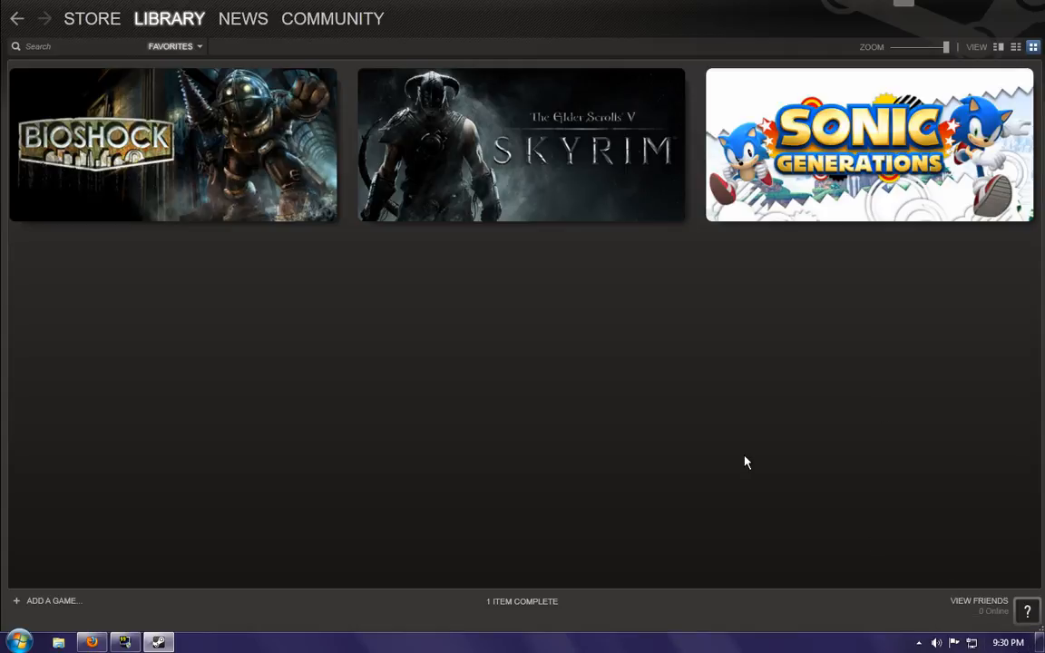
mouse_move(512, 431)
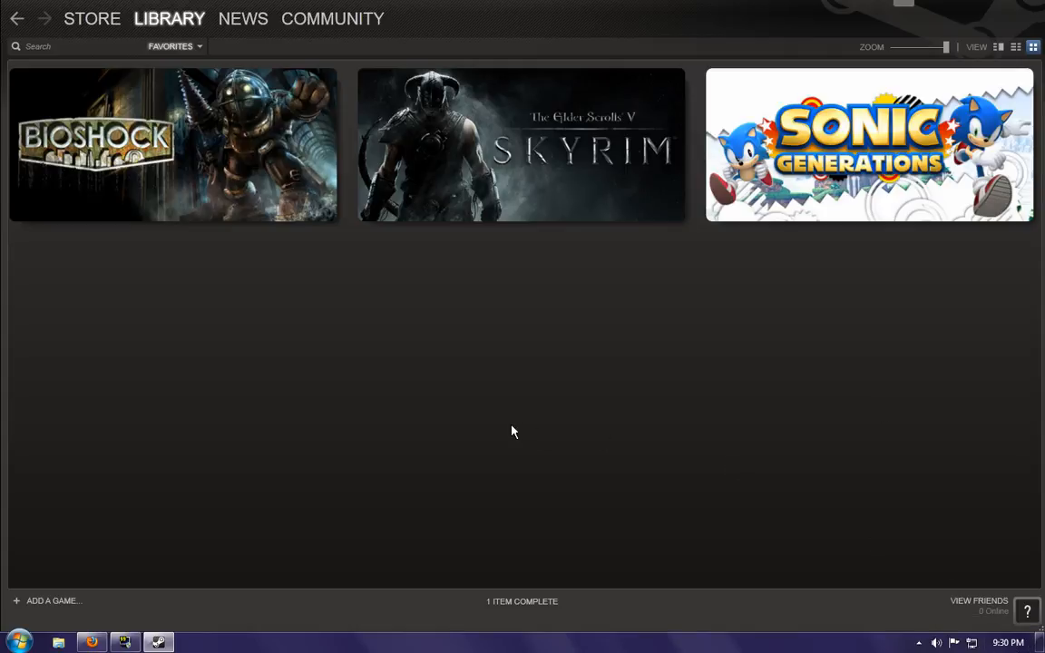
mouse_move(777, 178)
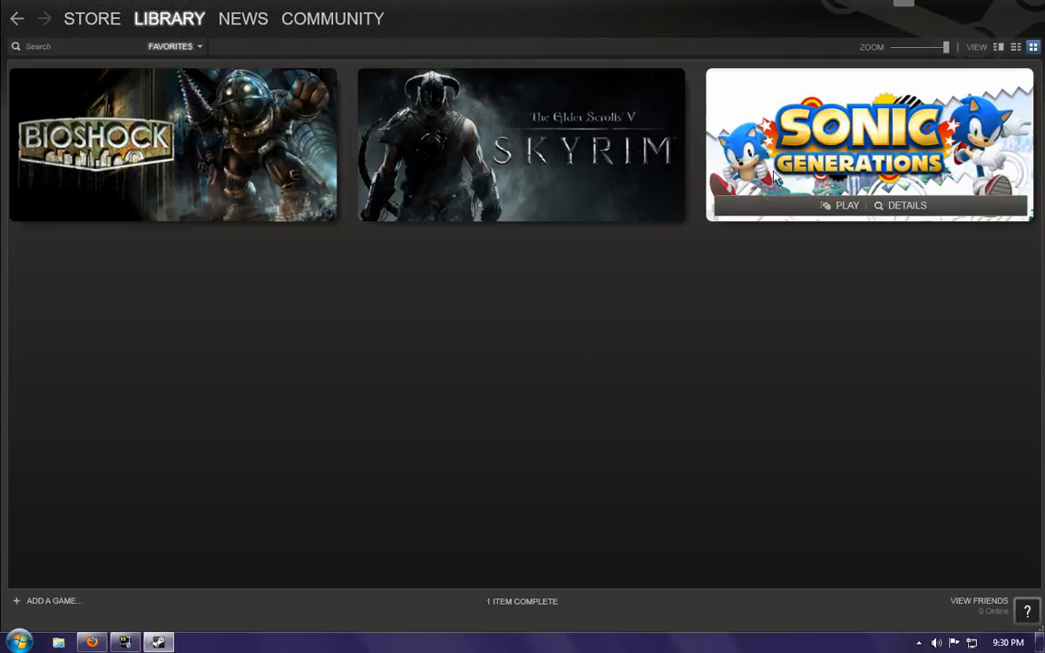
mouse_move(848, 183)
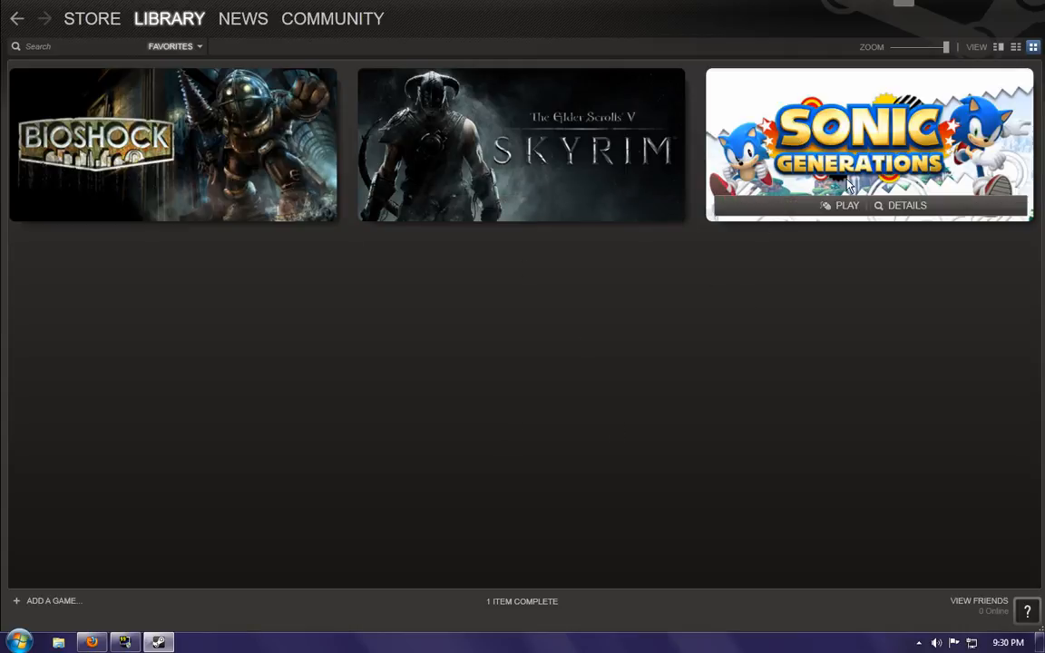
mouse_move(540, 450)
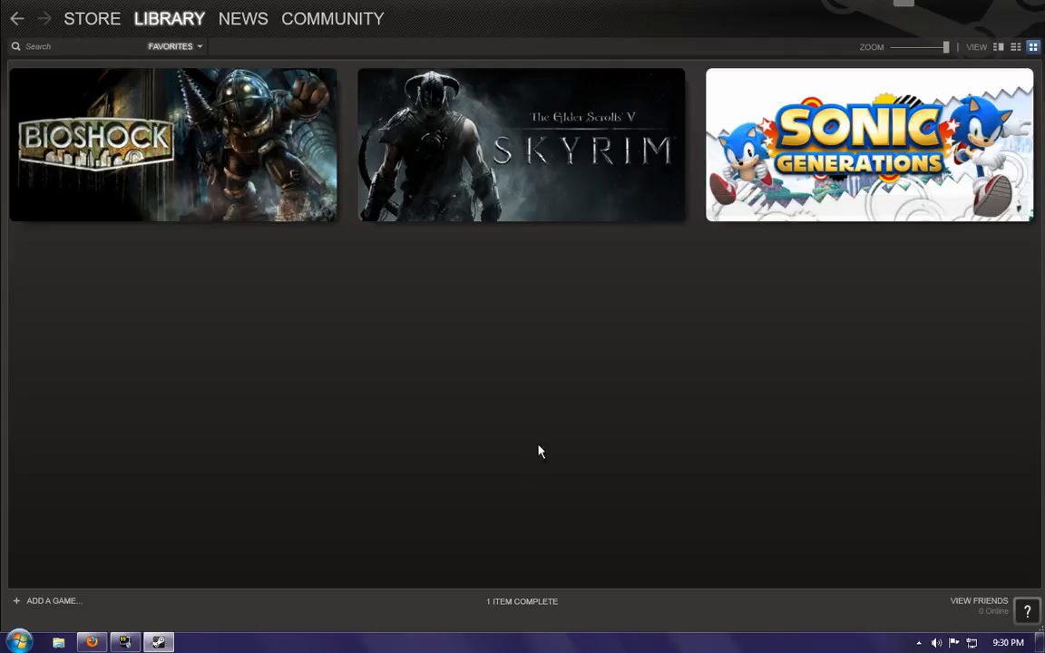
mouse_move(439, 375)
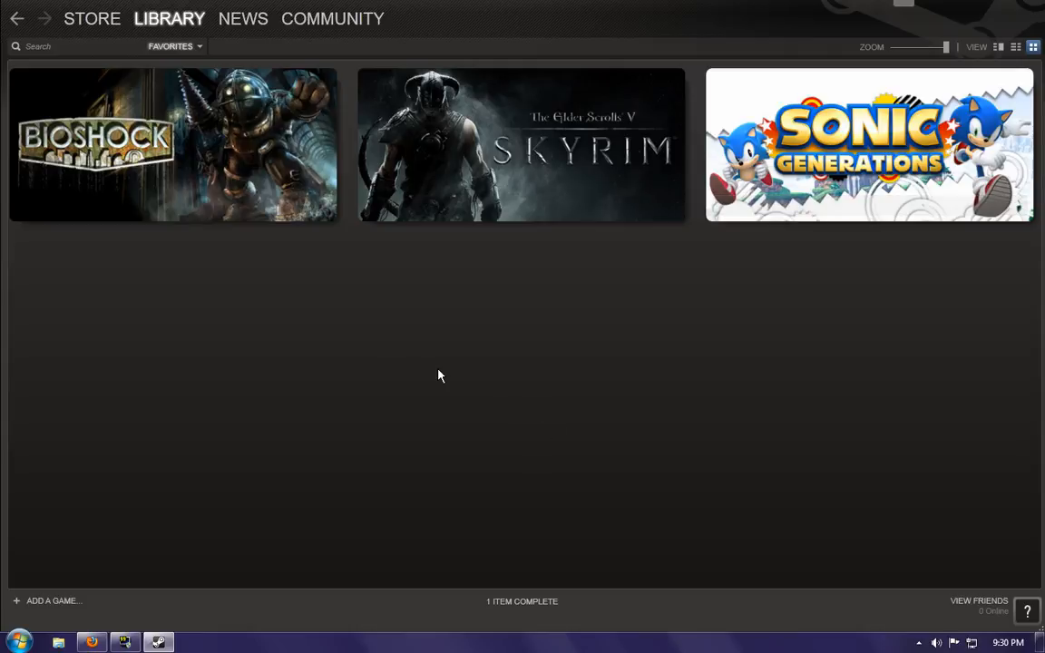